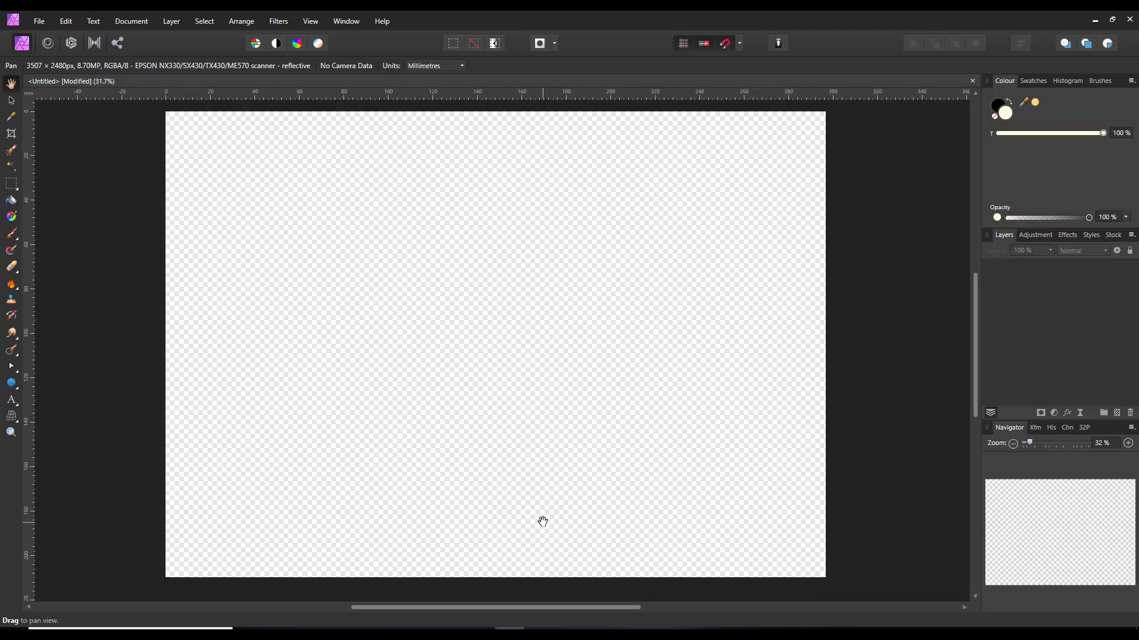
mouse_move(478, 502)
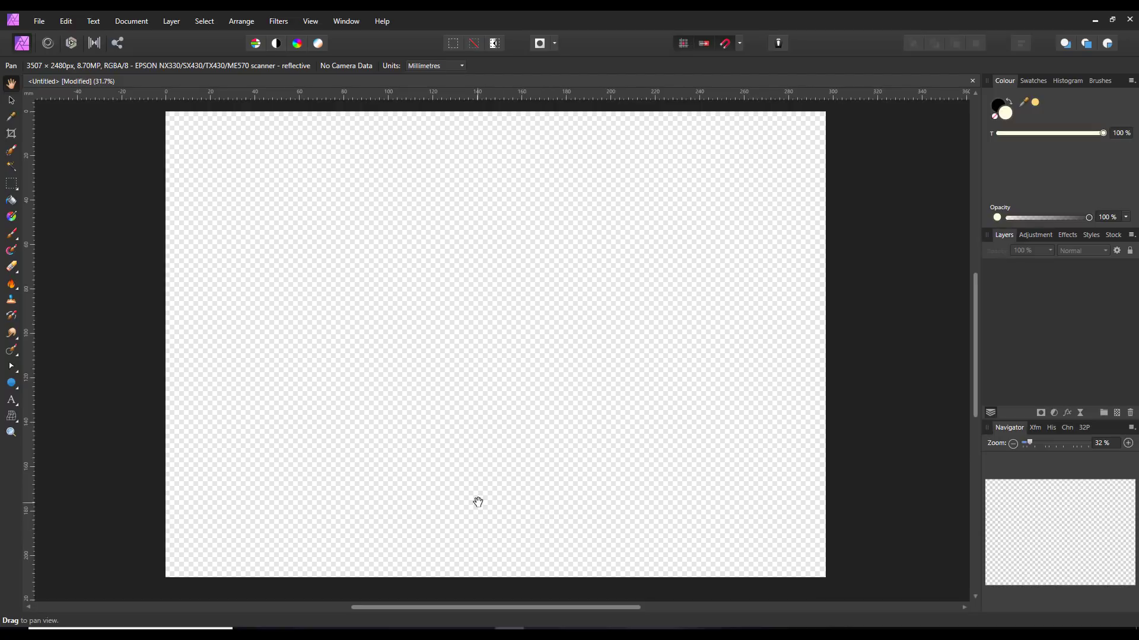
mouse_move(650, 505)
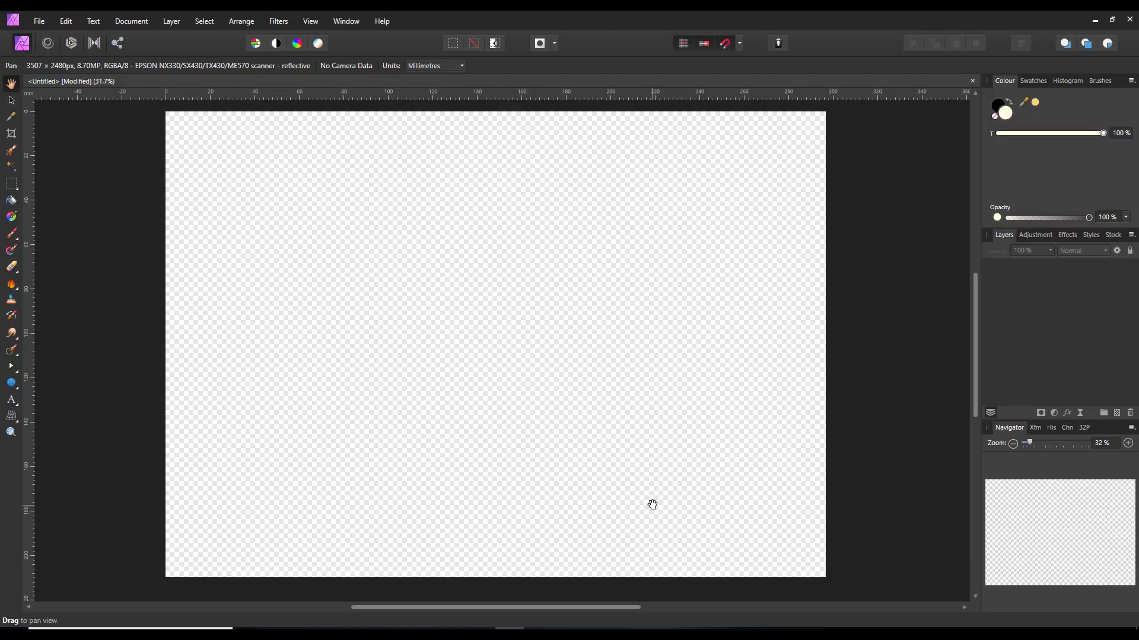
mouse_move(652, 507)
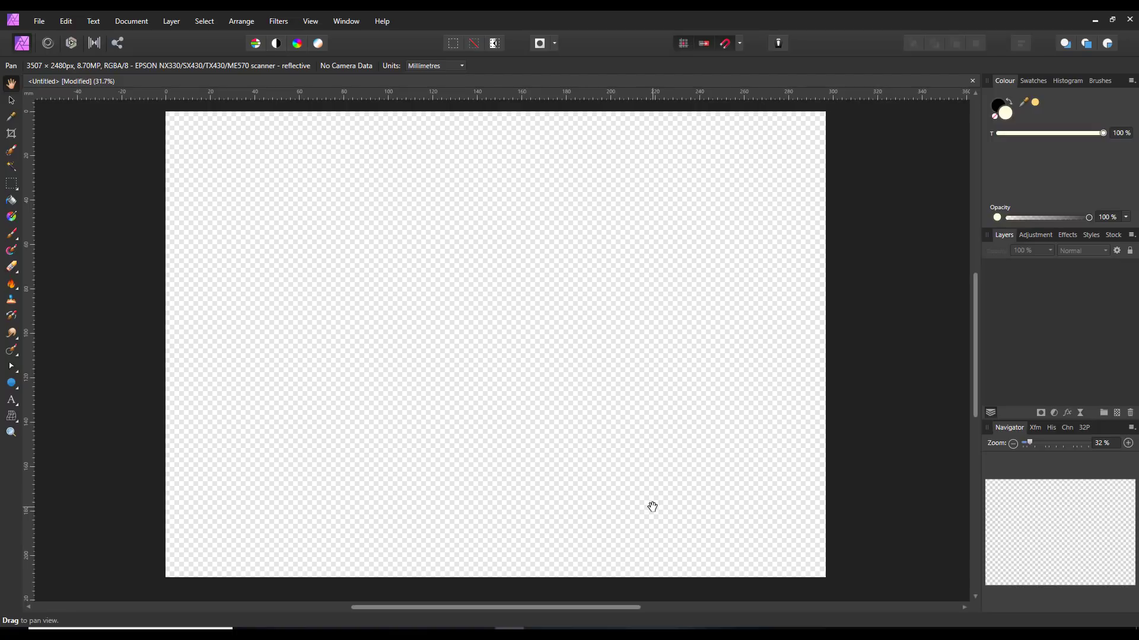
mouse_move(624, 462)
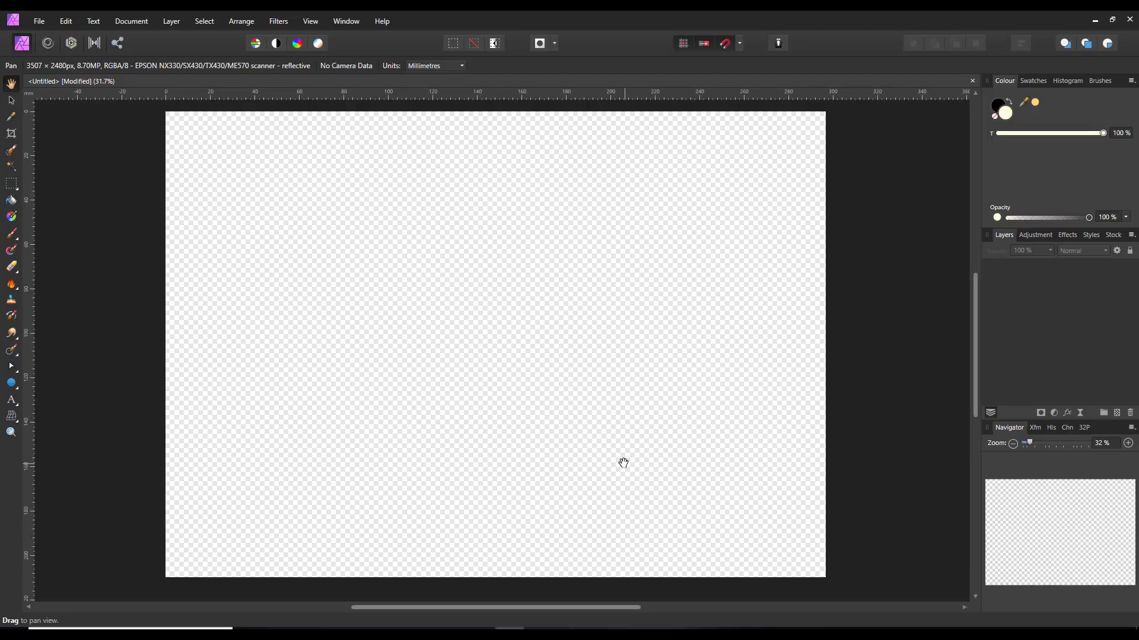
mouse_move(272, 534)
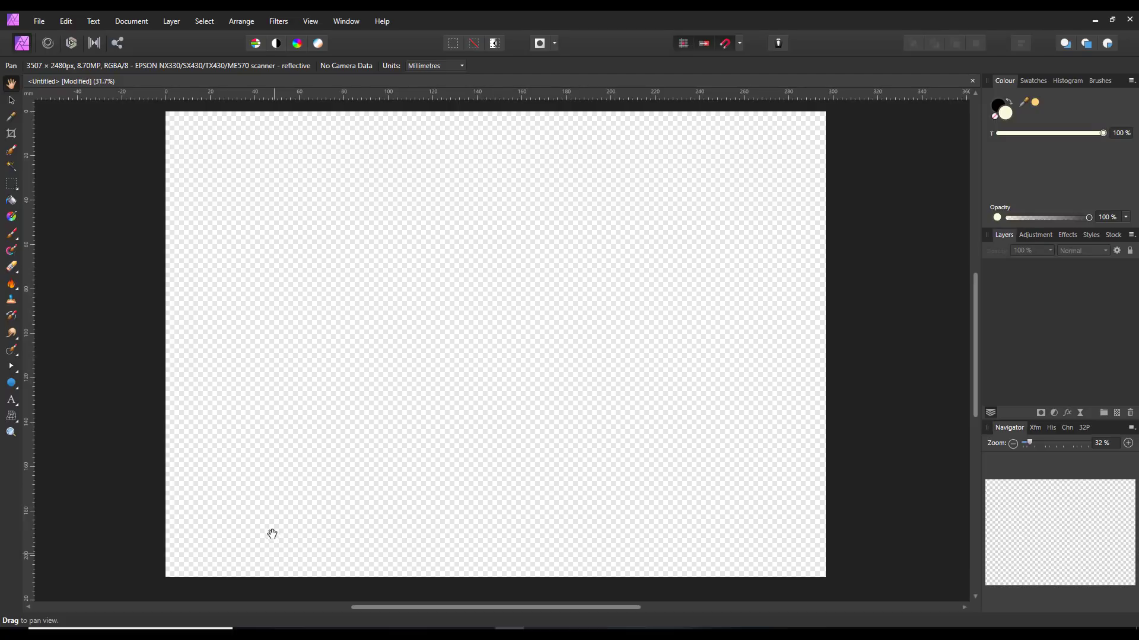
mouse_move(262, 559)
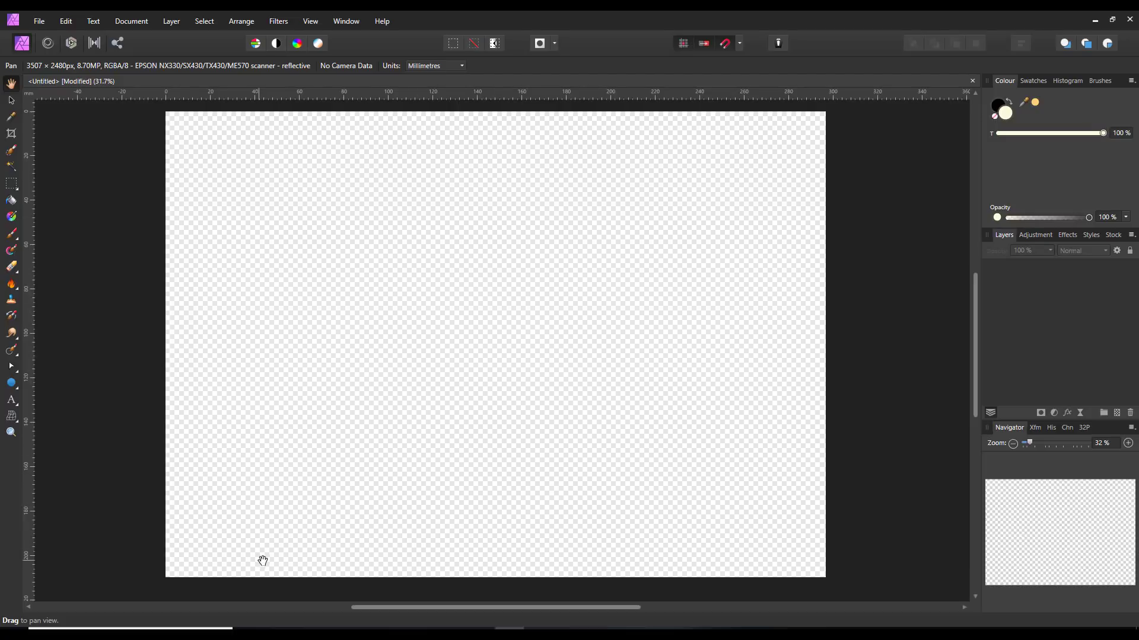
mouse_move(708, 418)
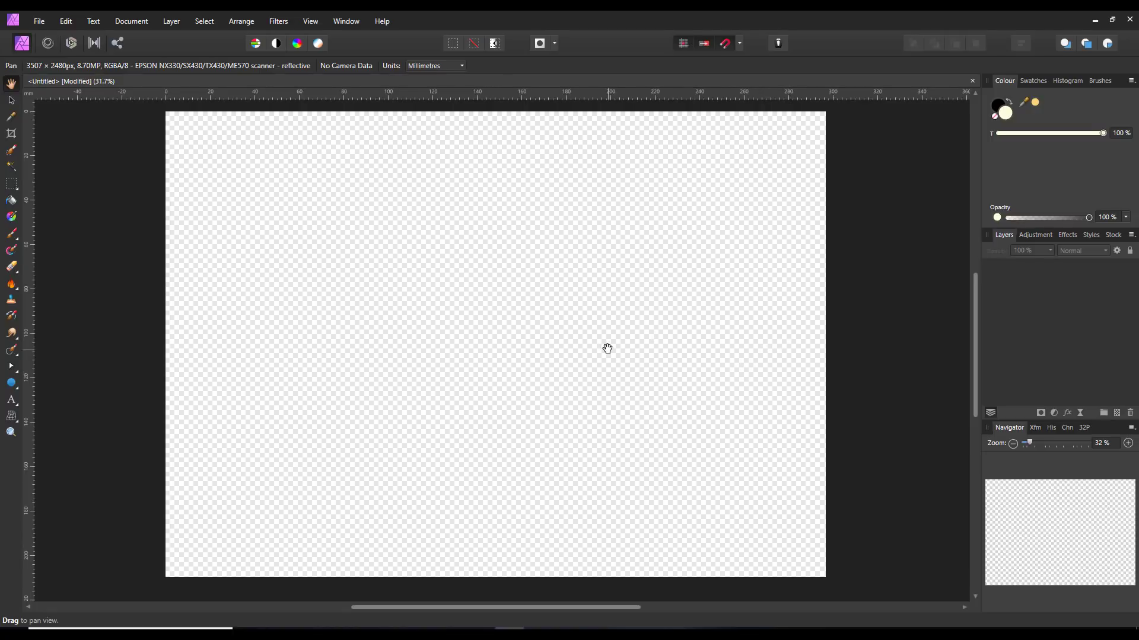
mouse_move(605, 350)
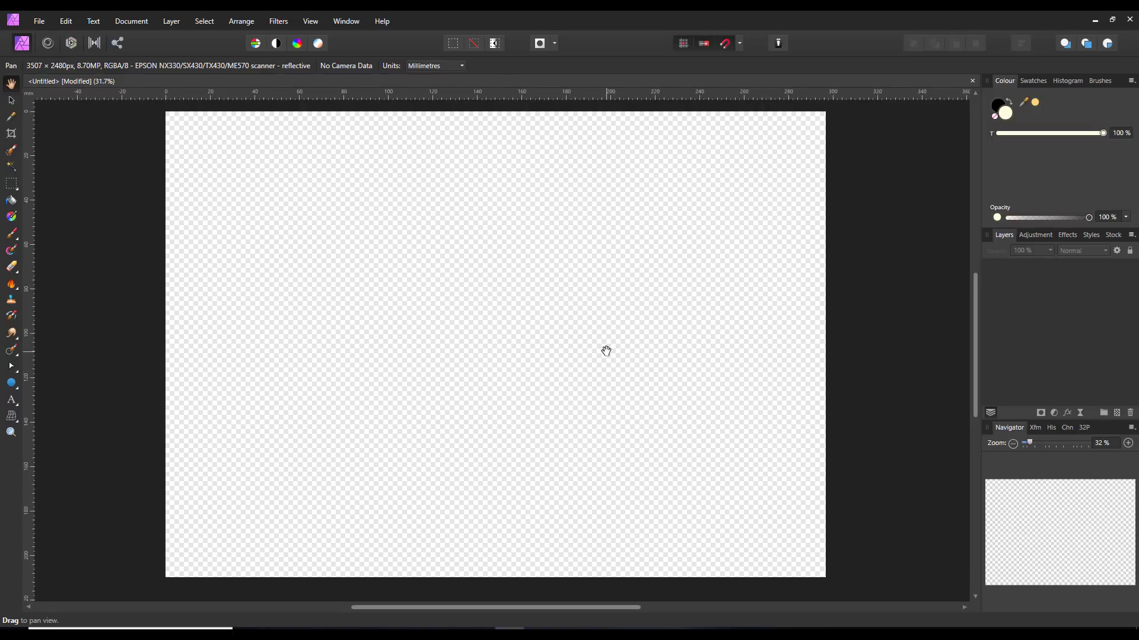
mouse_move(429, 282)
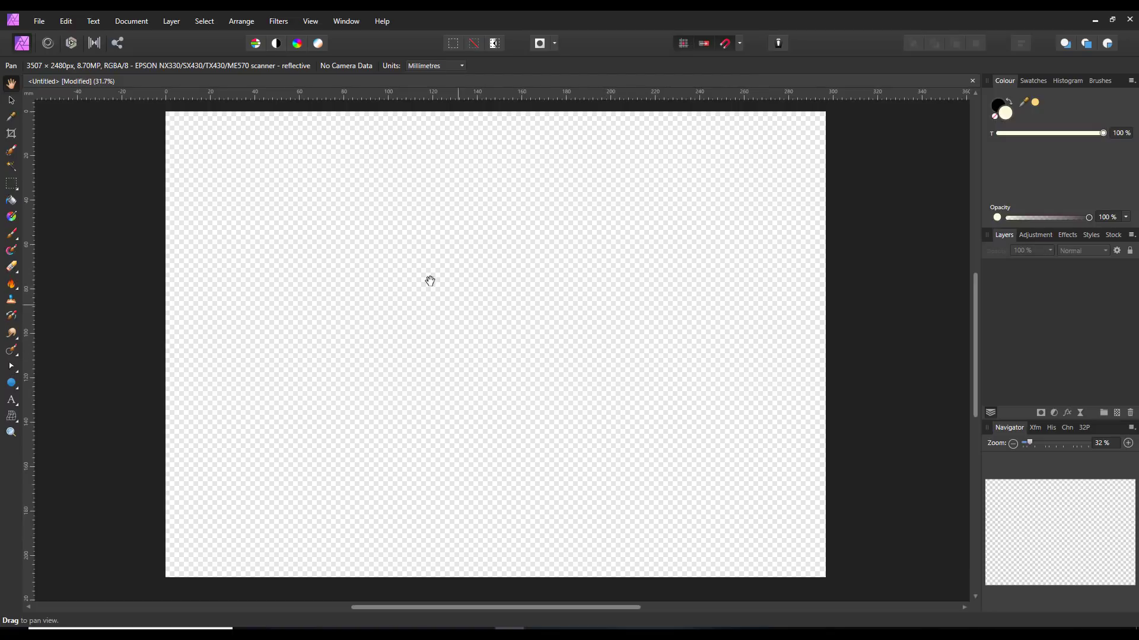
mouse_move(381, 20)
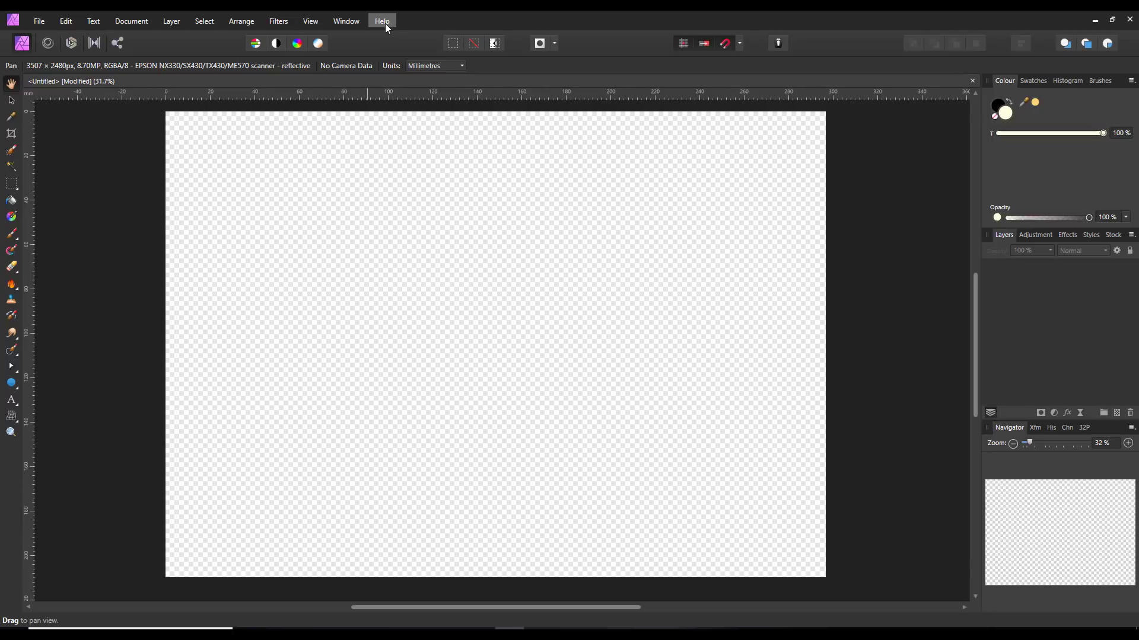
Open Help > Welcome and page through the slides, including Burst Stacking and iPad editing, to Street Art Brushes.
click(382, 20)
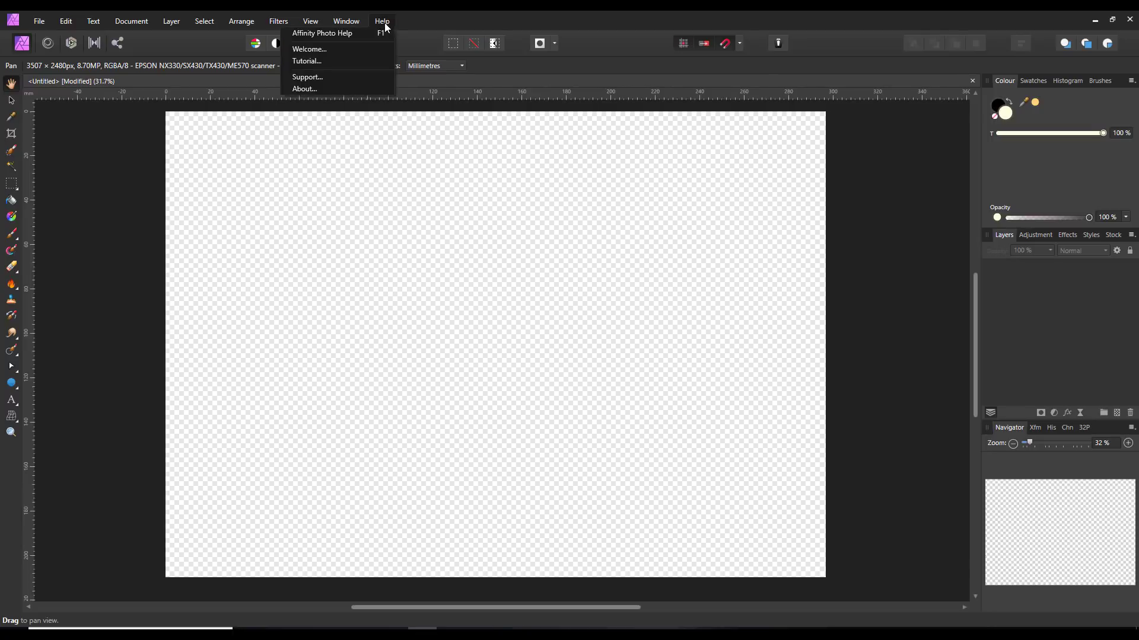
mouse_move(308, 49)
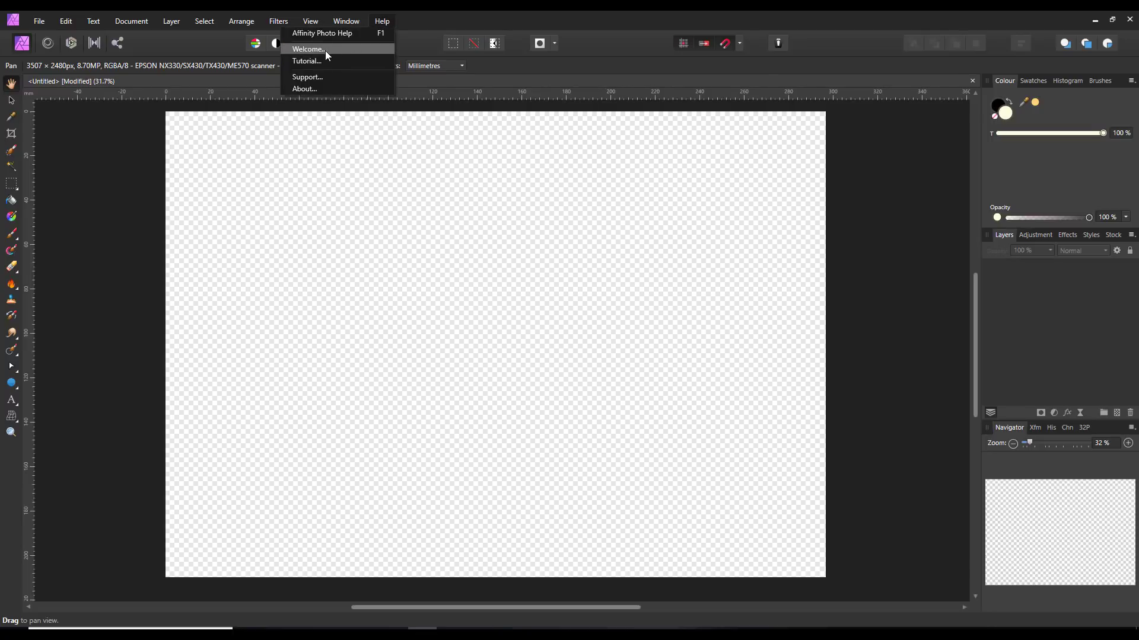
click(308, 49)
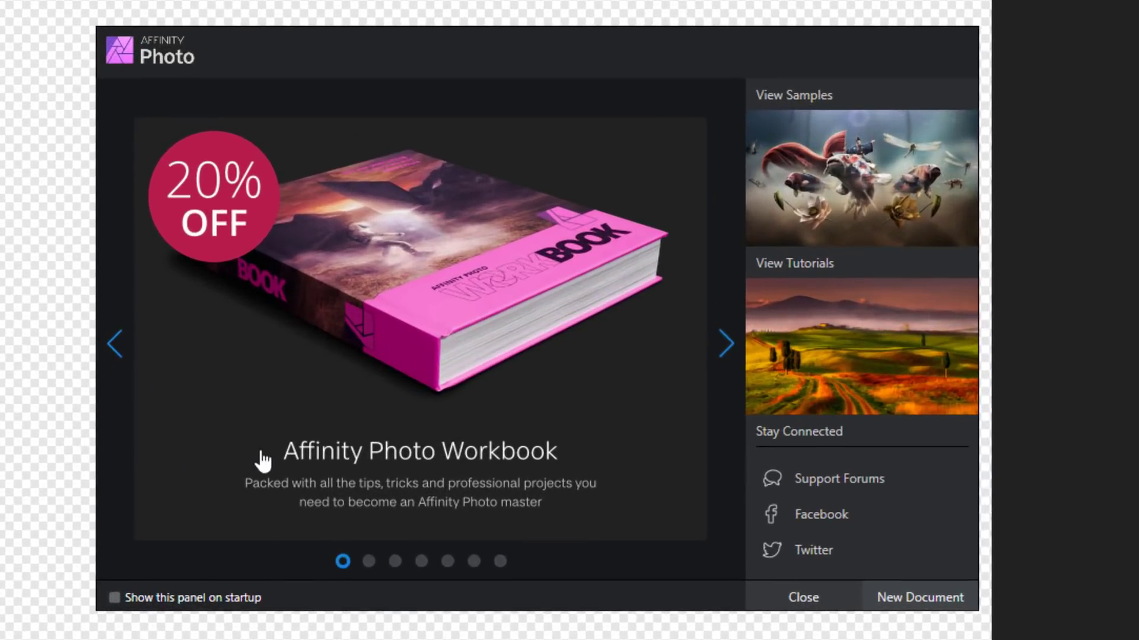
mouse_move(364, 615)
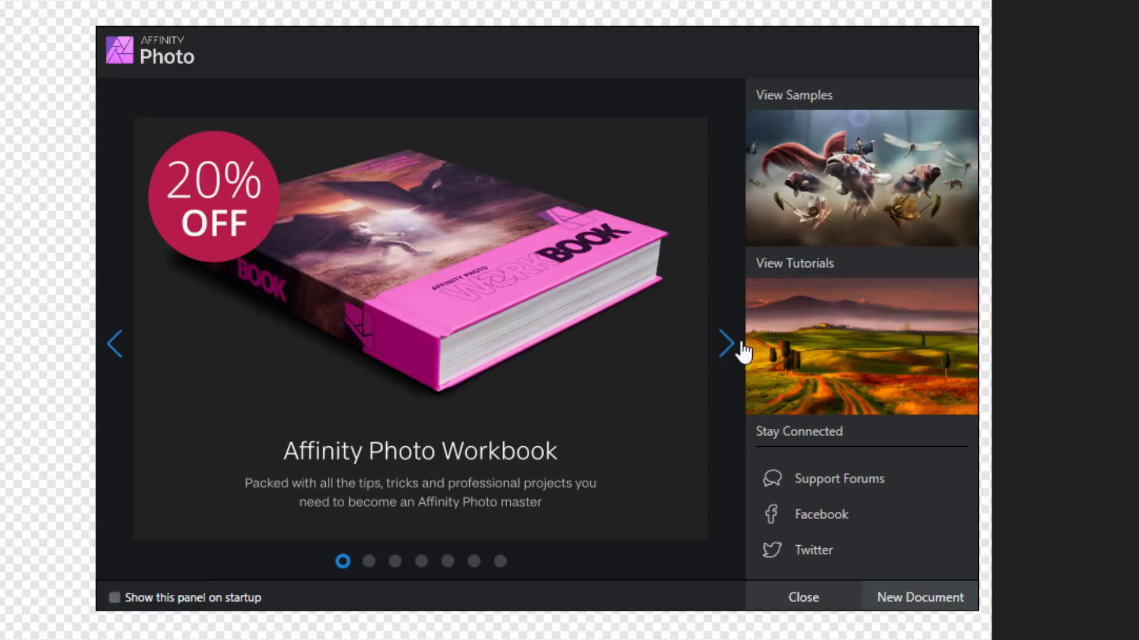
mouse_move(728, 350)
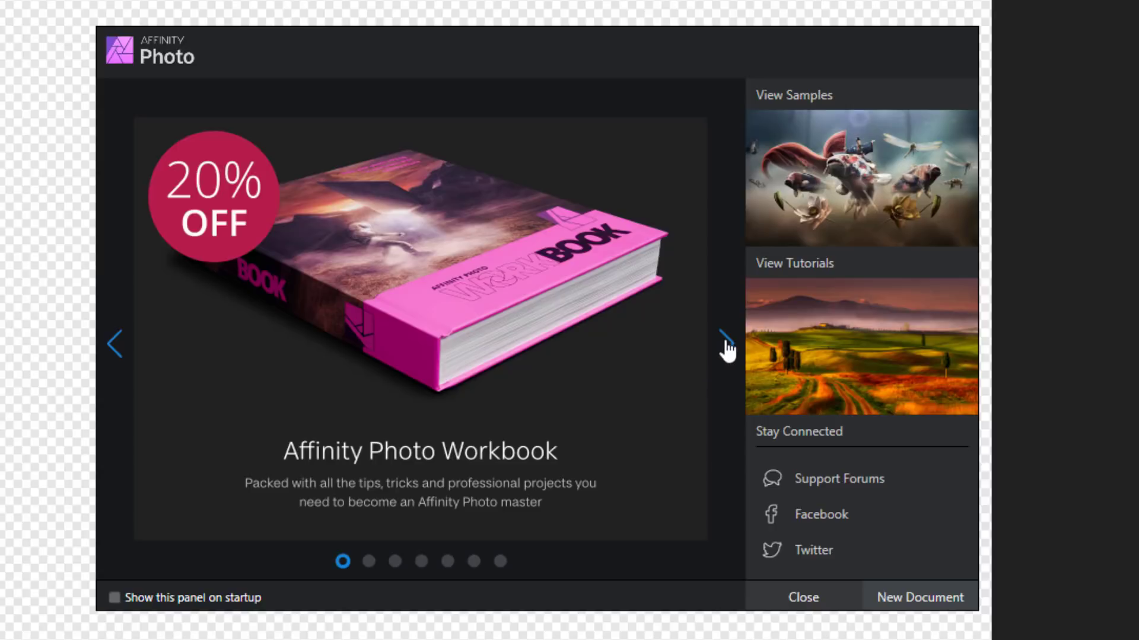
click(725, 343)
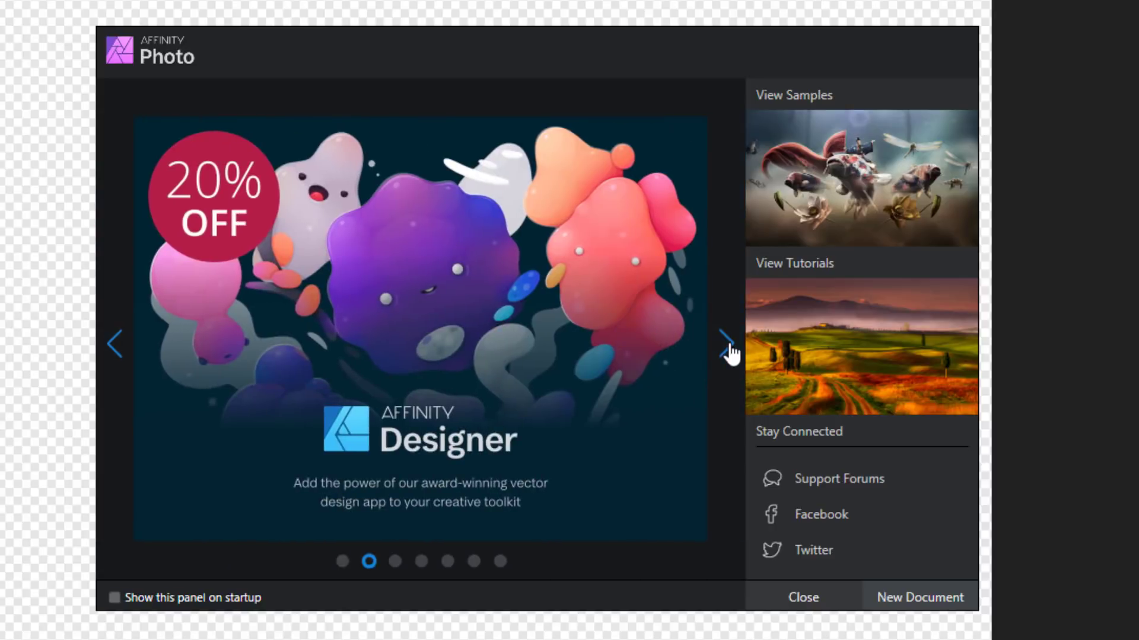
mouse_move(557, 330)
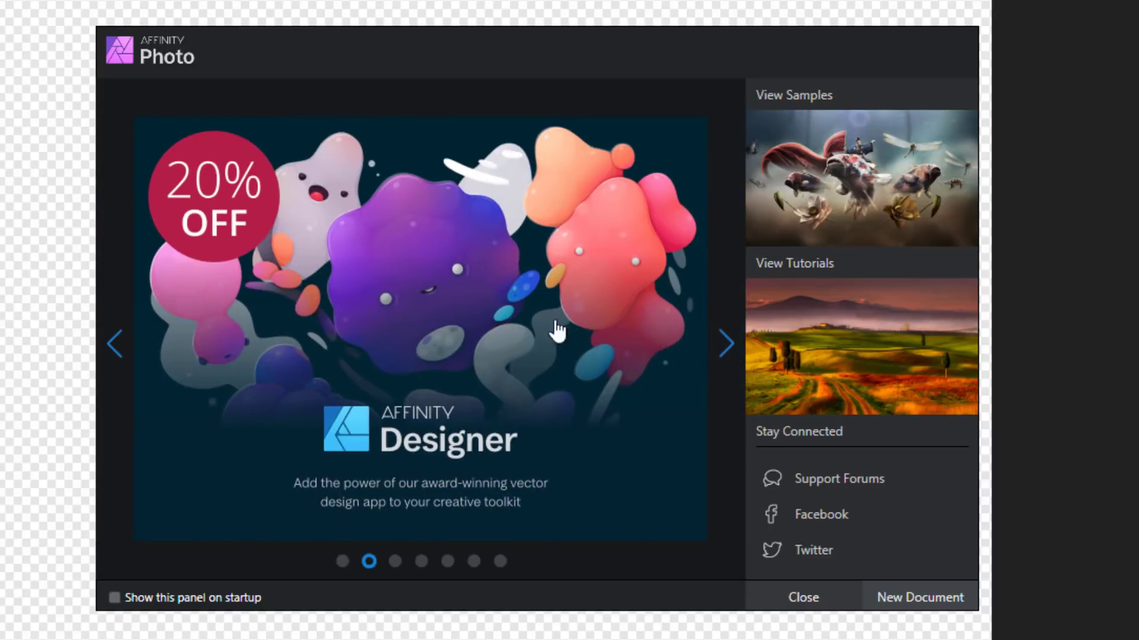
click(724, 343)
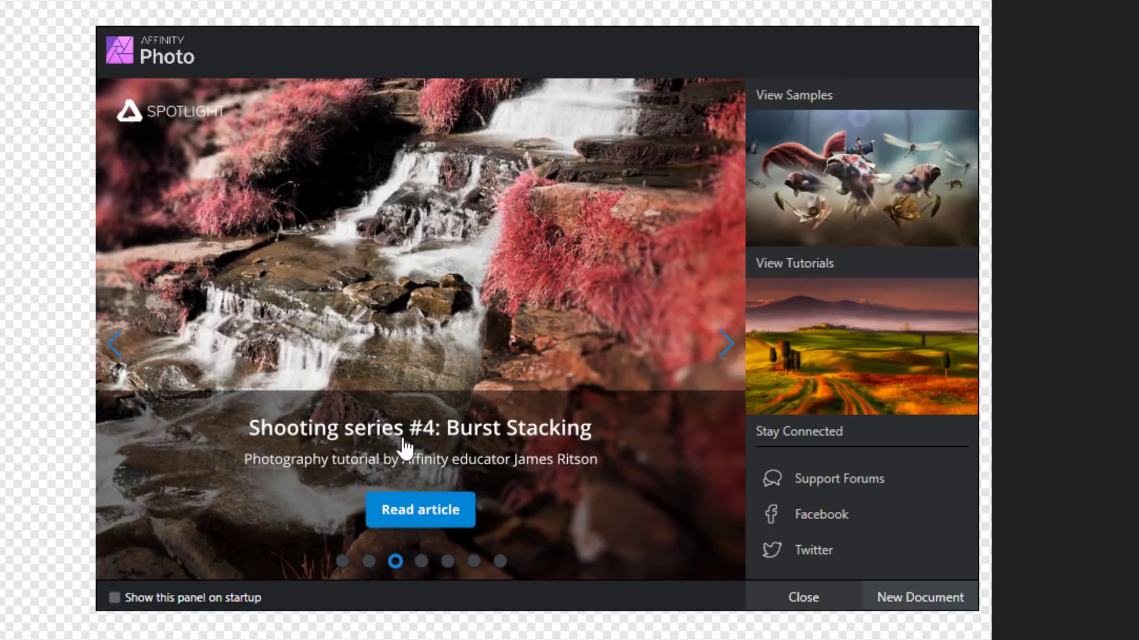
mouse_move(517, 469)
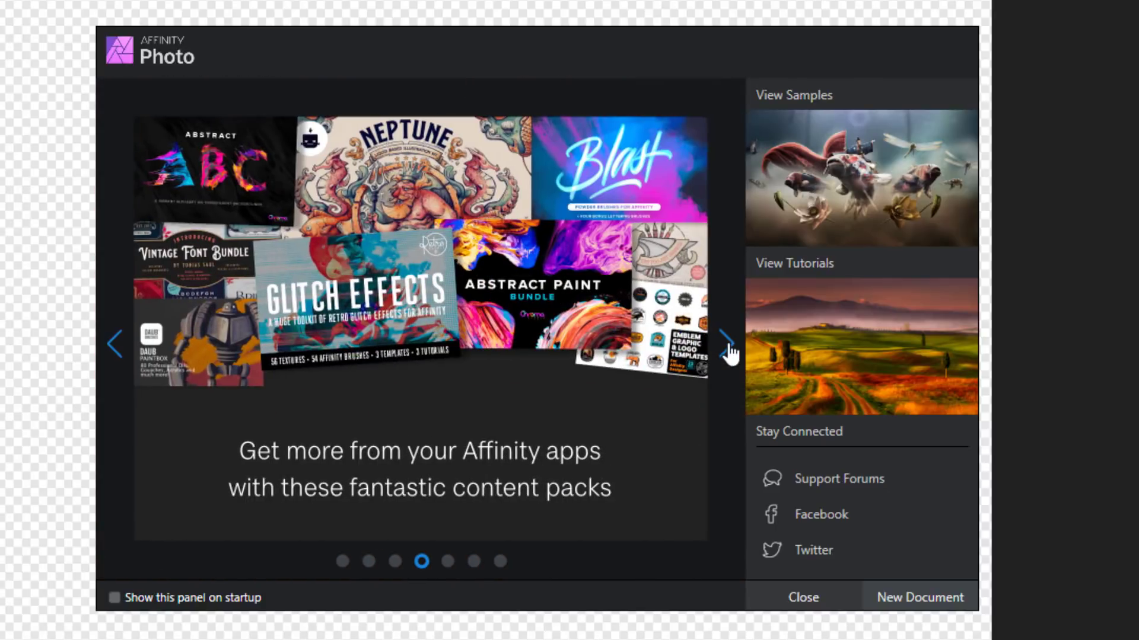
click(726, 344)
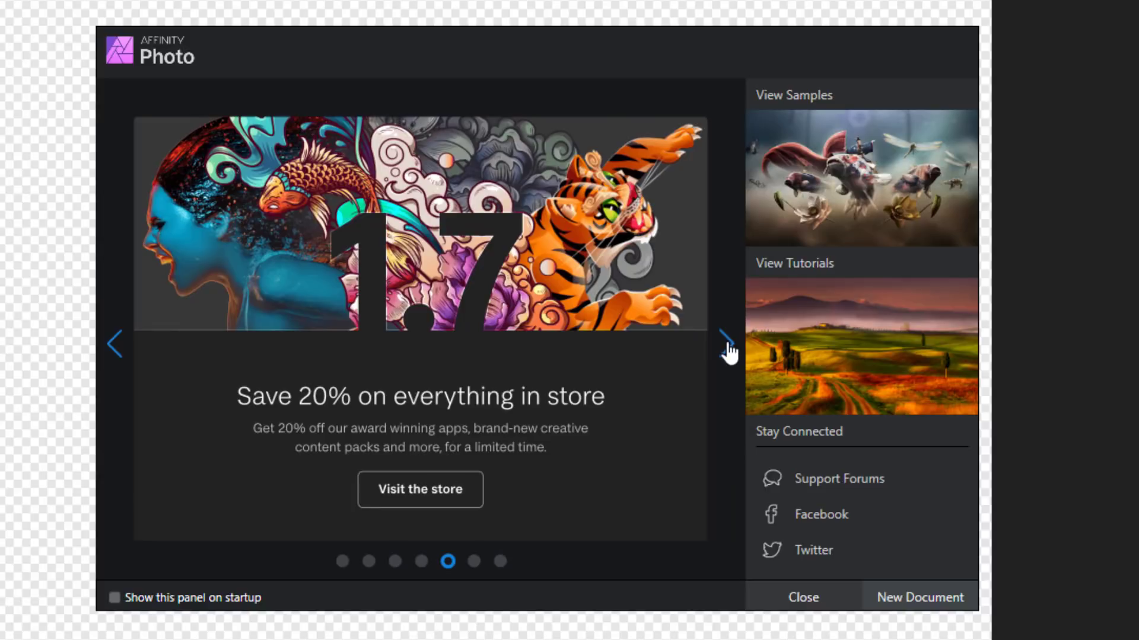
click(726, 344)
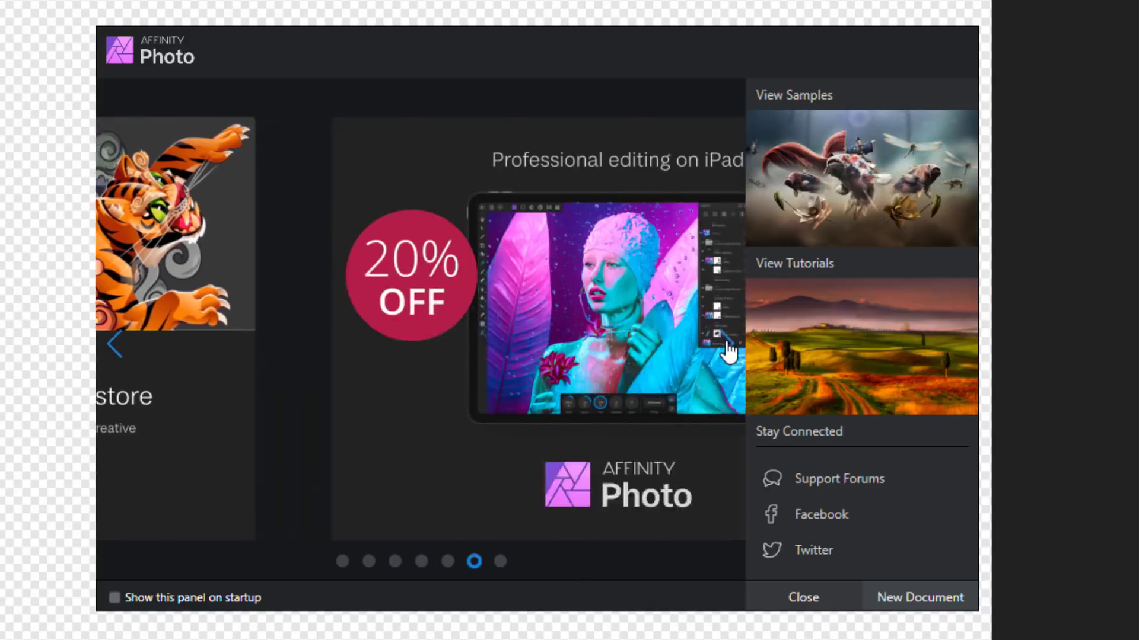
click(722, 343)
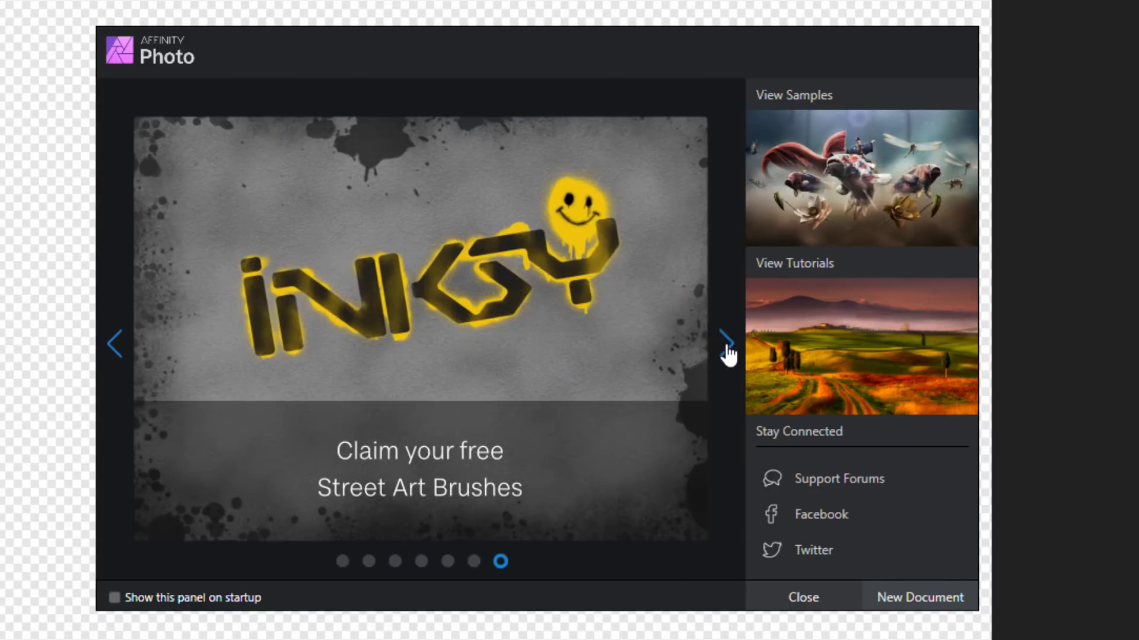
mouse_move(336, 347)
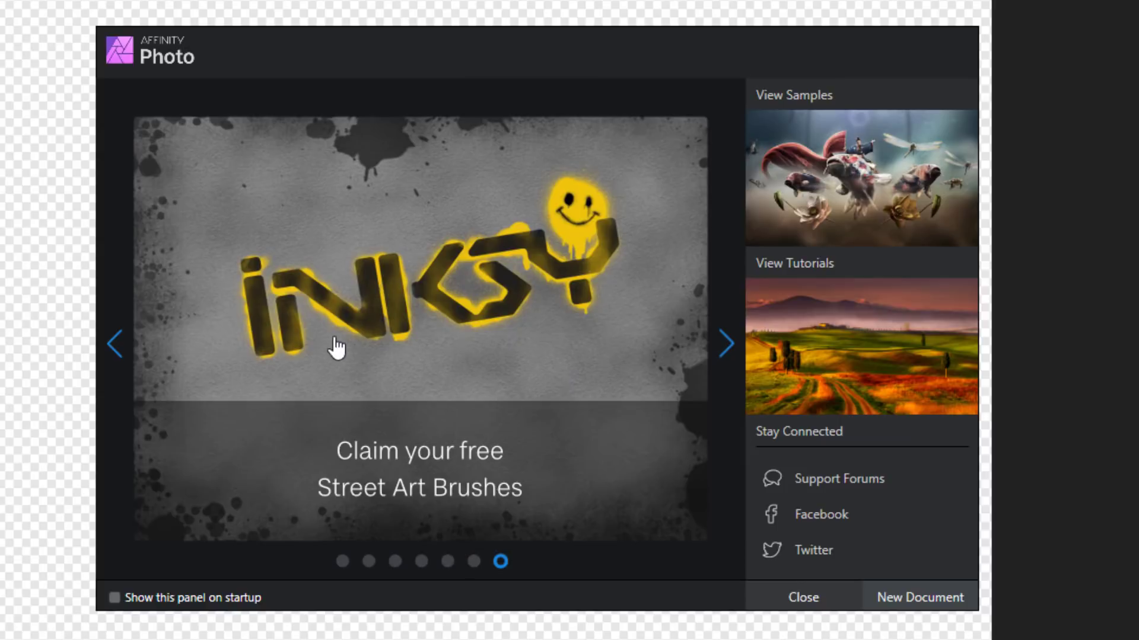
mouse_move(349, 337)
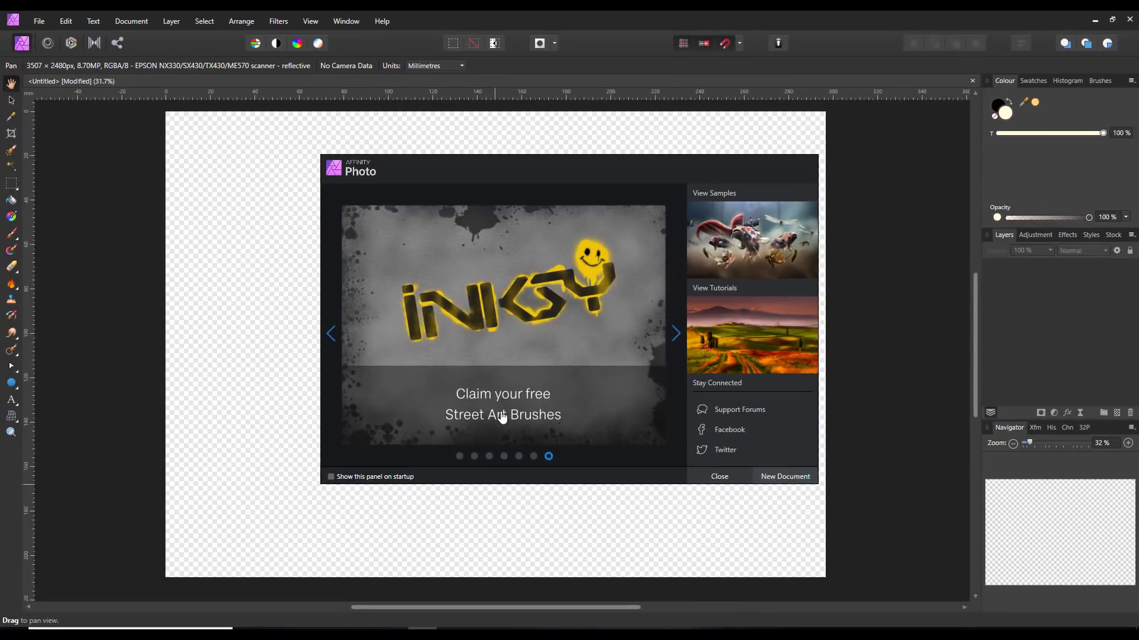
mouse_move(507, 376)
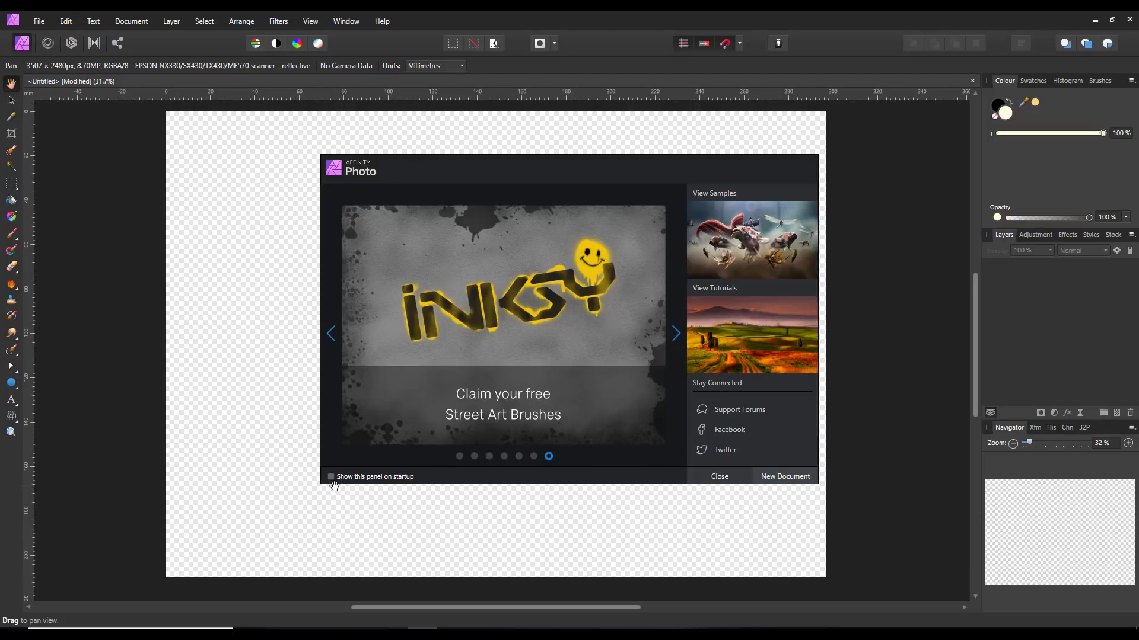
mouse_move(330, 476)
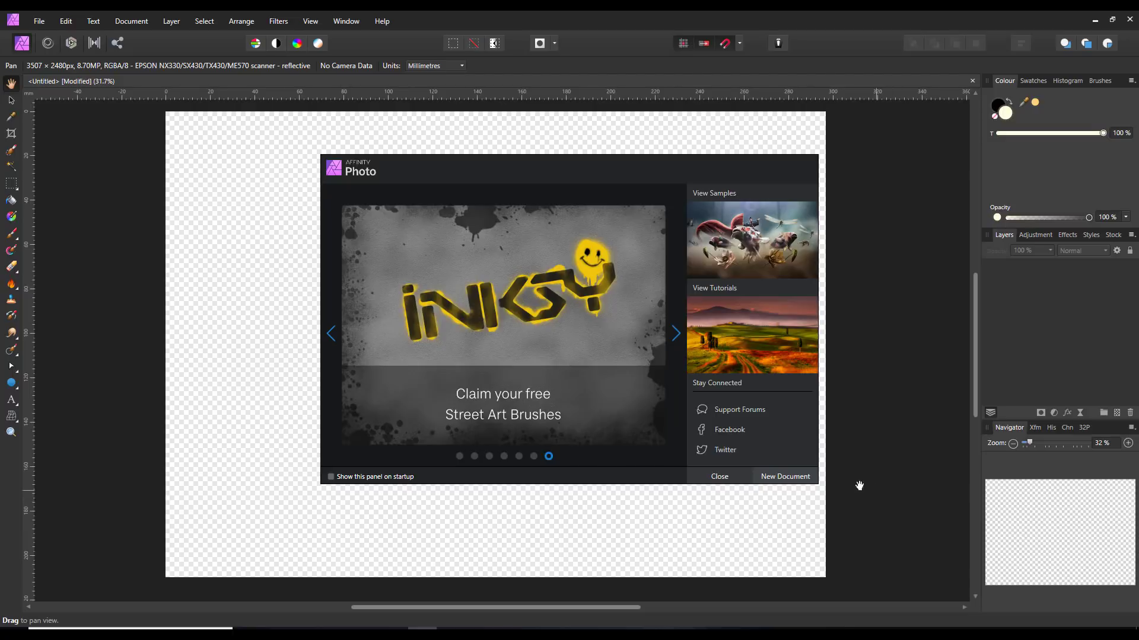
mouse_move(672, 488)
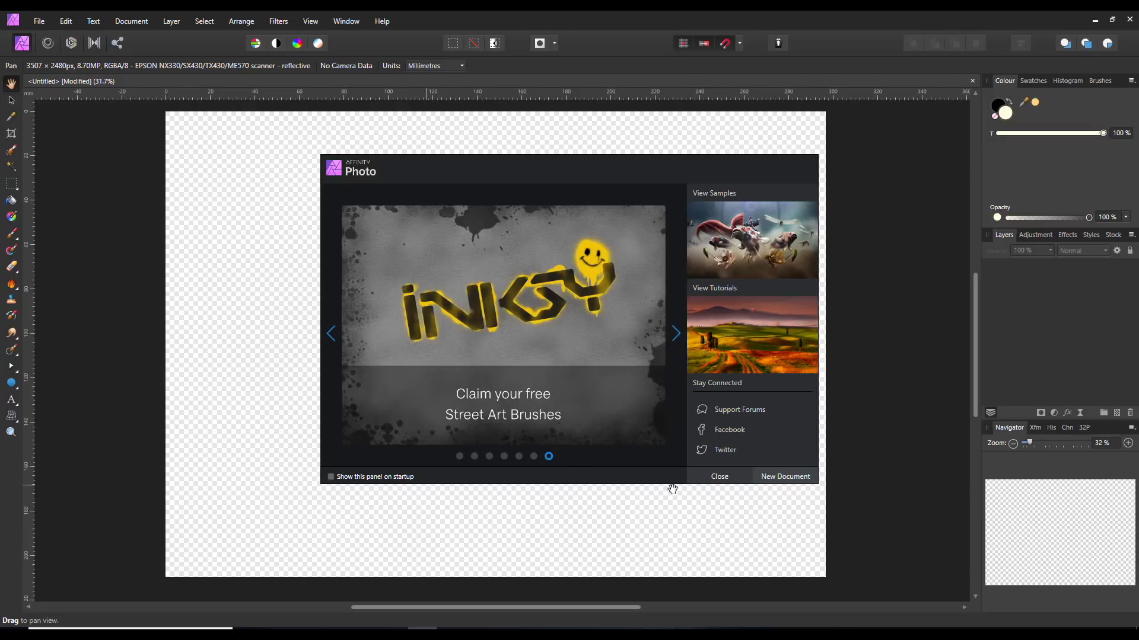
Page the Affinity Designer welcome carousel forward to the Iconic Graphic & Logo Templates slide.
click(718, 477)
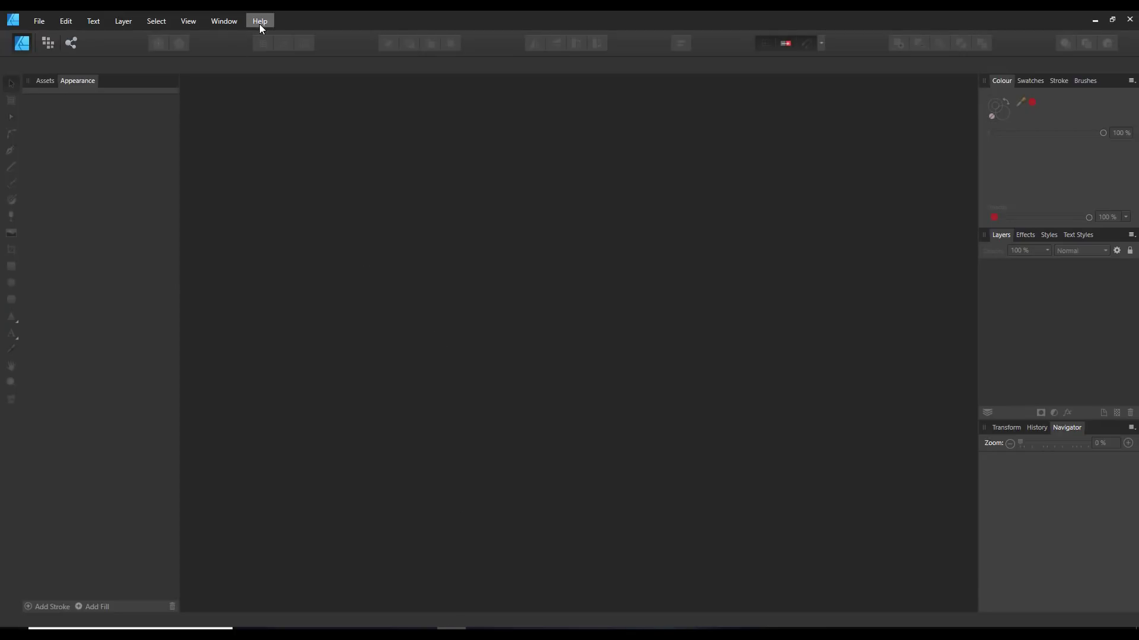
mouse_move(229, 51)
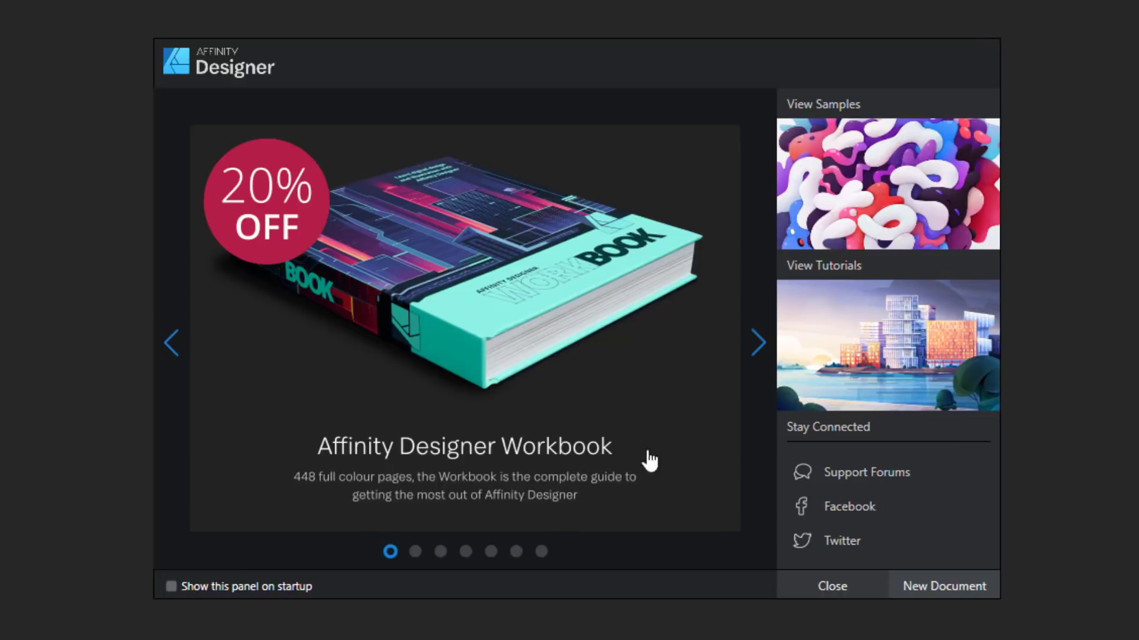
click(757, 343)
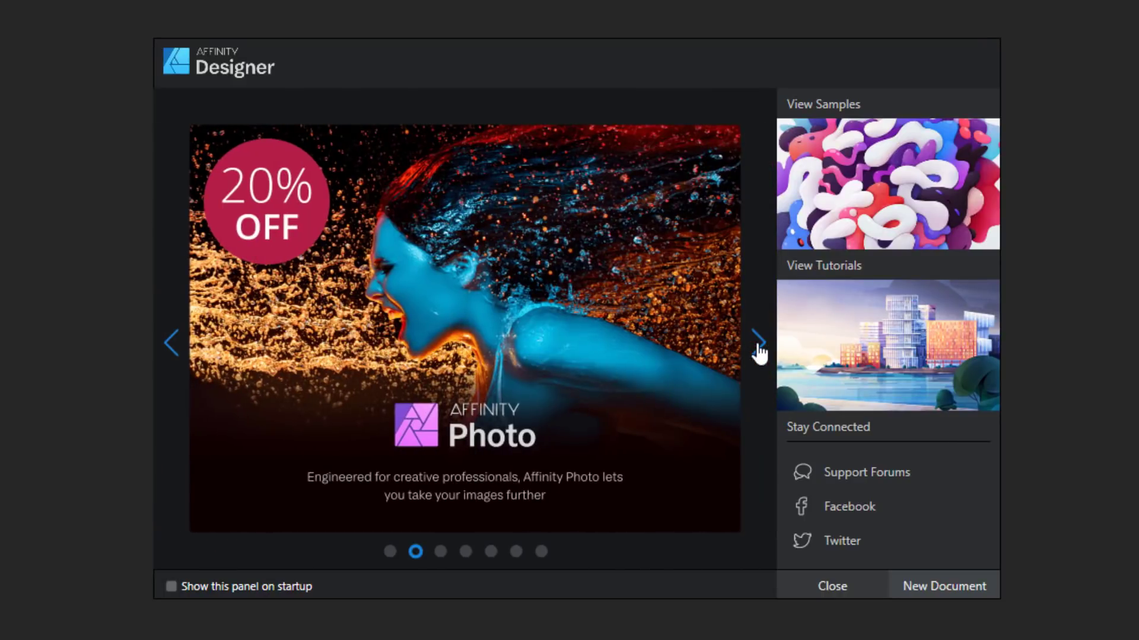
click(760, 342)
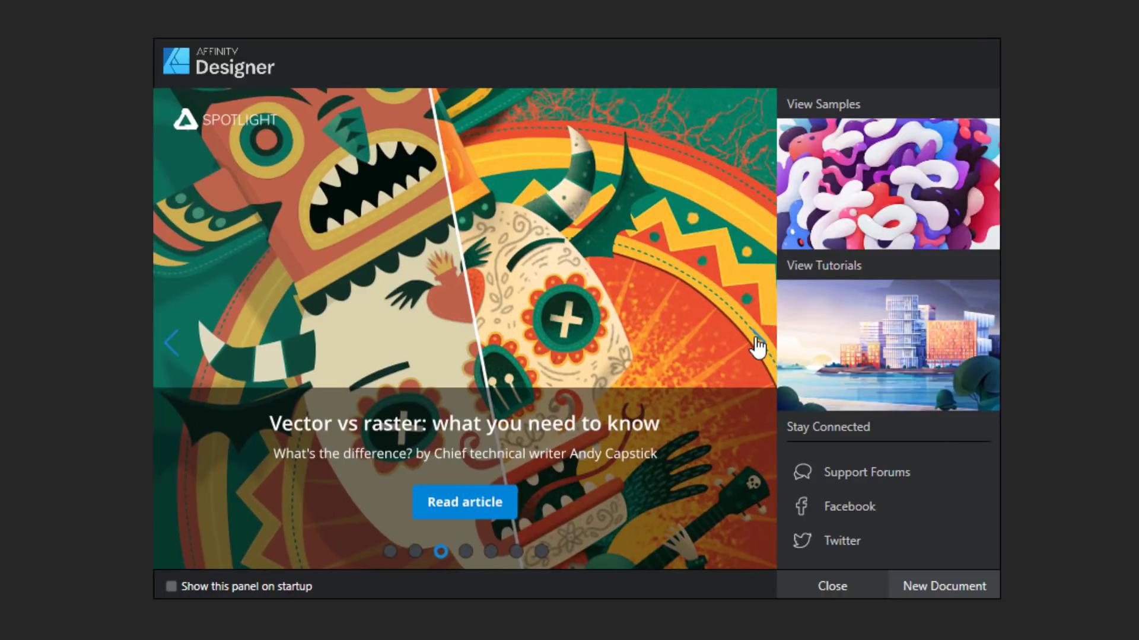
click(758, 343)
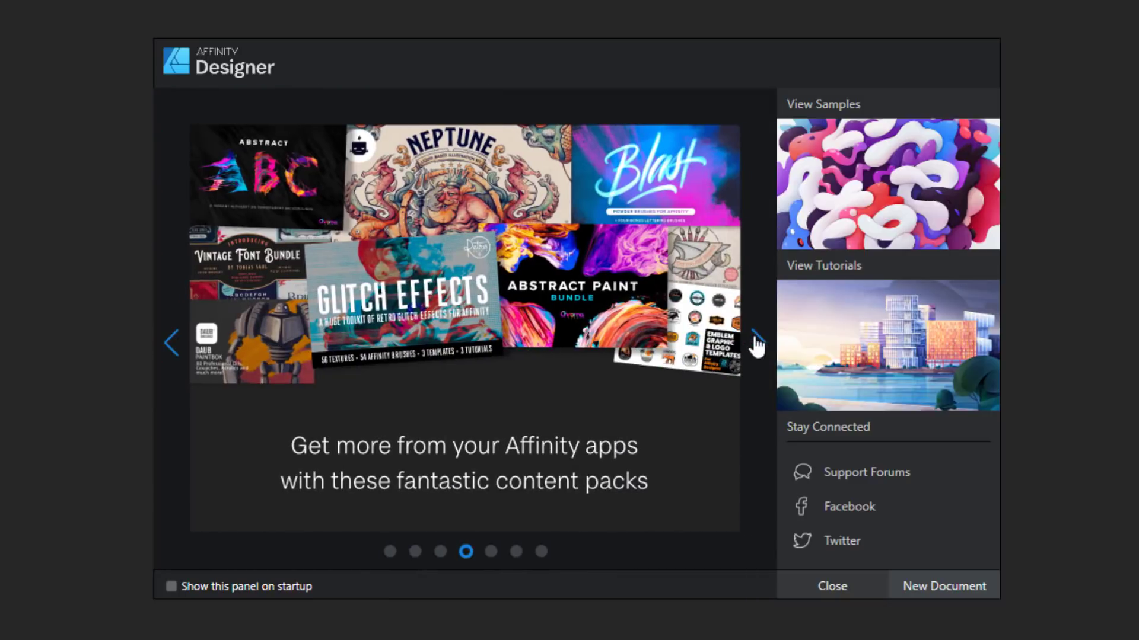
click(755, 342)
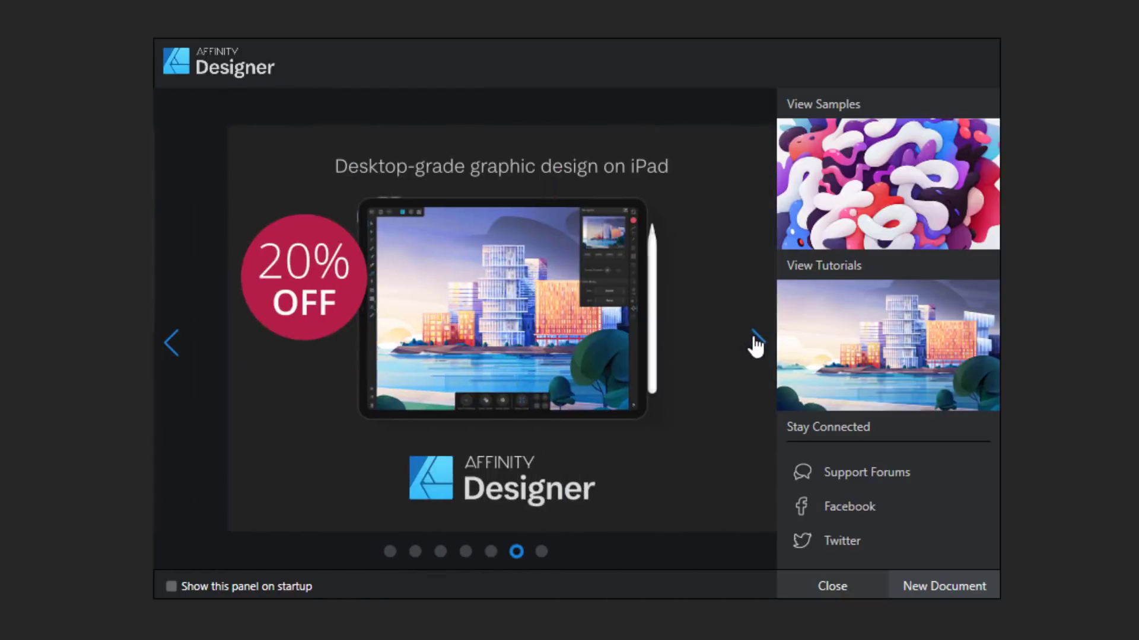
click(756, 342)
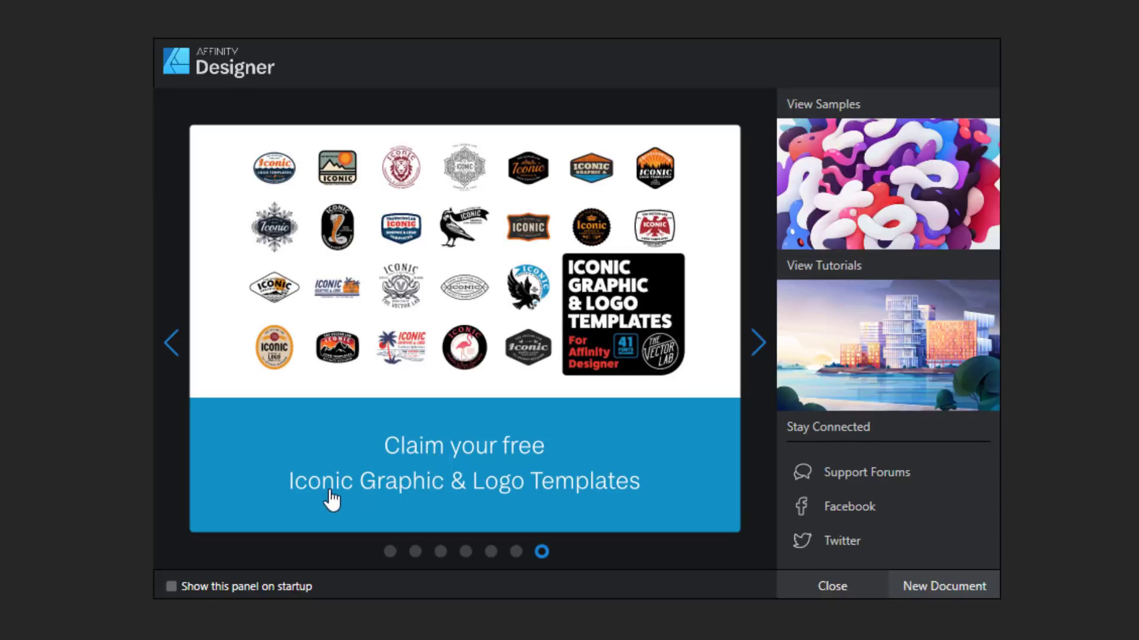
mouse_move(581, 221)
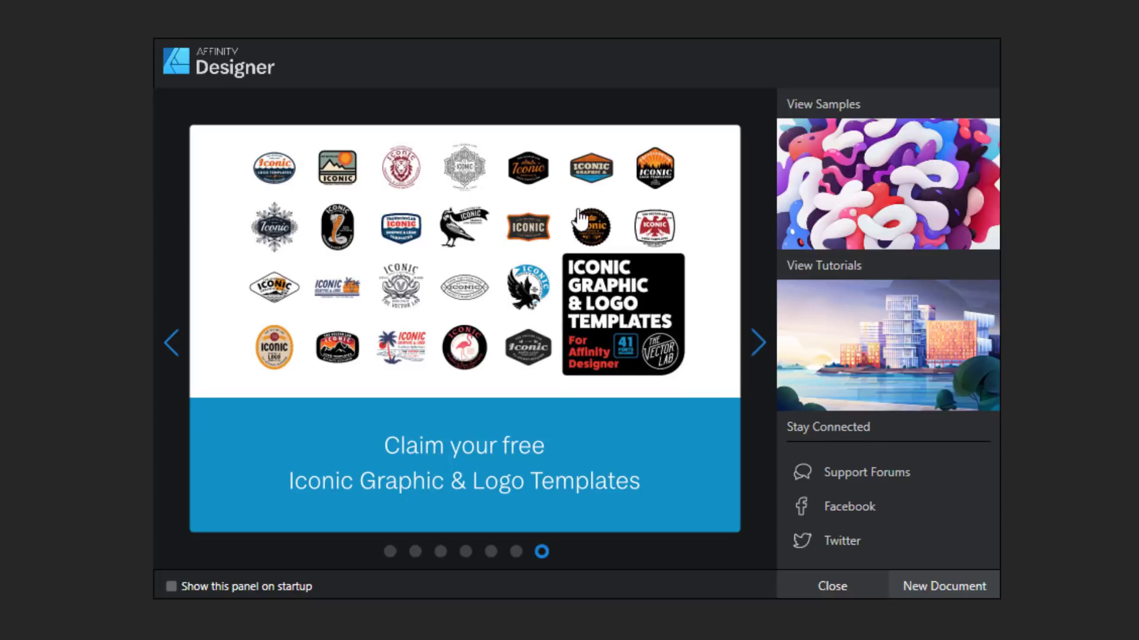
mouse_move(437, 149)
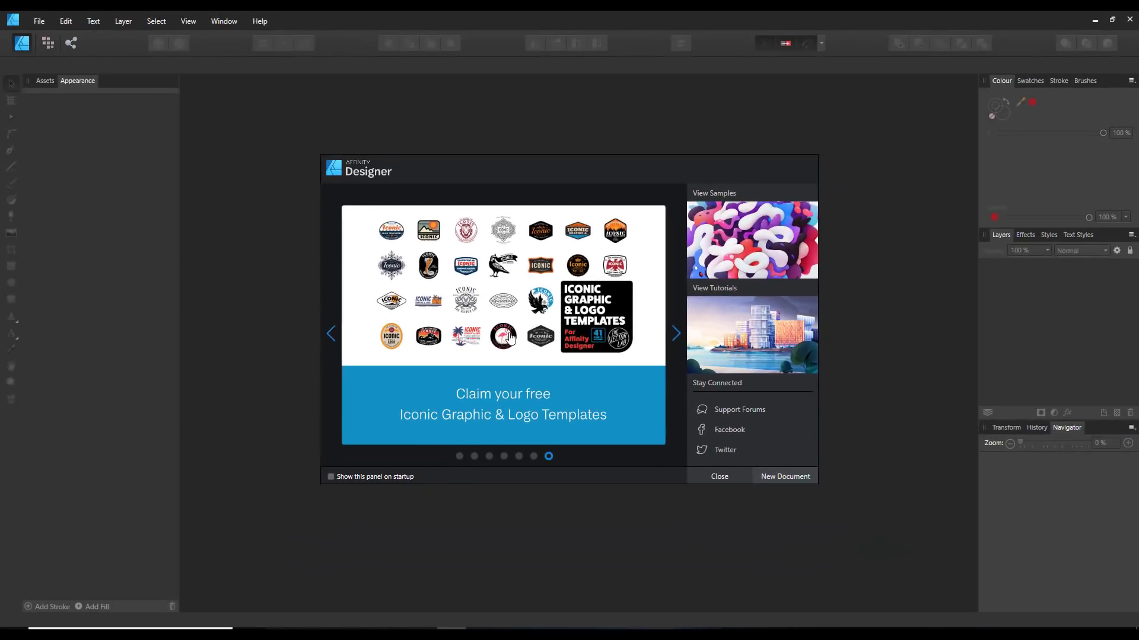
mouse_move(533, 353)
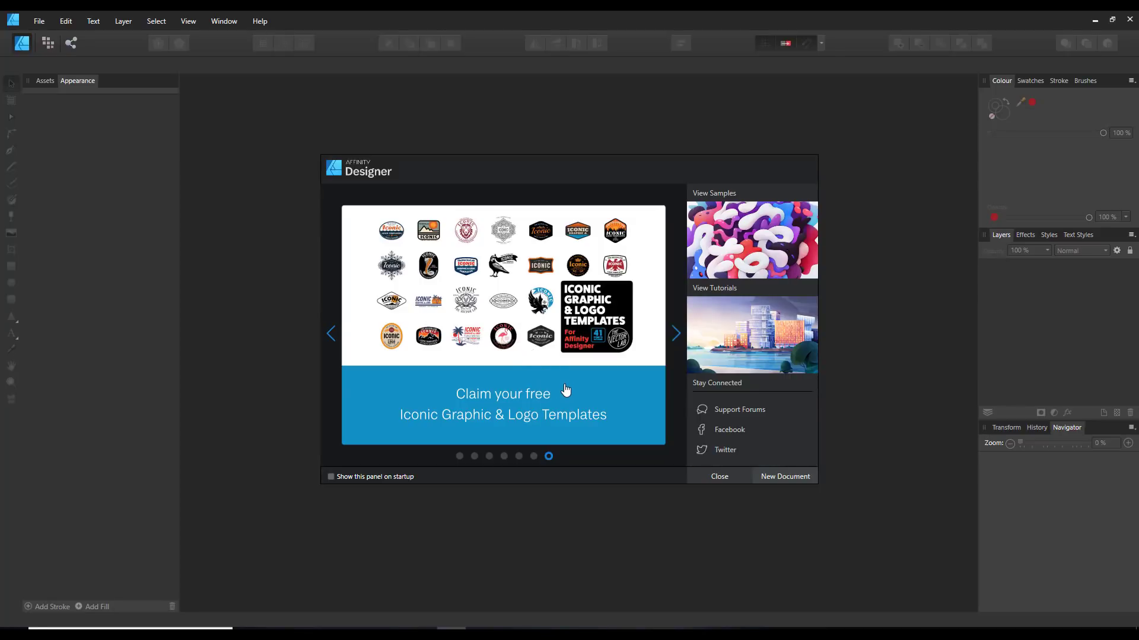
mouse_move(635, 466)
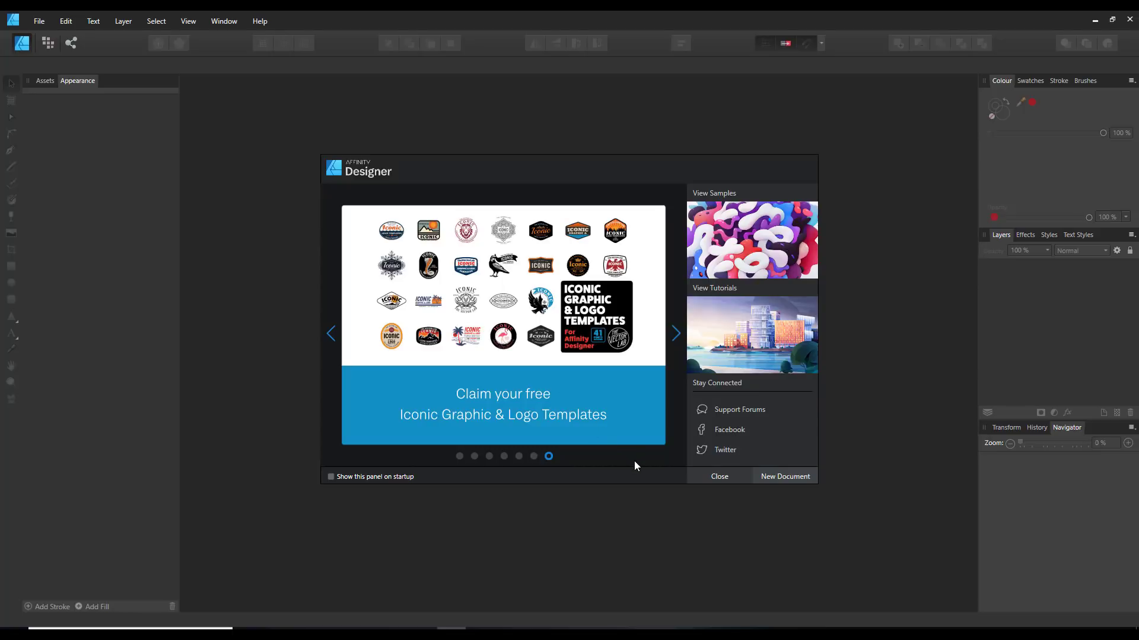
mouse_move(659, 478)
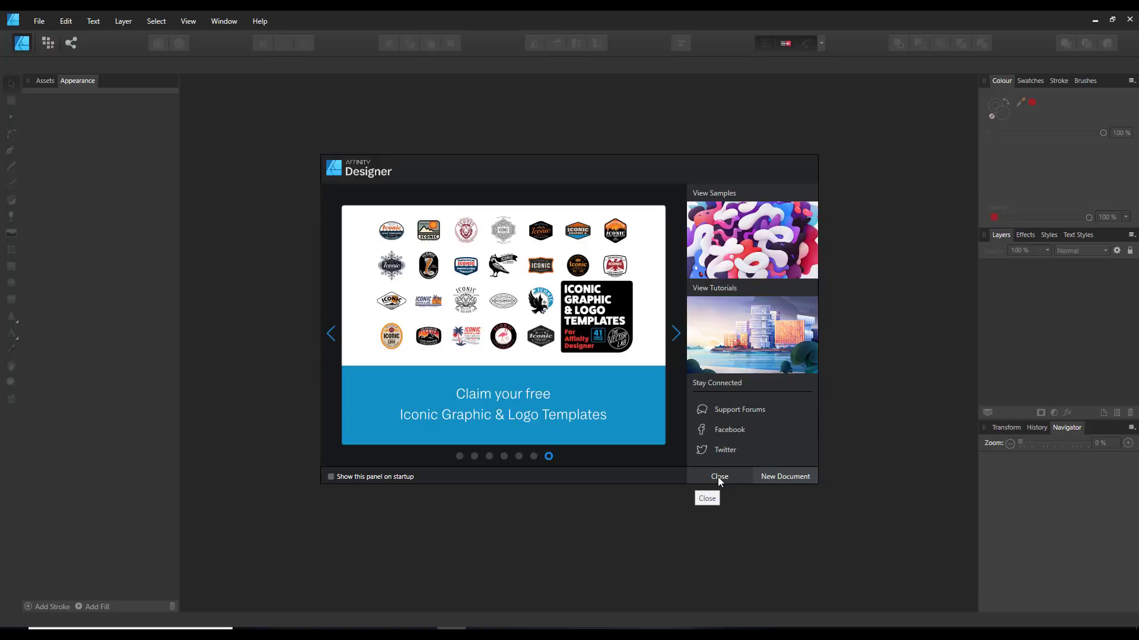
click(719, 476)
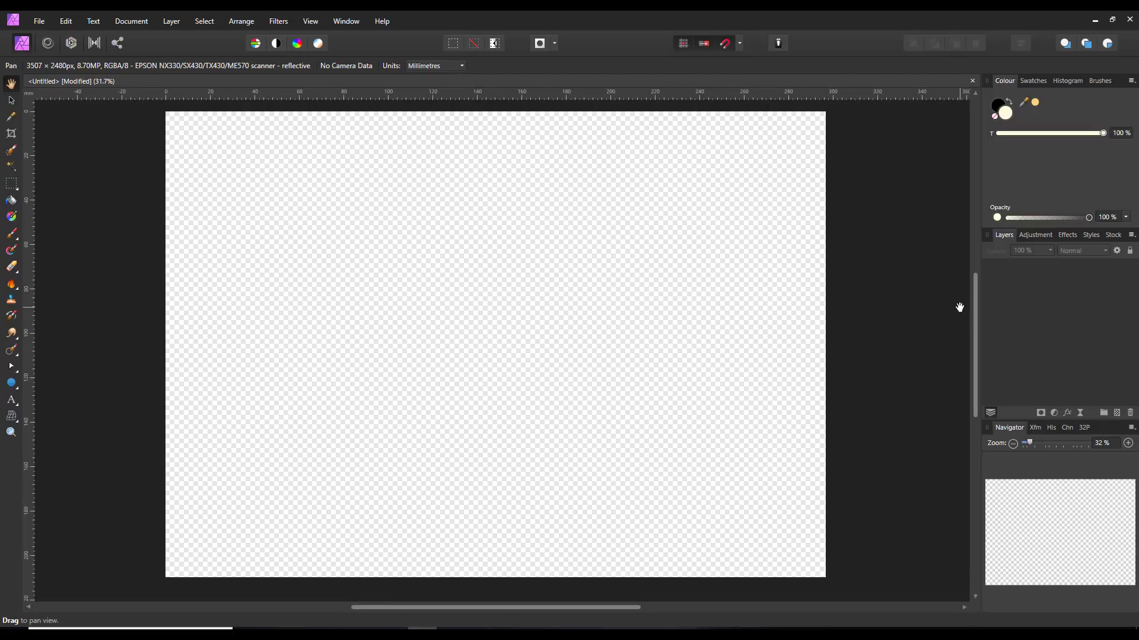
mouse_move(963, 311)
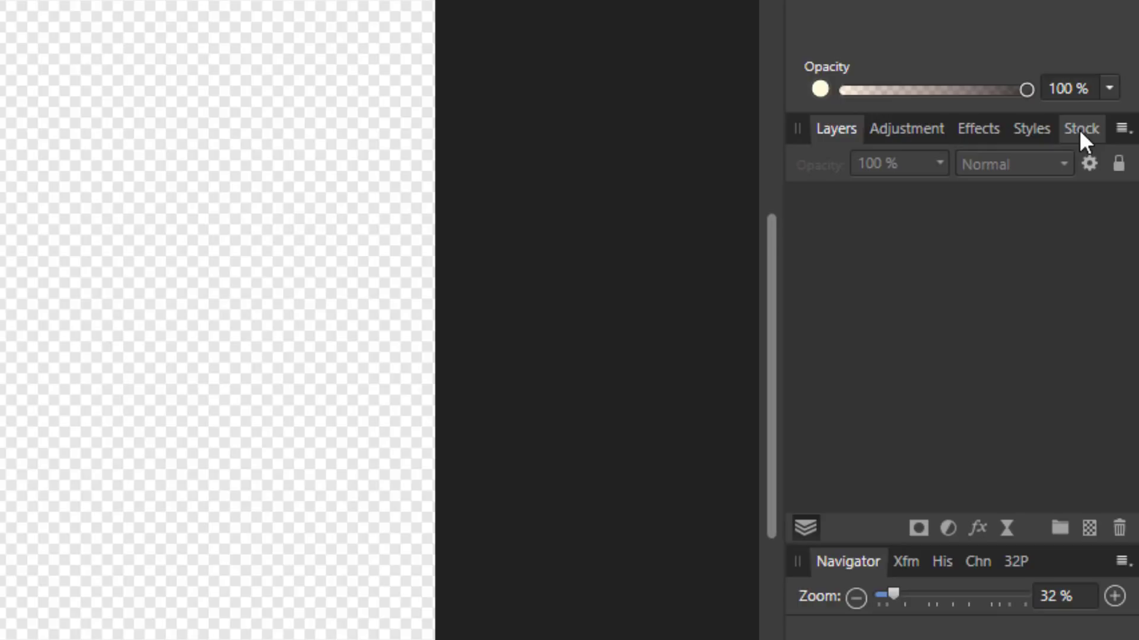
Search Unsplash in the Stock panel for 'car' and scroll through the photo results.
click(1080, 129)
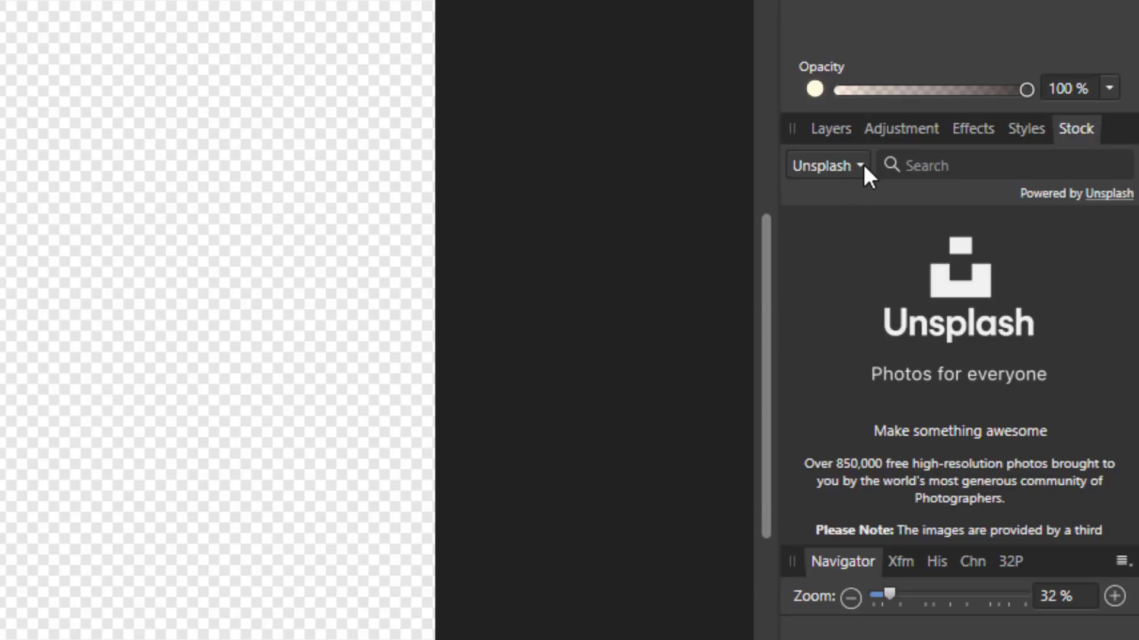
click(826, 166)
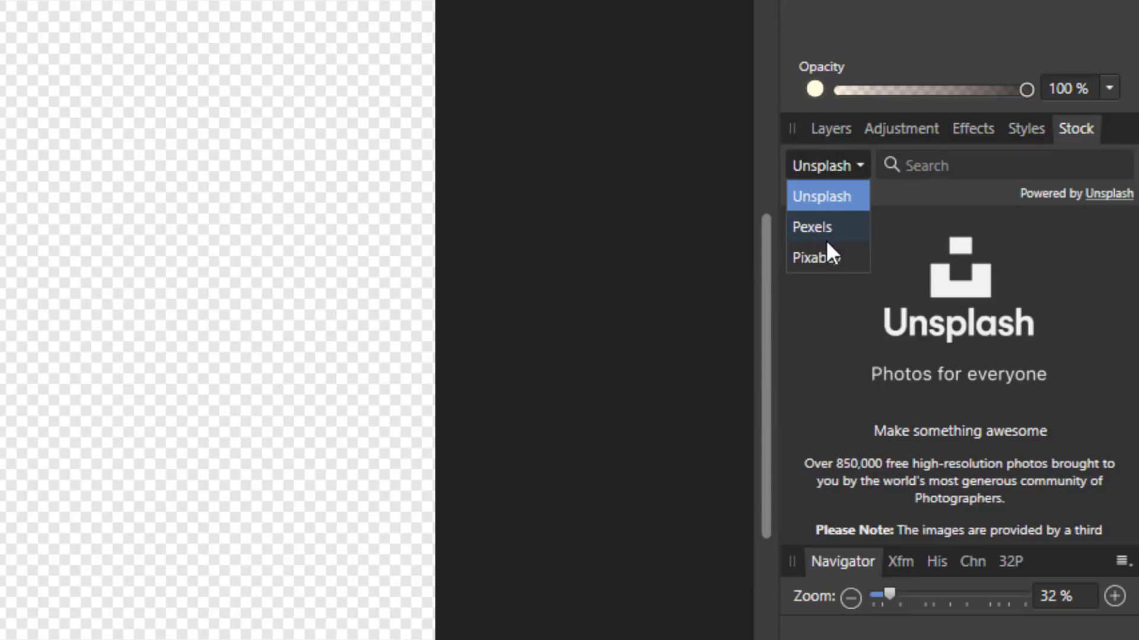
mouse_move(839, 268)
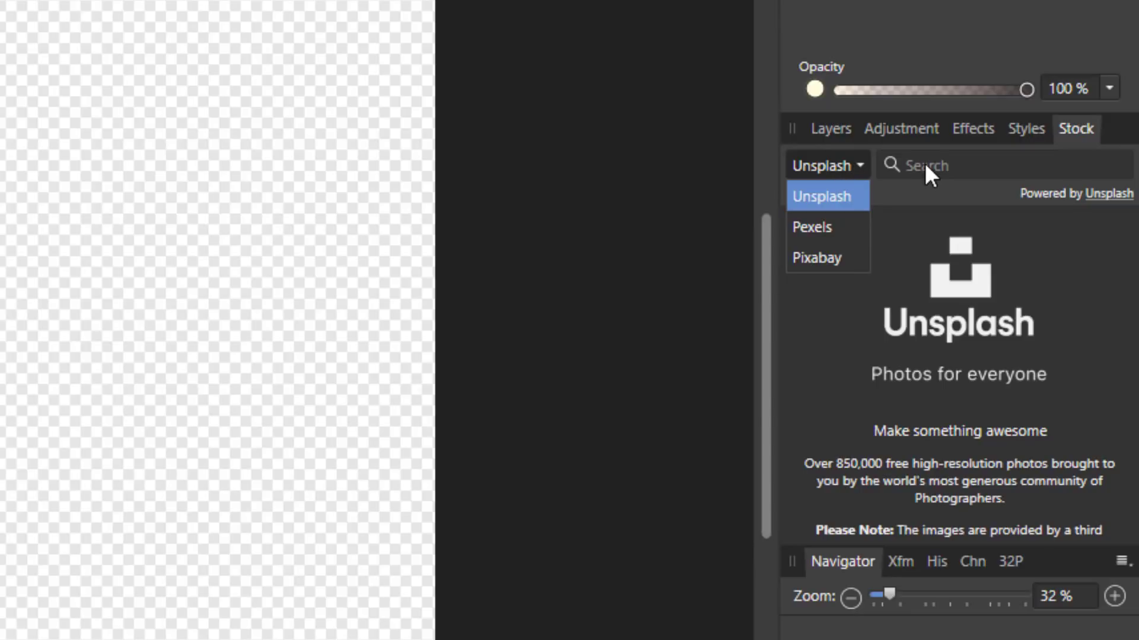
mouse_move(882, 176)
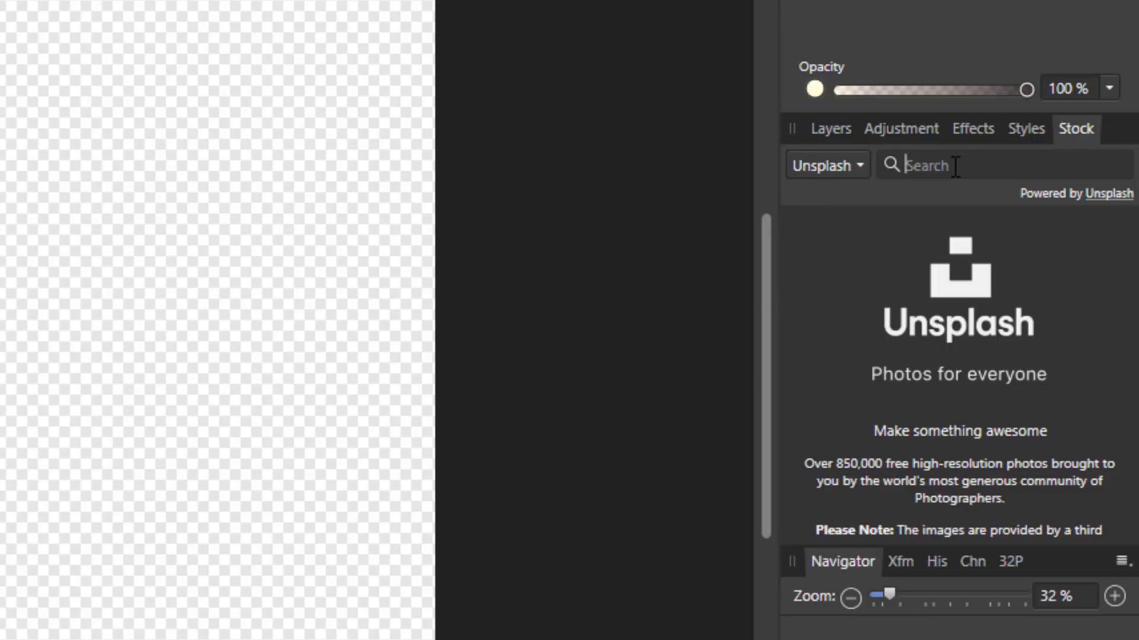
text(car)
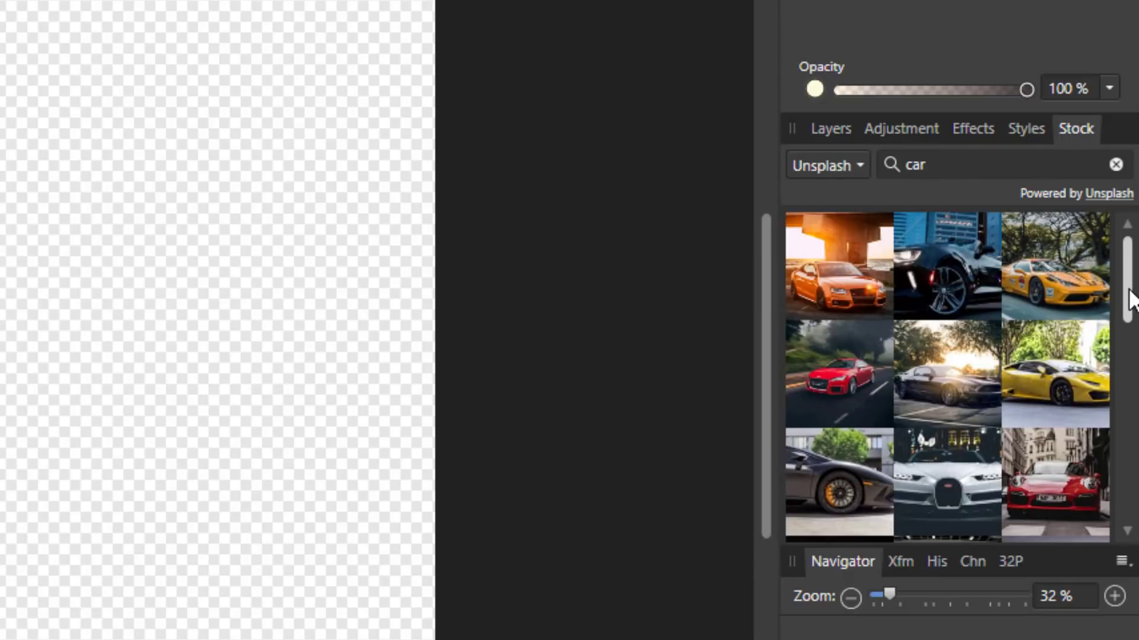
scroll(down, 3)
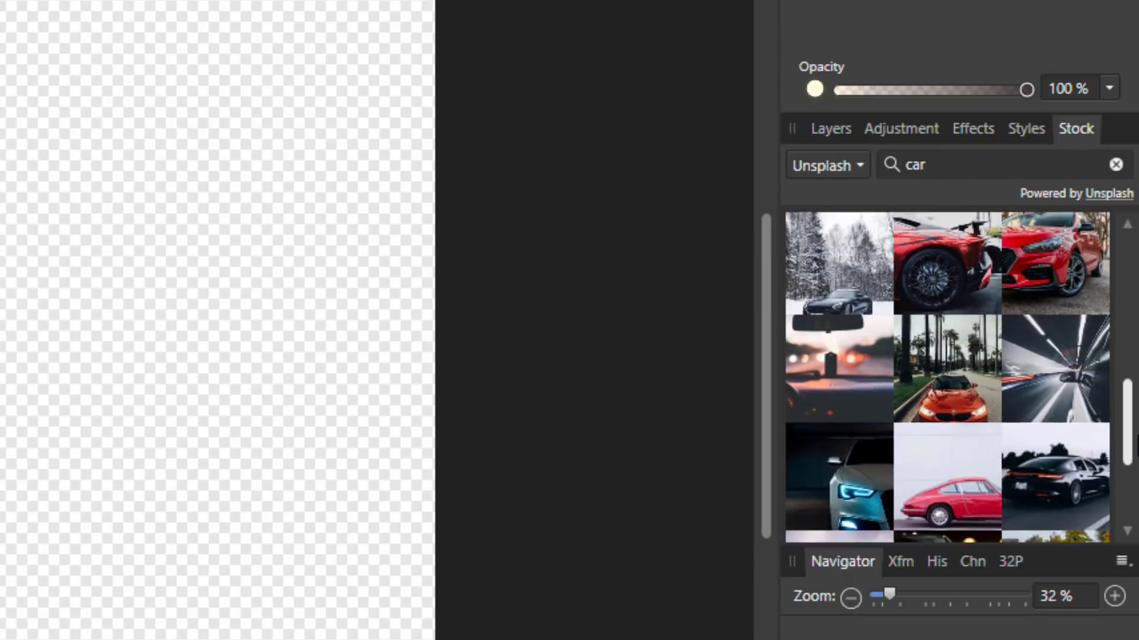
scroll(down, 3)
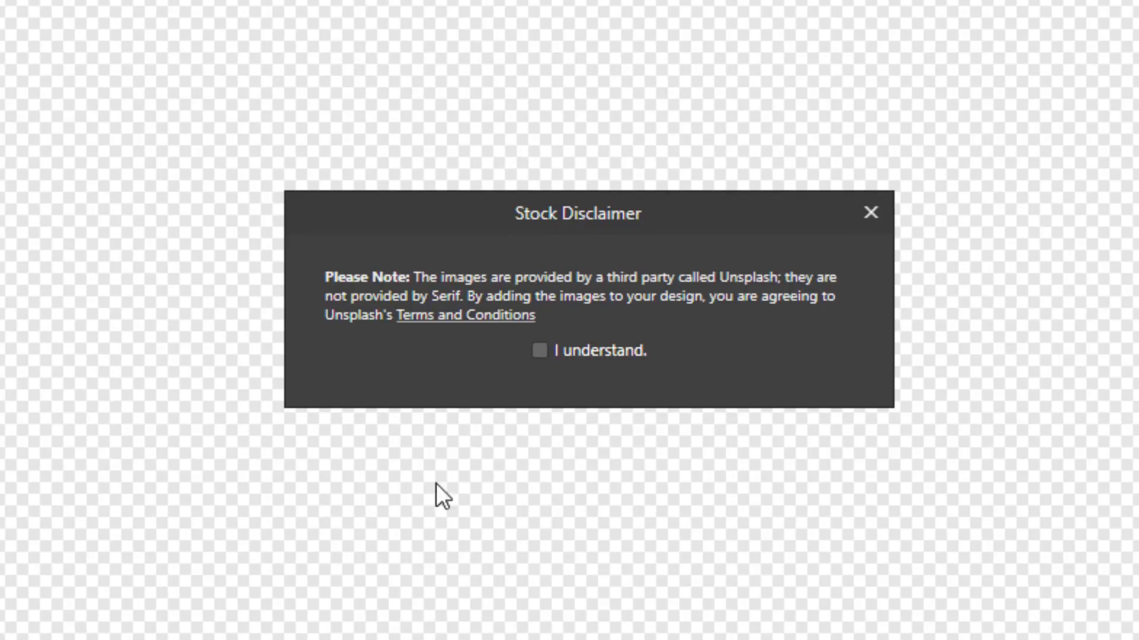
mouse_move(436, 296)
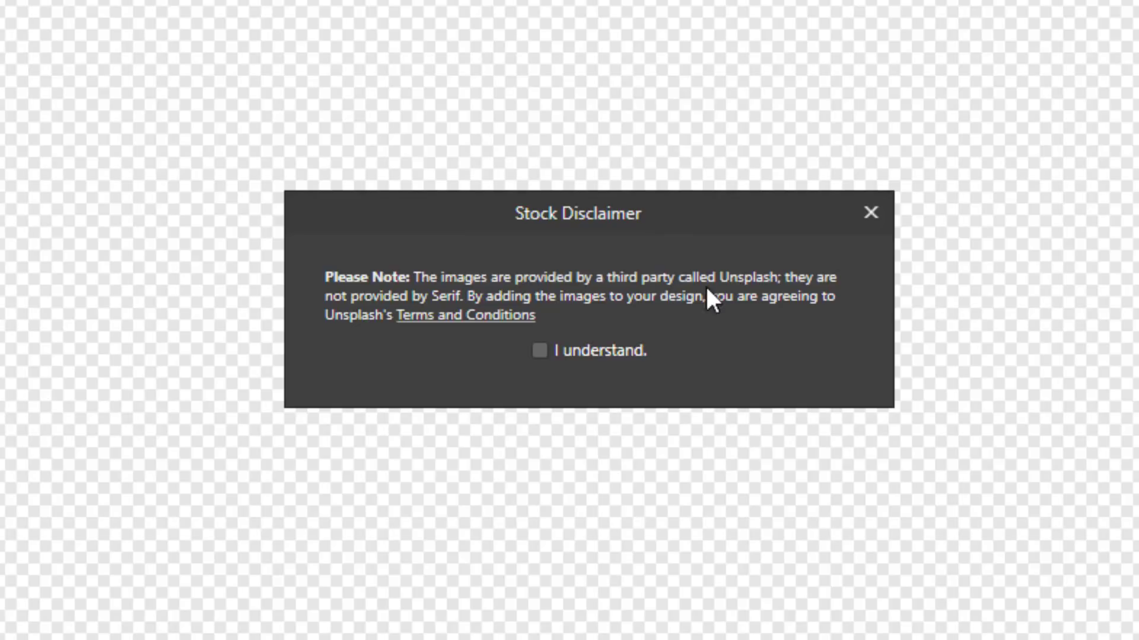
mouse_move(479, 337)
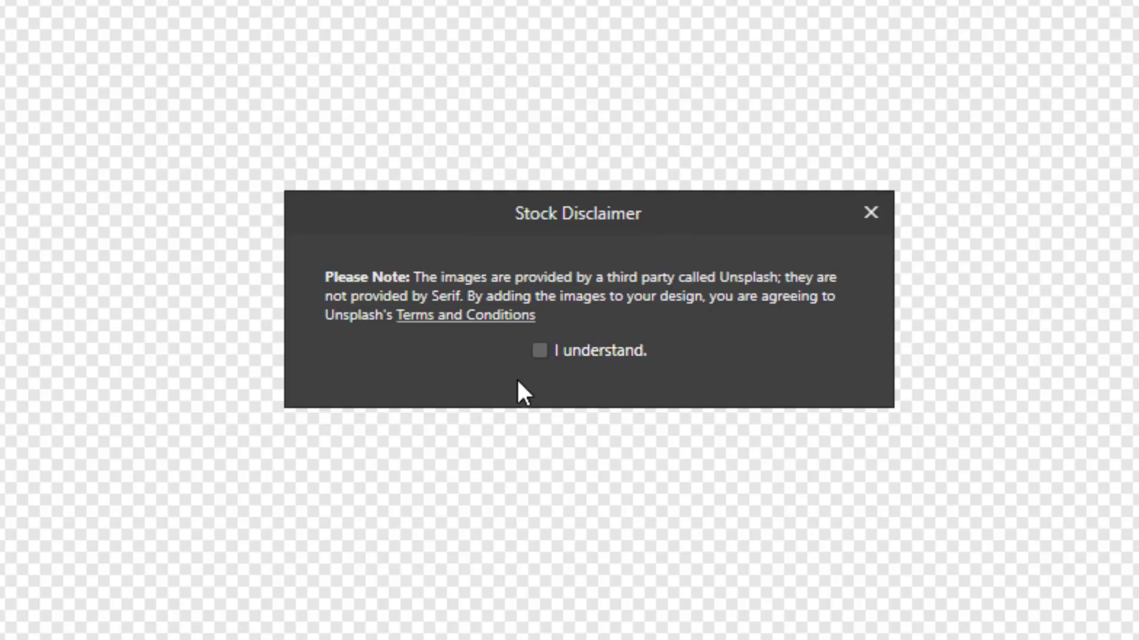
Tick 'I understand.' in the Unsplash Stock Disclaimer and close the dialog.
click(539, 350)
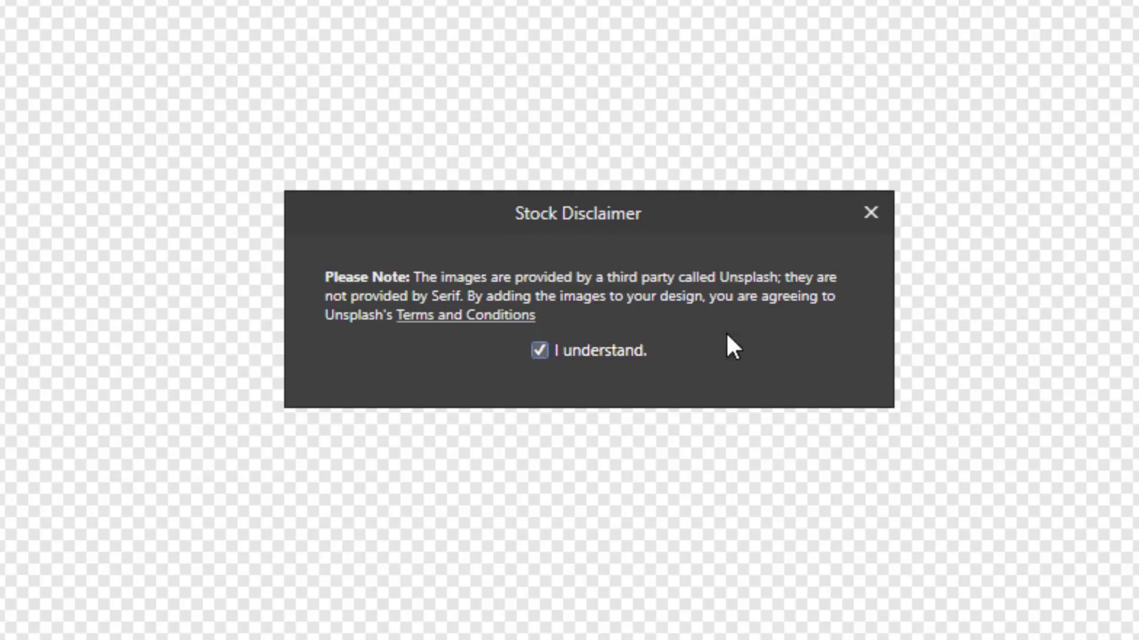
click(871, 213)
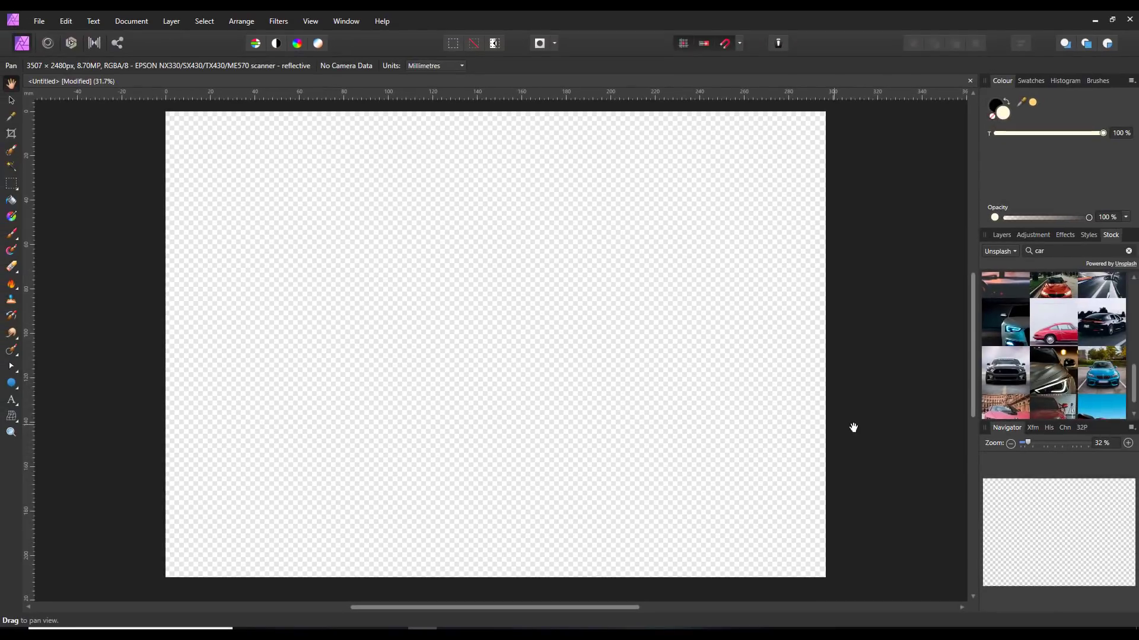
mouse_move(889, 406)
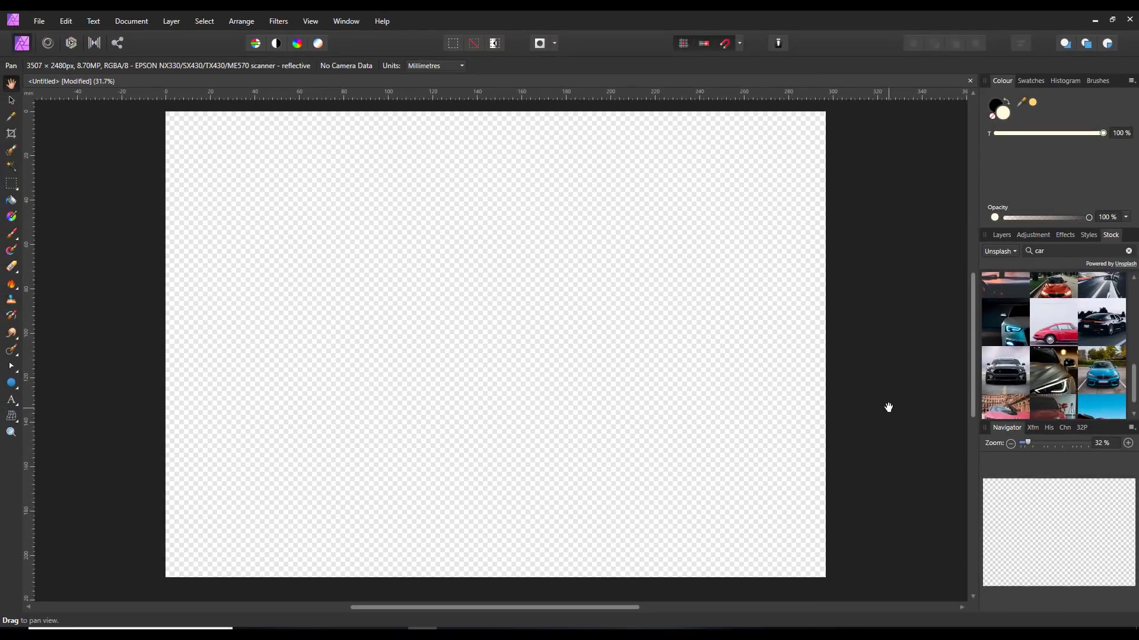
mouse_move(727, 414)
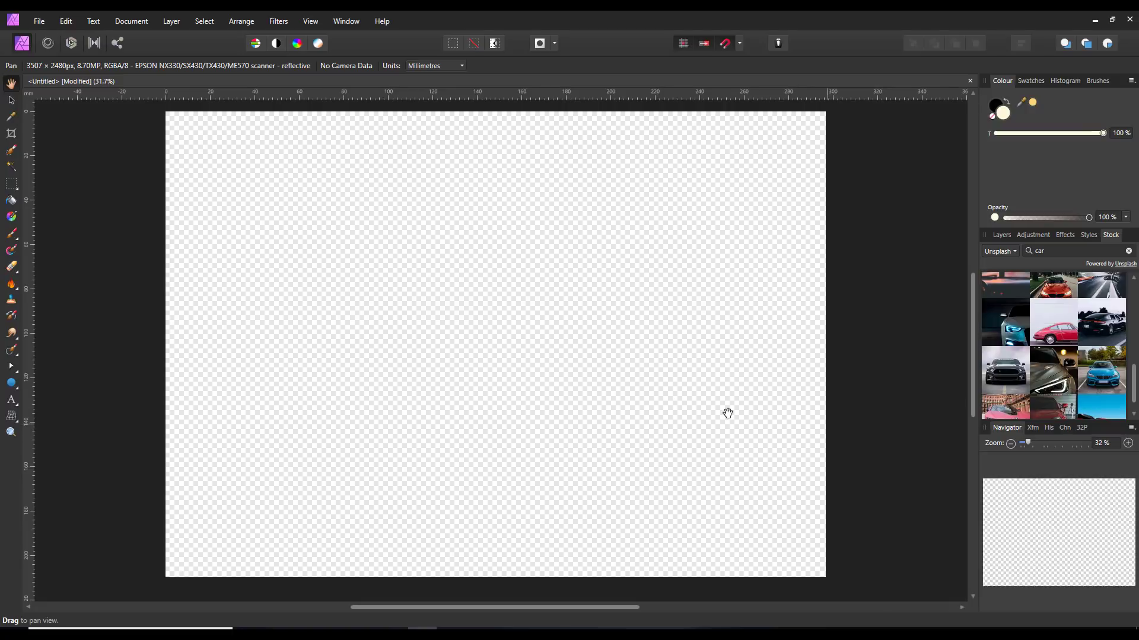
mouse_move(1014, 276)
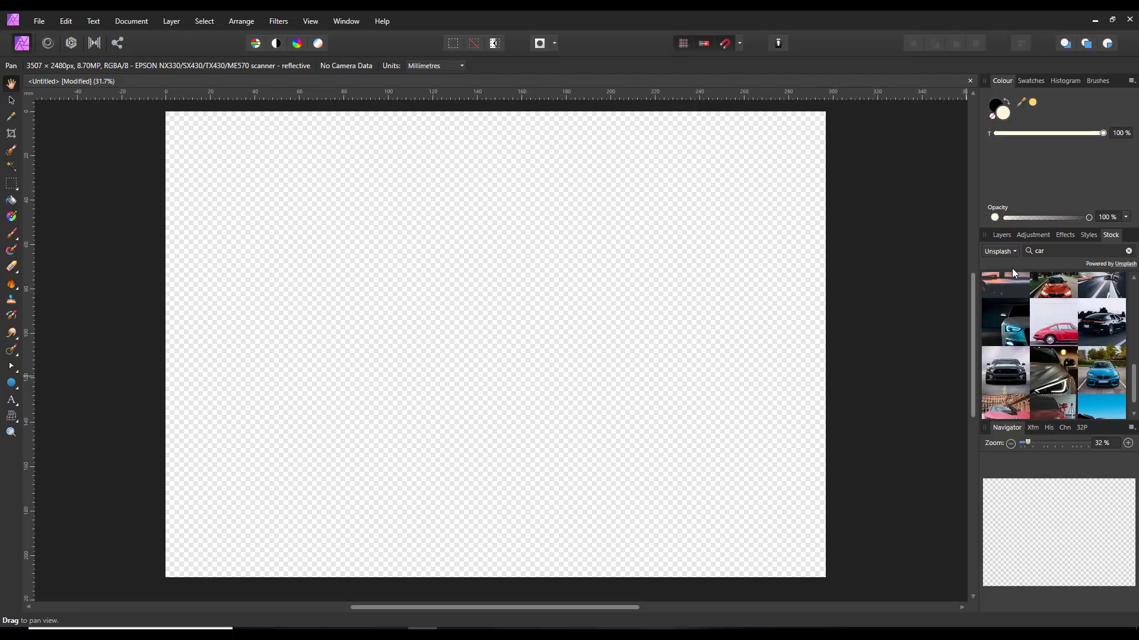
mouse_move(528, 434)
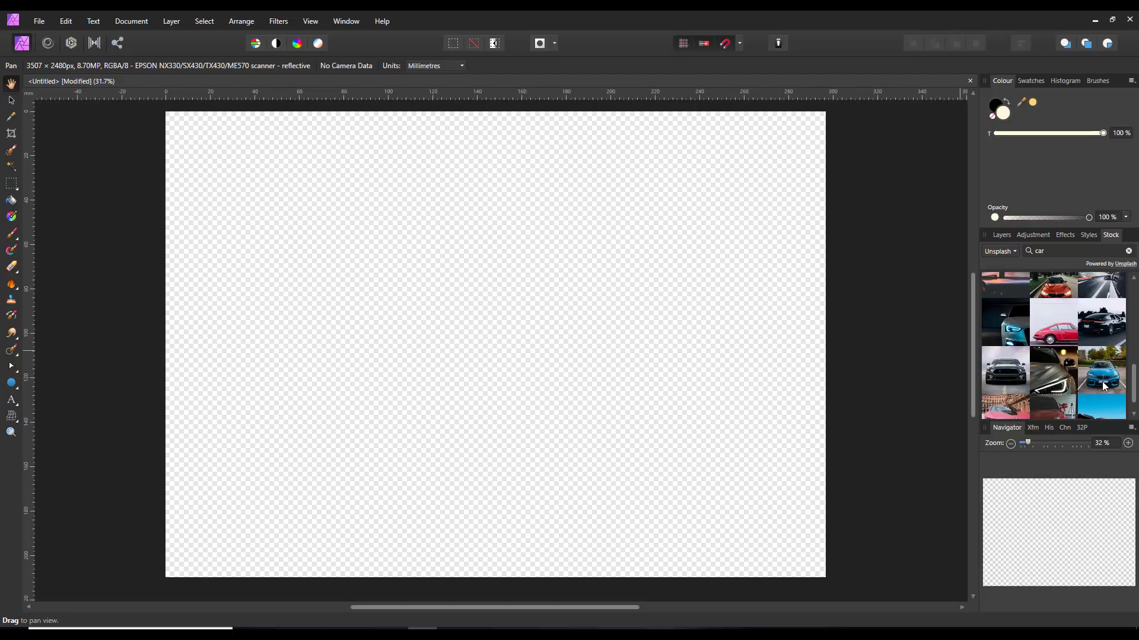
Drag the blue BMW stock photo onto the canvas and close its photographer credit note.
drag(1102, 373, 453, 301)
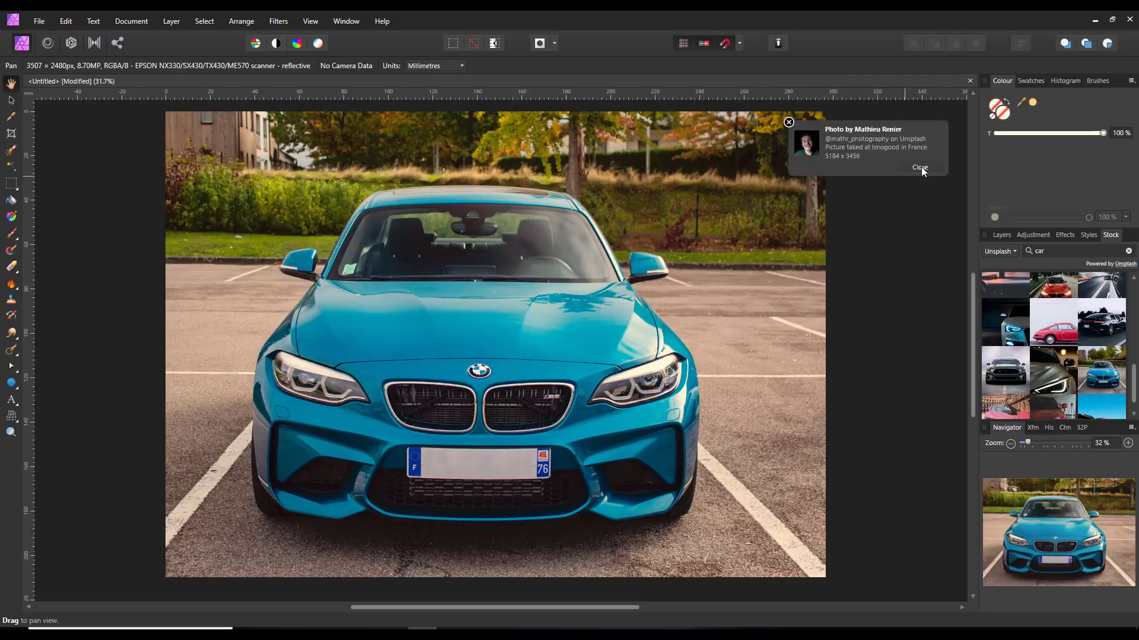
mouse_move(906, 178)
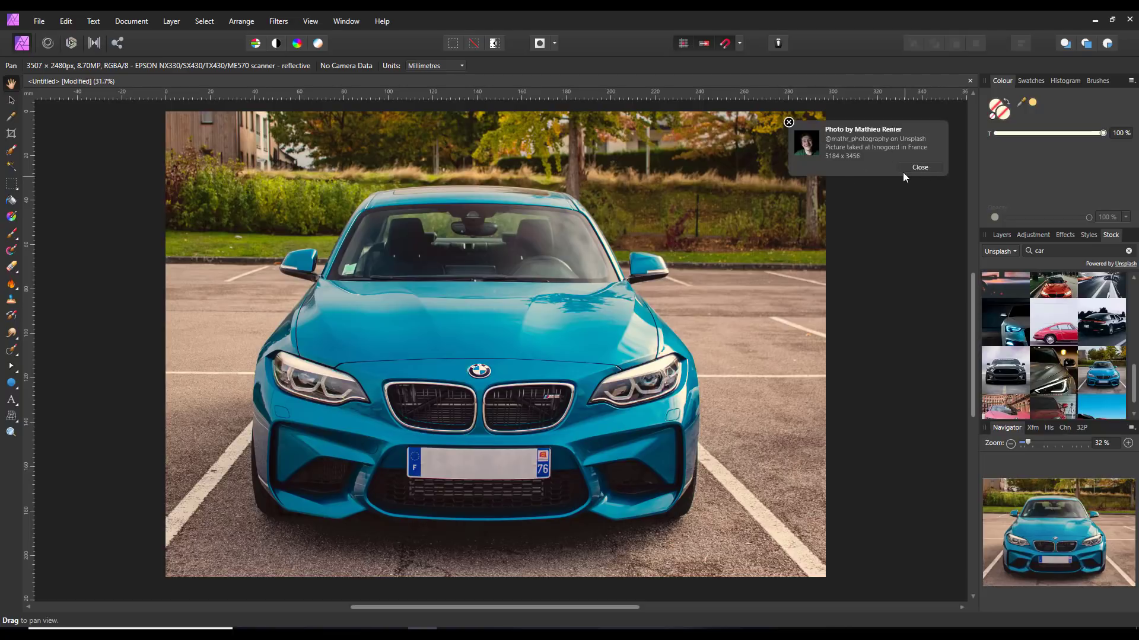
mouse_move(920, 168)
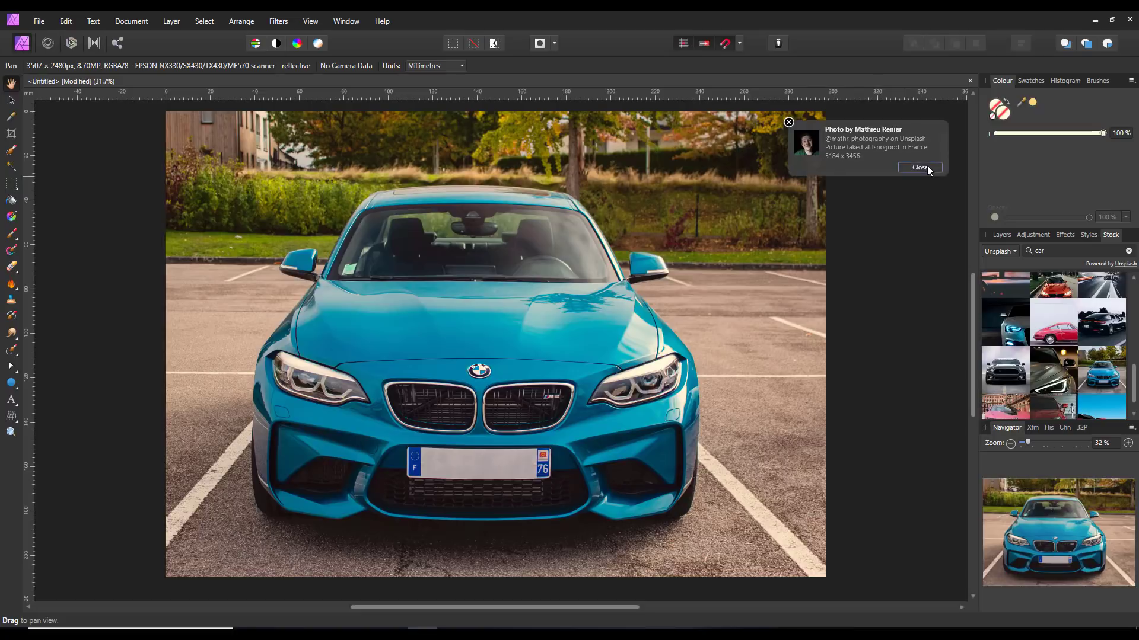
click(918, 168)
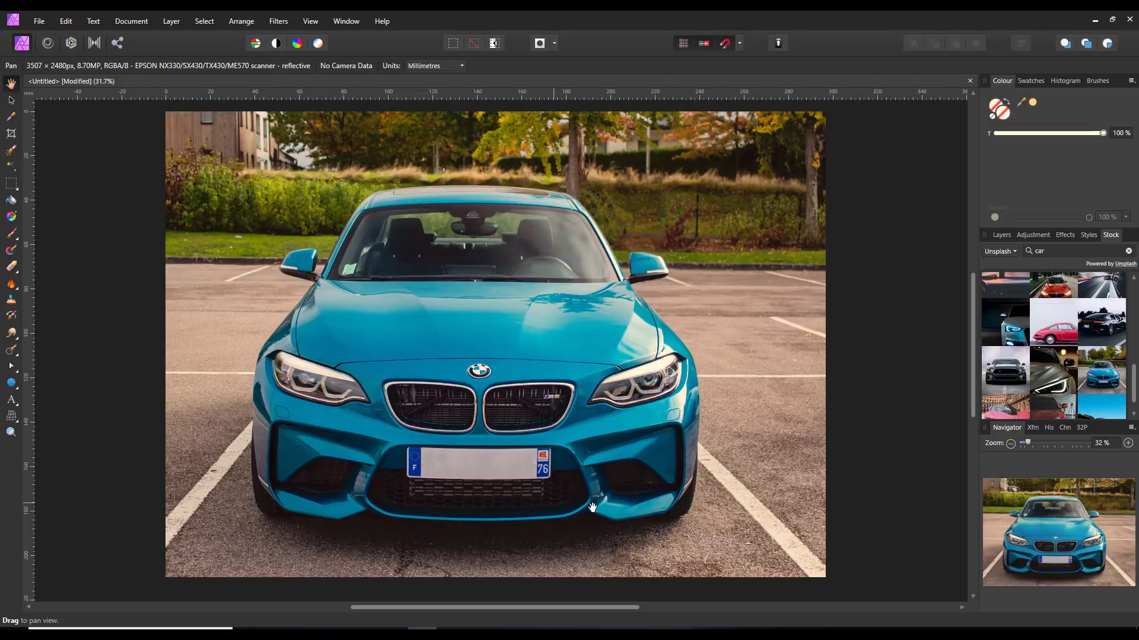
mouse_move(343, 344)
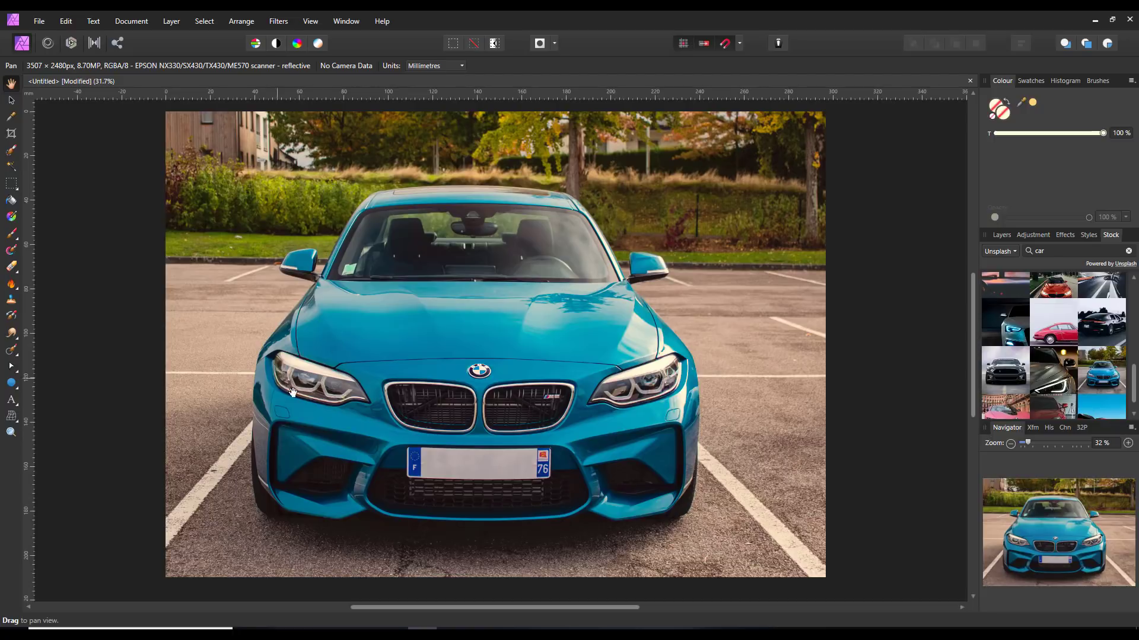
mouse_move(748, 114)
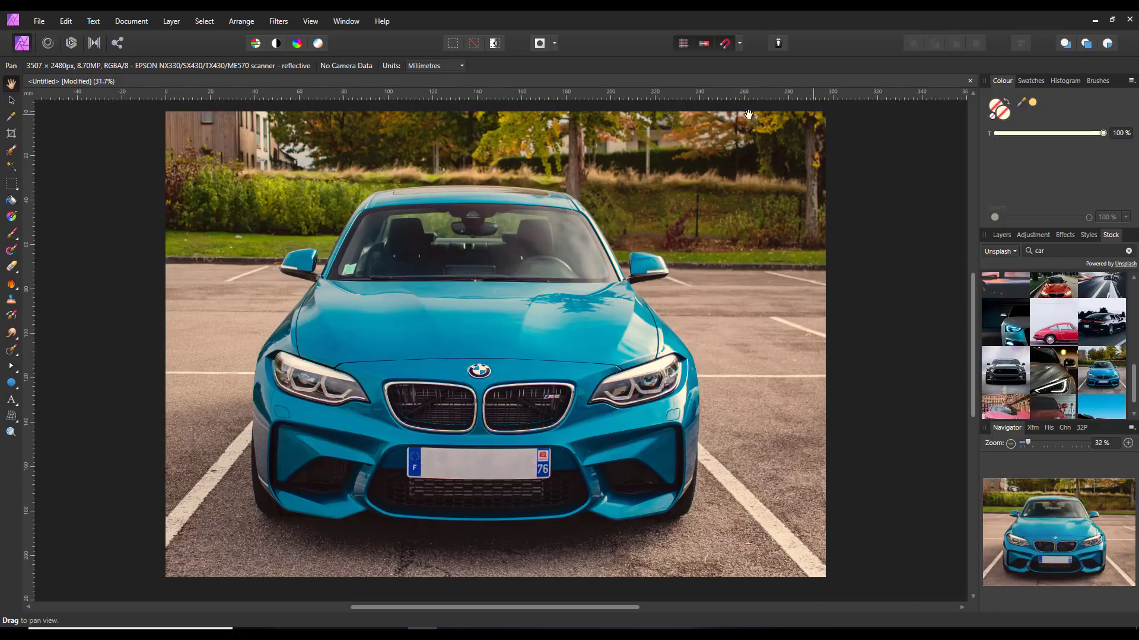
mouse_move(348, 404)
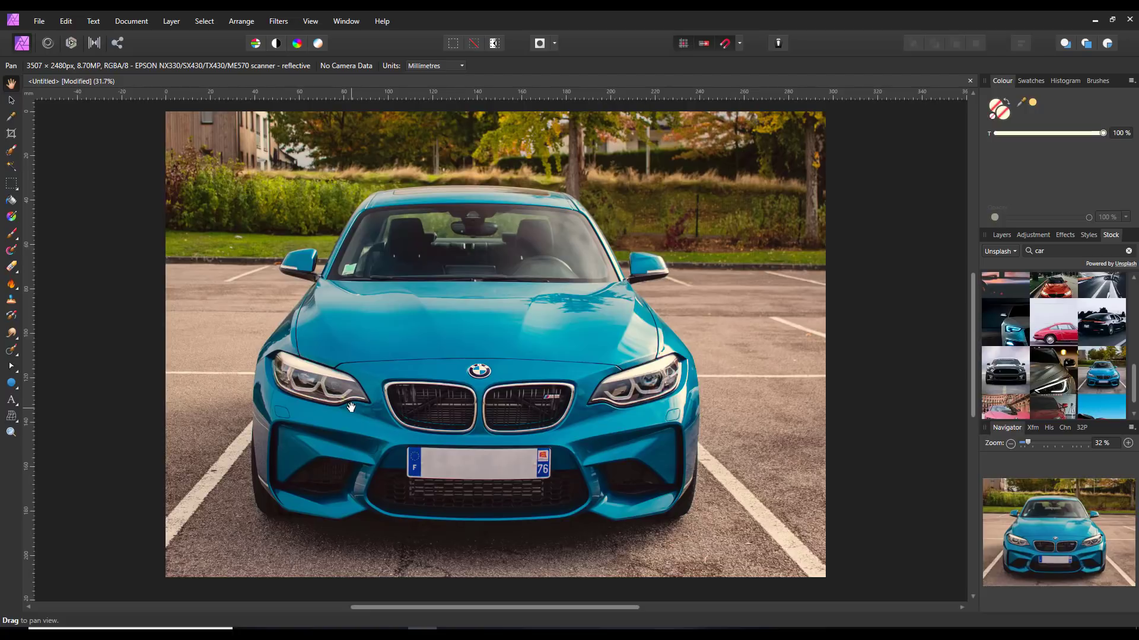
mouse_move(1003, 530)
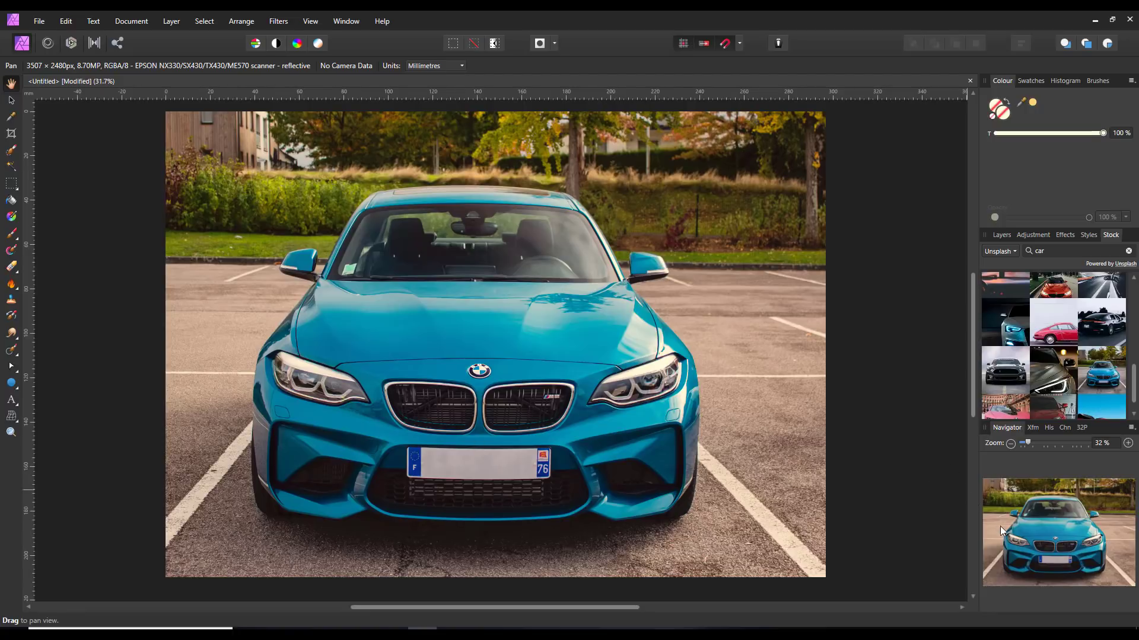
Rasterise the car photo layer from the Layers panel and move it to cover the canvas.
click(1000, 235)
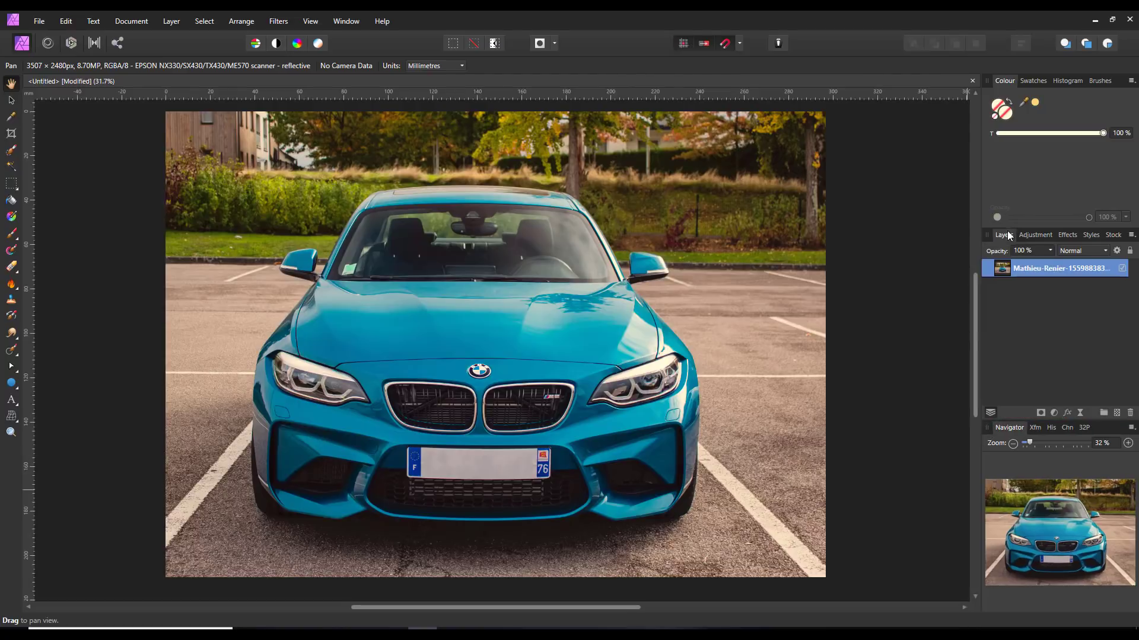
right_click(1060, 268)
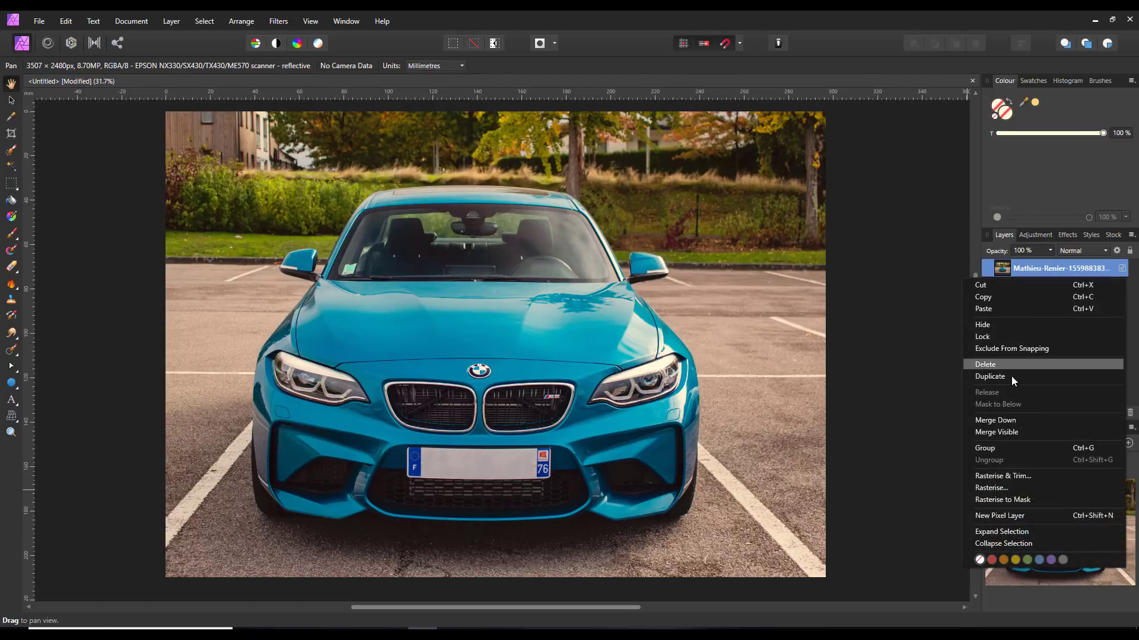
mouse_move(991, 488)
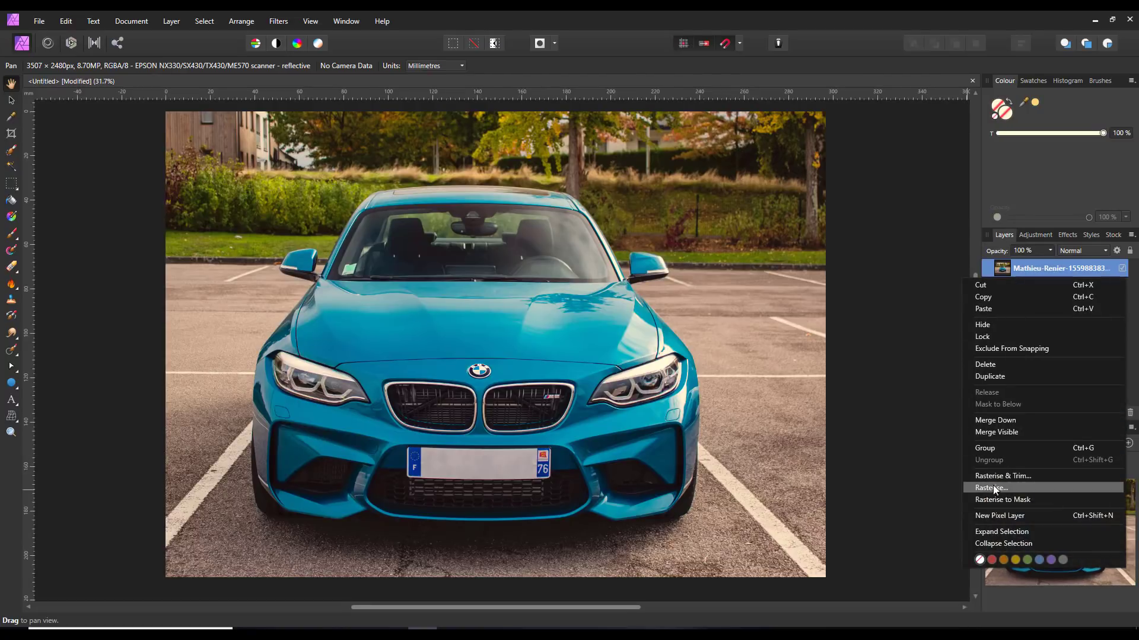
click(989, 488)
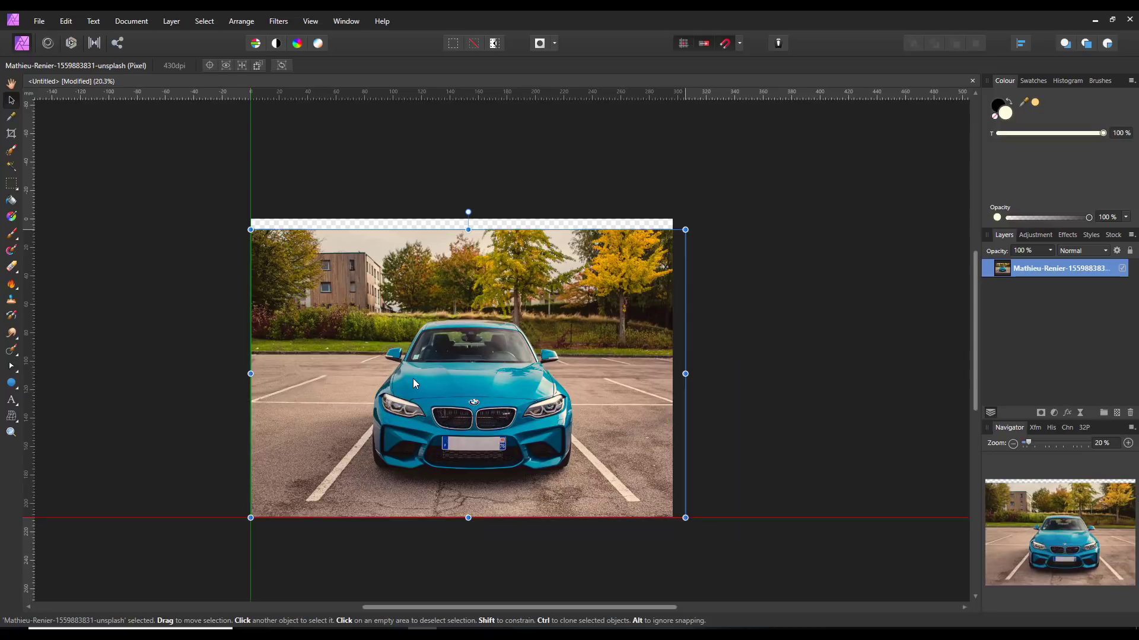
drag(414, 383, 483, 361)
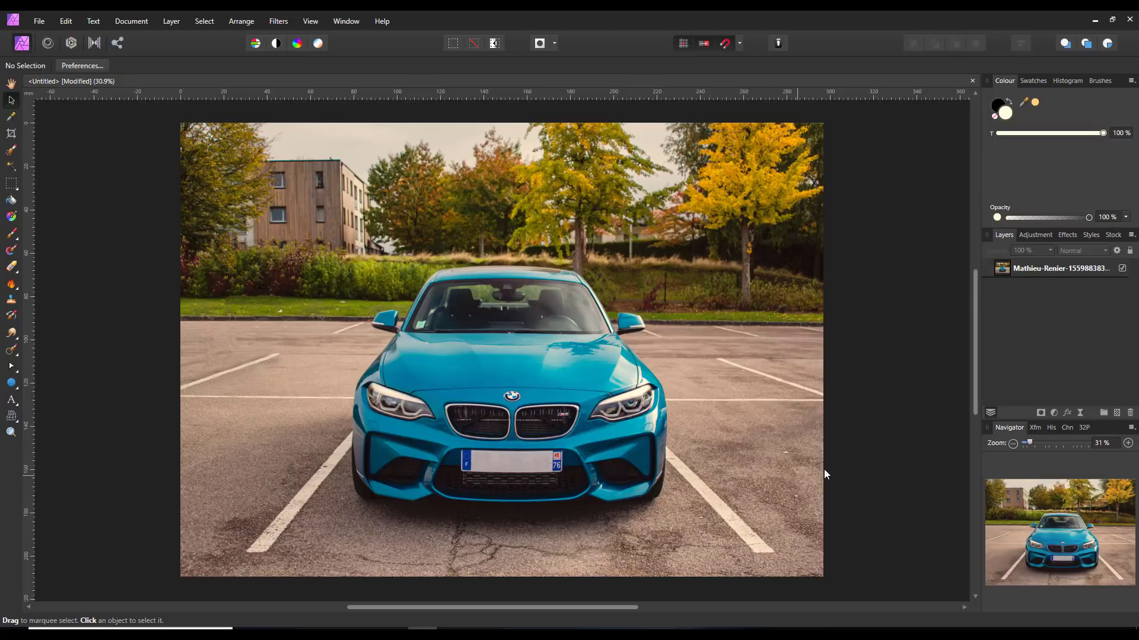
mouse_move(834, 484)
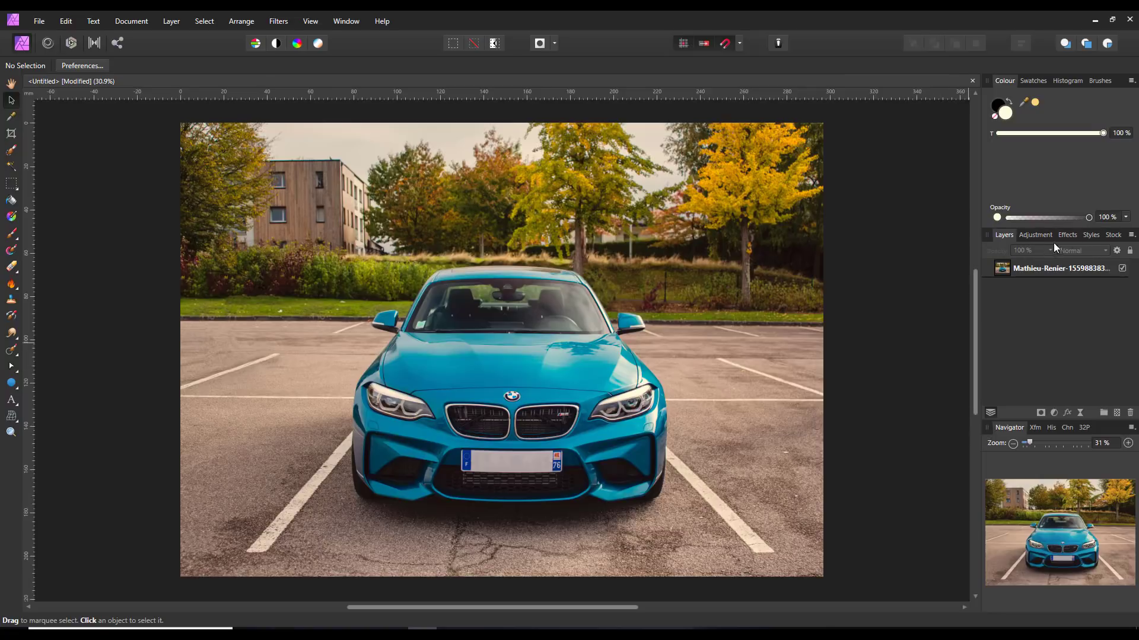
click(1110, 235)
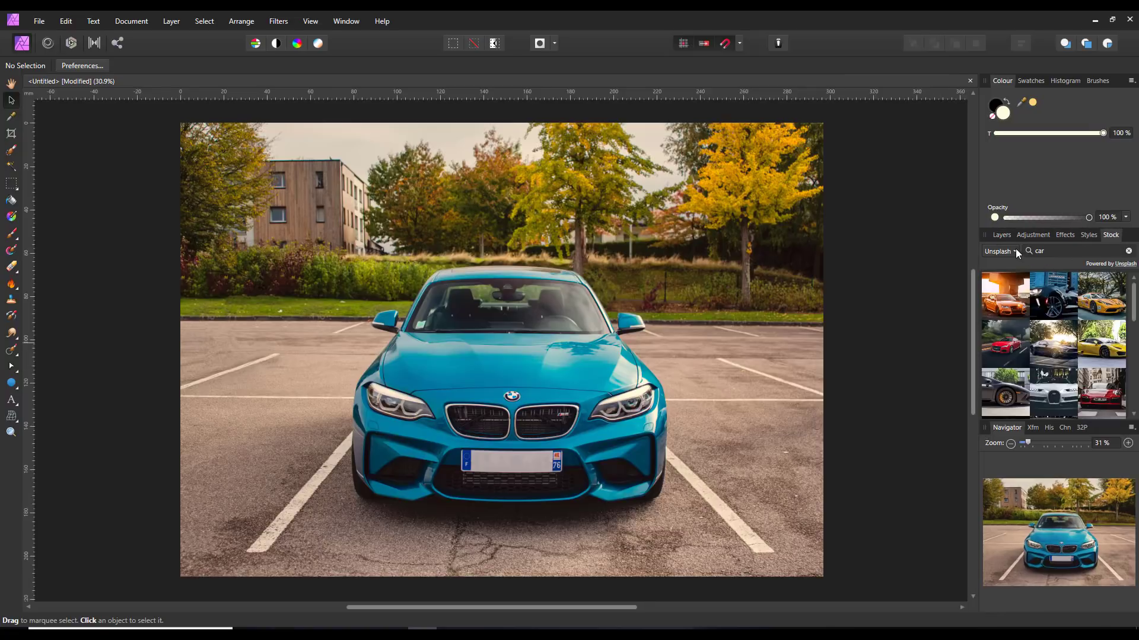
click(1000, 252)
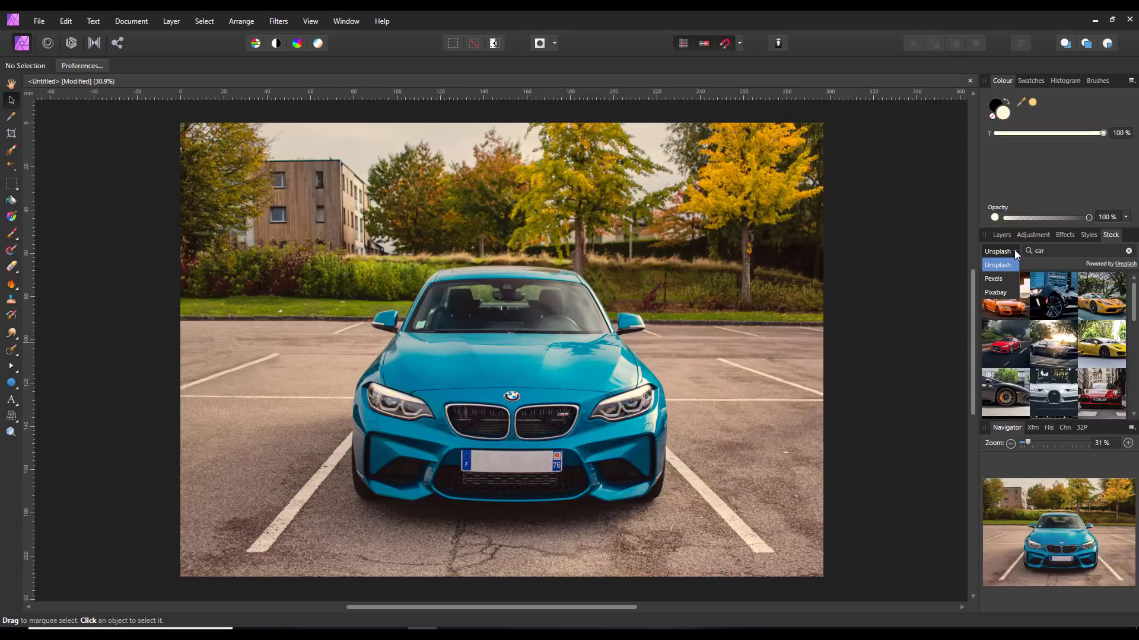
click(1003, 235)
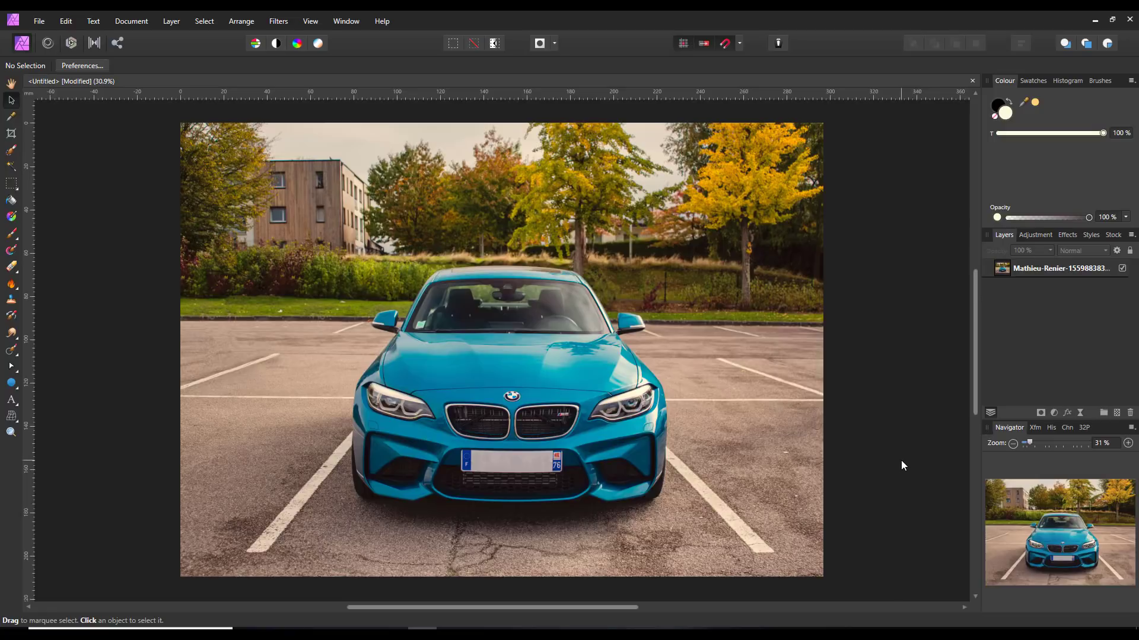
mouse_move(903, 469)
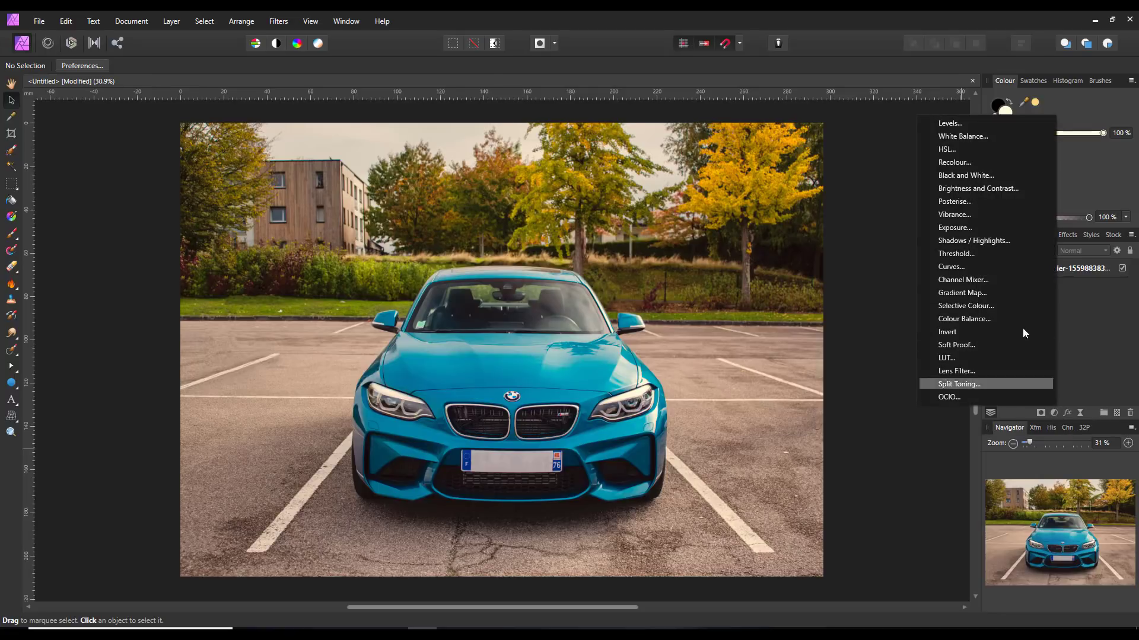
mouse_move(949, 123)
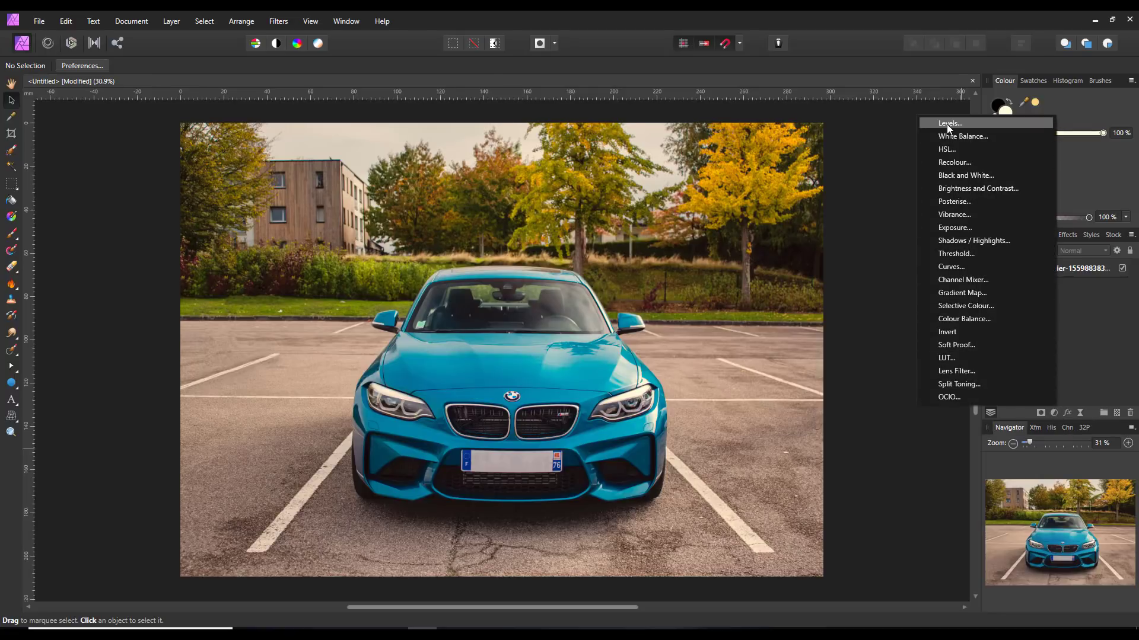
Add a Levels adjustment layer above the car photo.
click(949, 123)
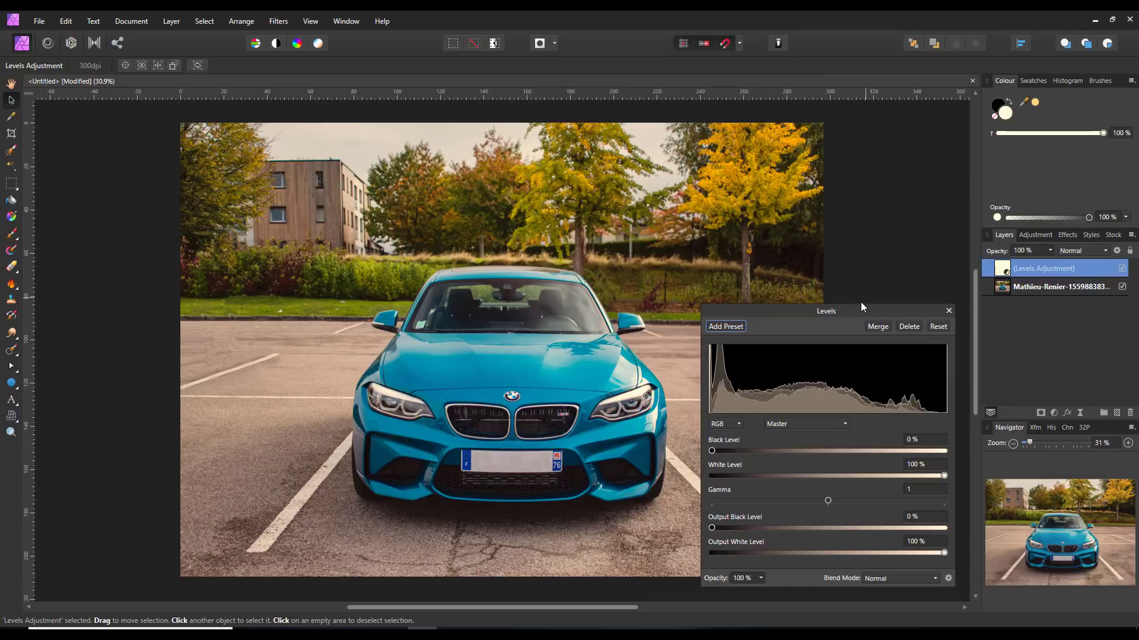
drag(826, 311, 810, 154)
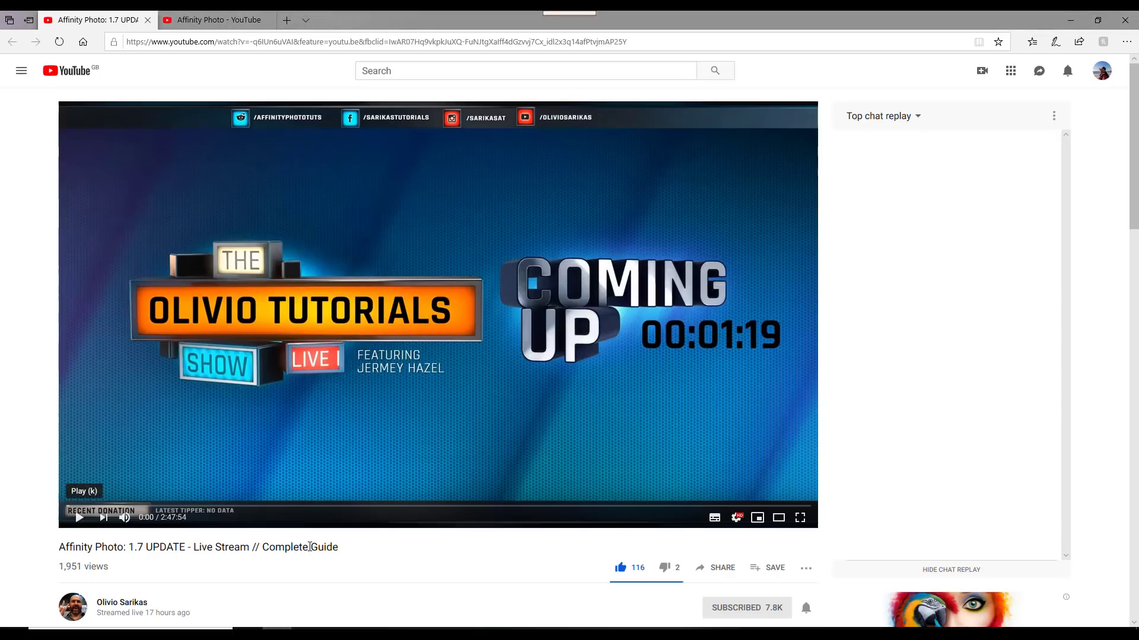
mouse_move(309, 363)
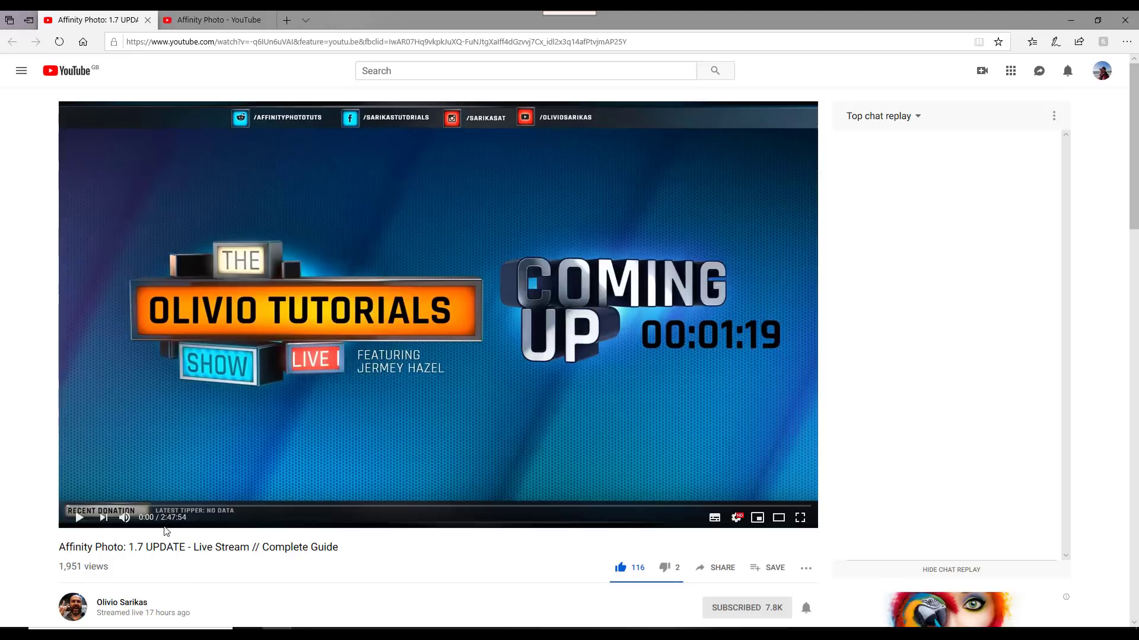
mouse_move(388, 596)
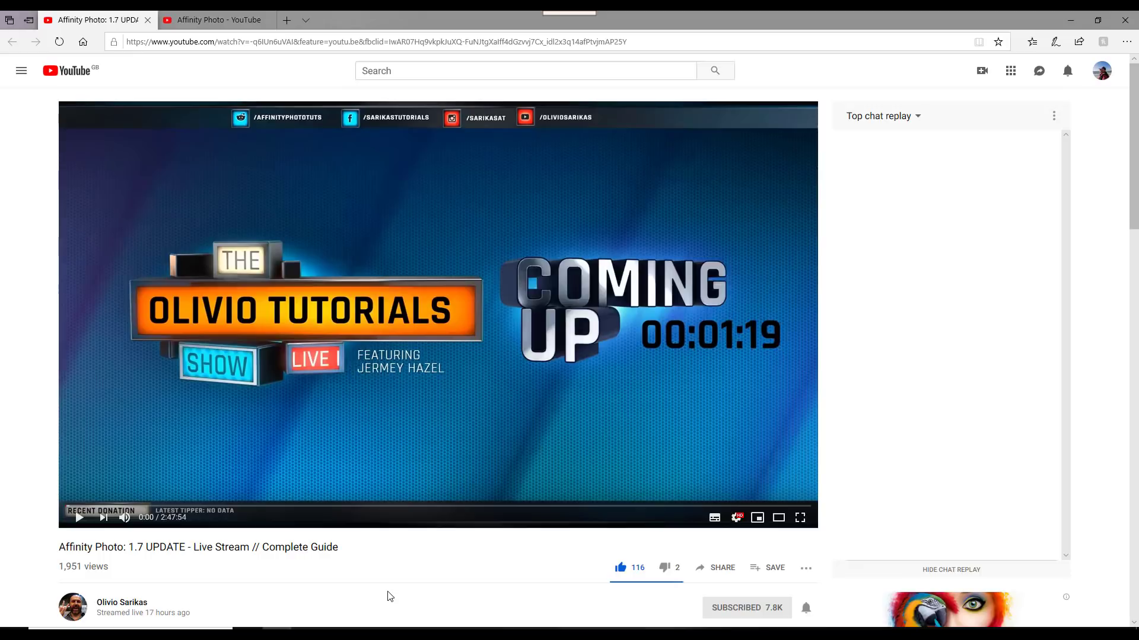
Scroll the Affinity Photo 1.7 UPDATE livestream page down to its description and suggestions.
scroll(down, 3)
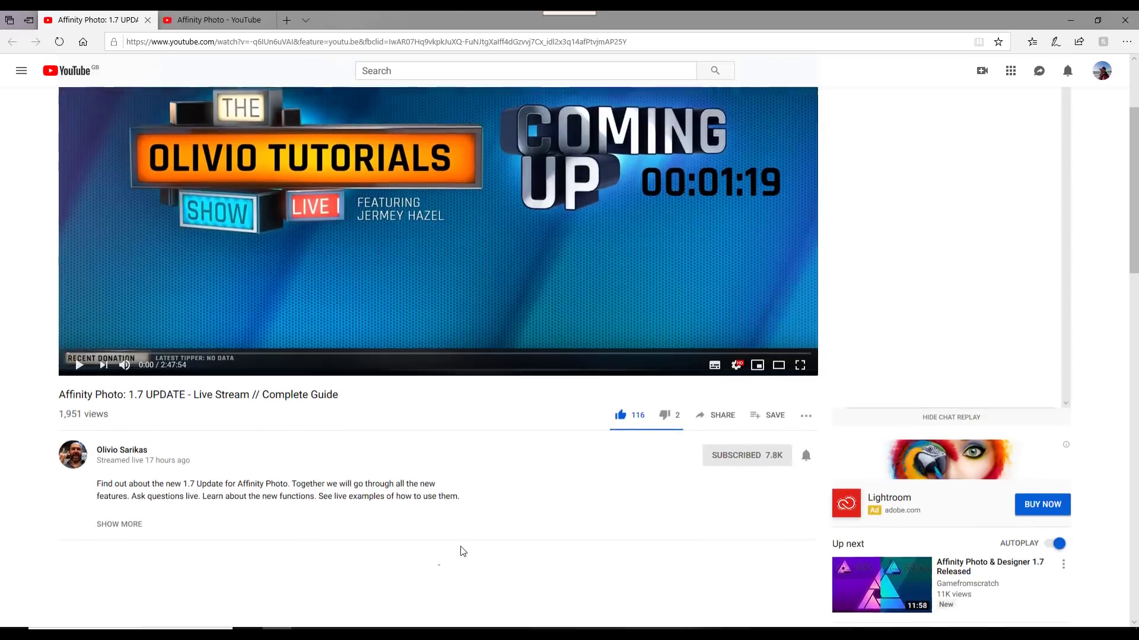
scroll(down, 3)
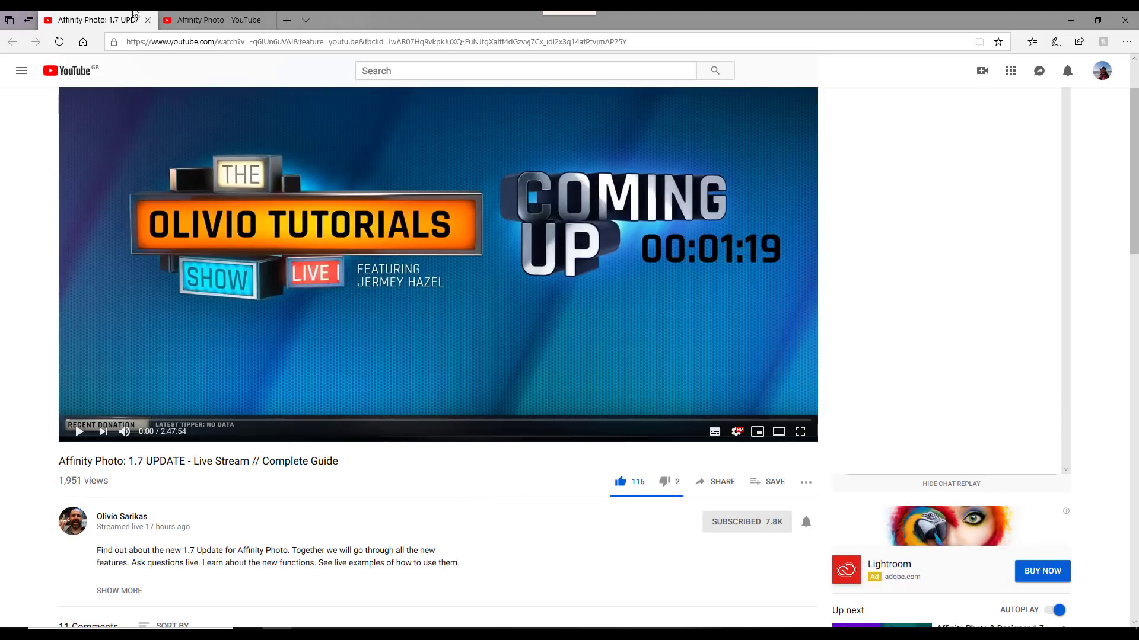
mouse_move(214, 19)
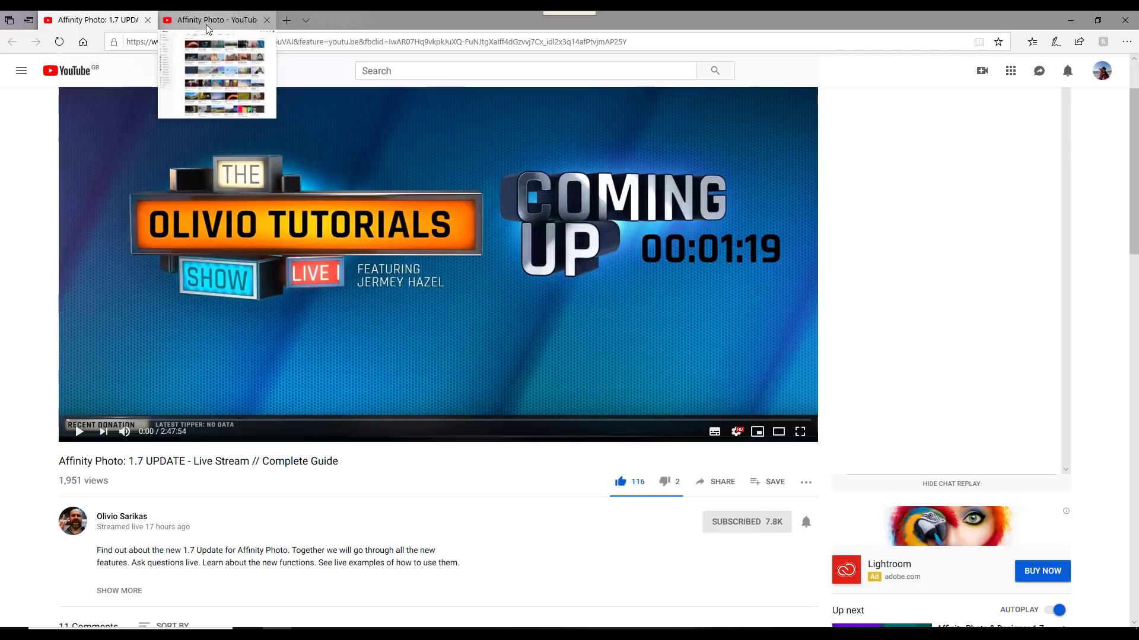
mouse_move(239, 322)
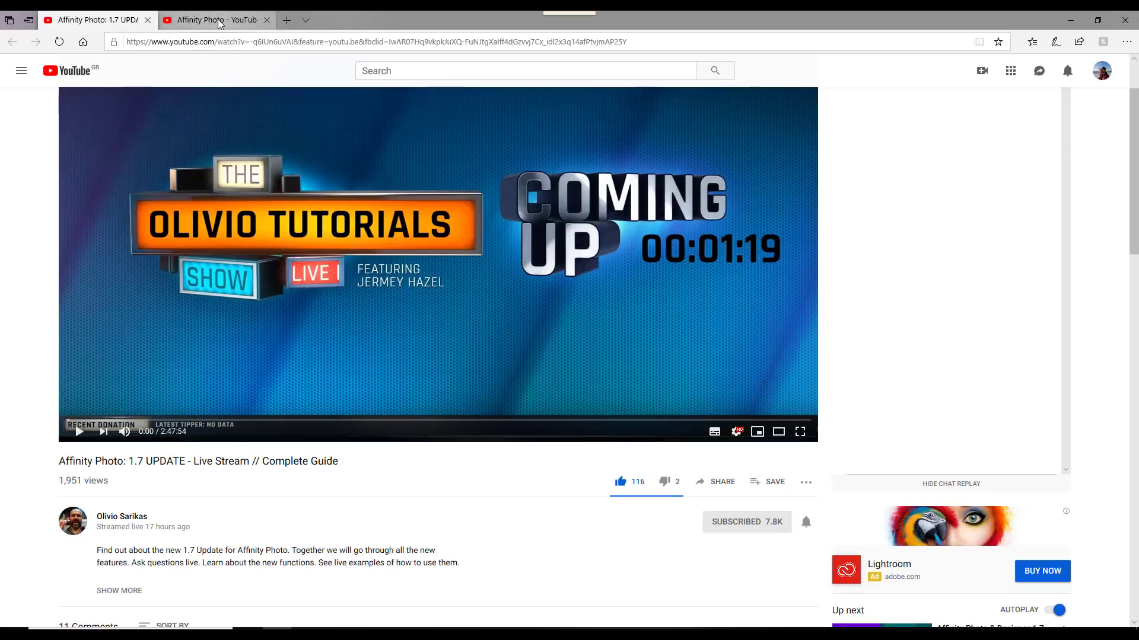
Switch to the Affinity Photo channel tab and scroll through its uploaded tutorial videos.
click(122, 517)
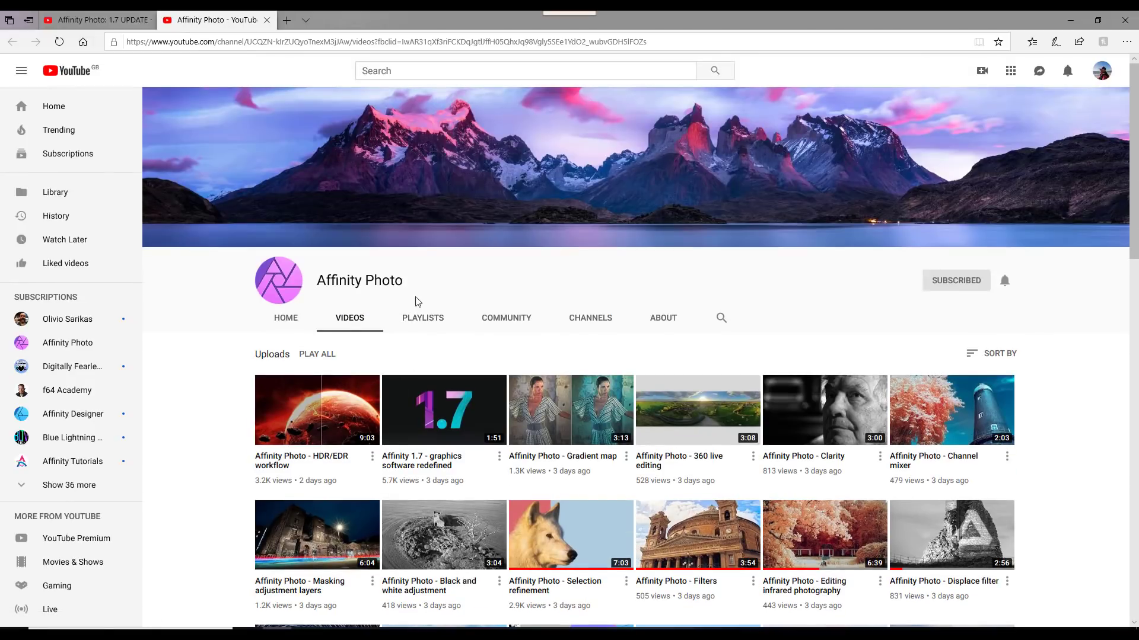
scroll(down, 3)
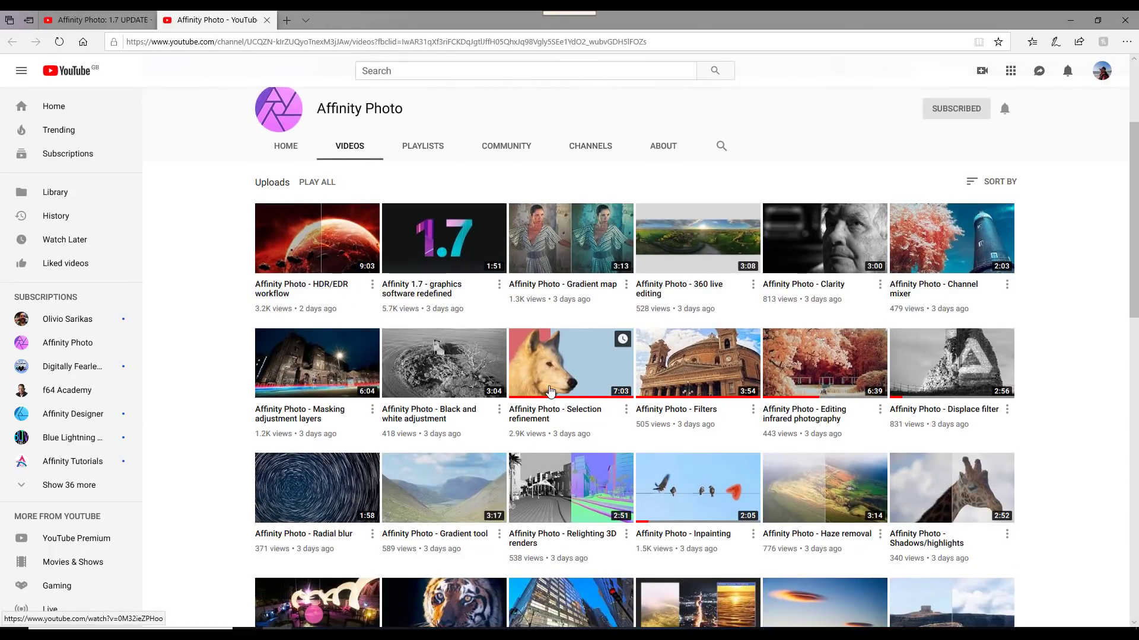
scroll(down, 3)
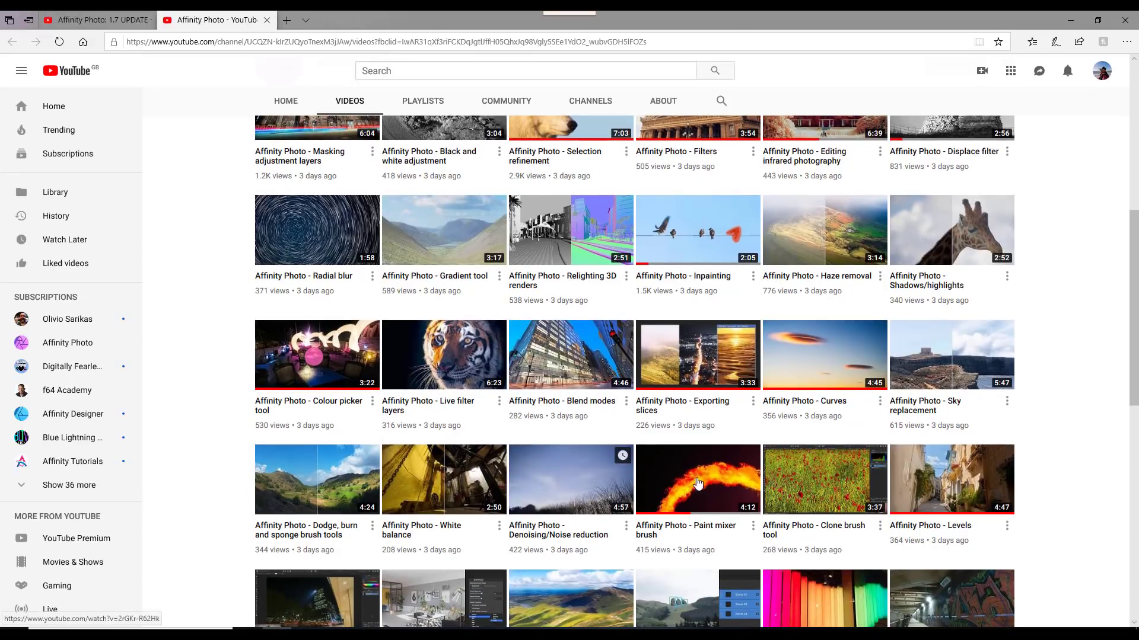
mouse_move(1084, 372)
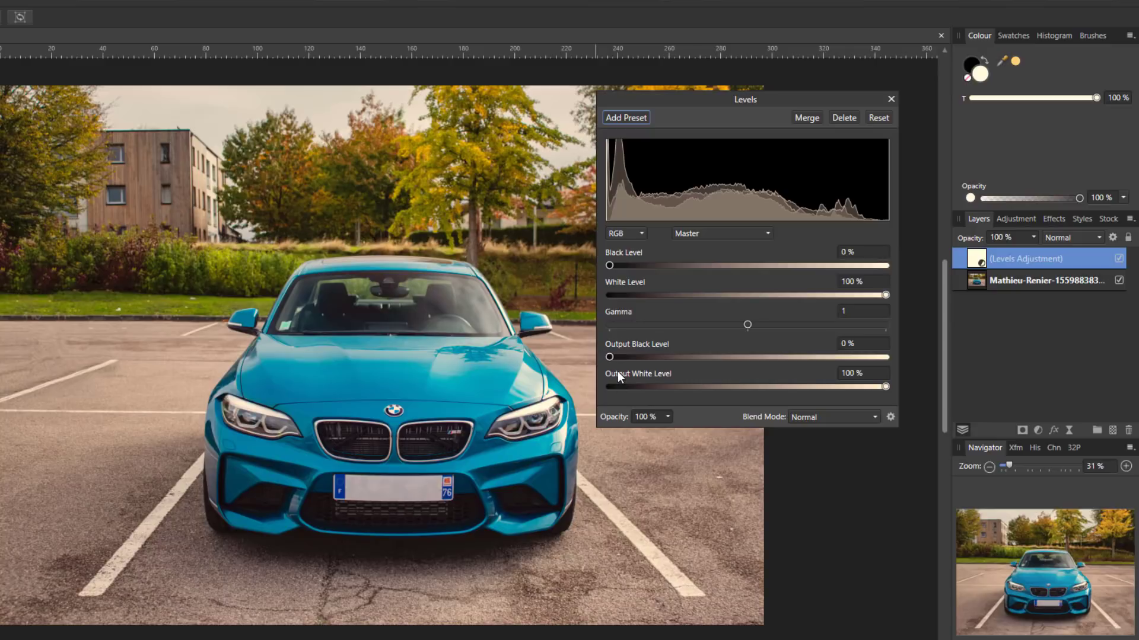
mouse_move(790, 411)
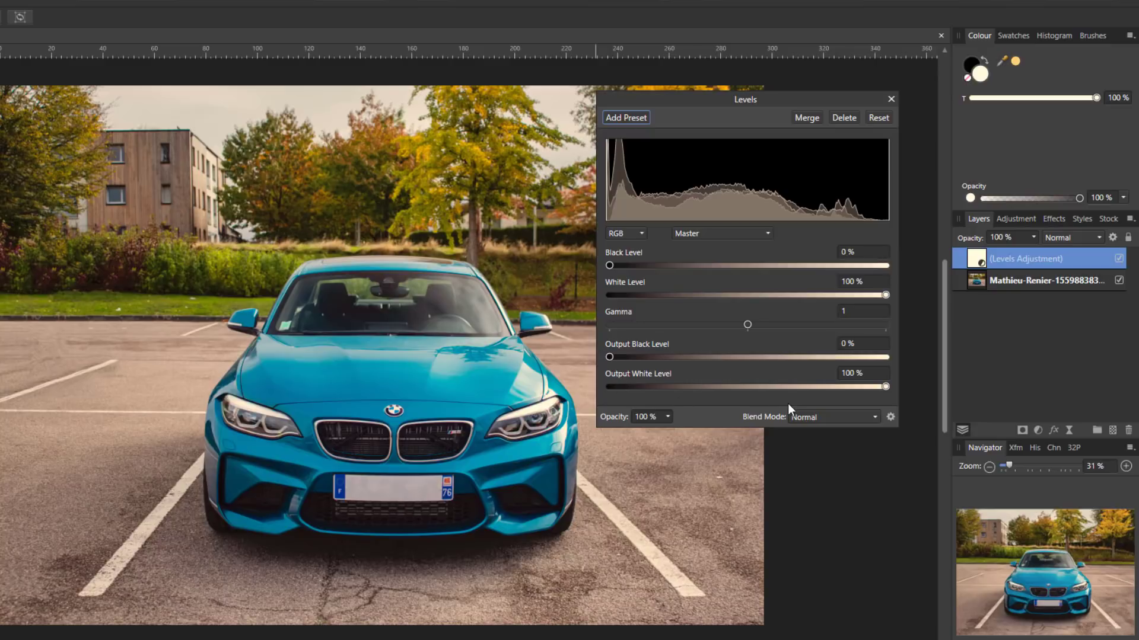
mouse_move(861, 401)
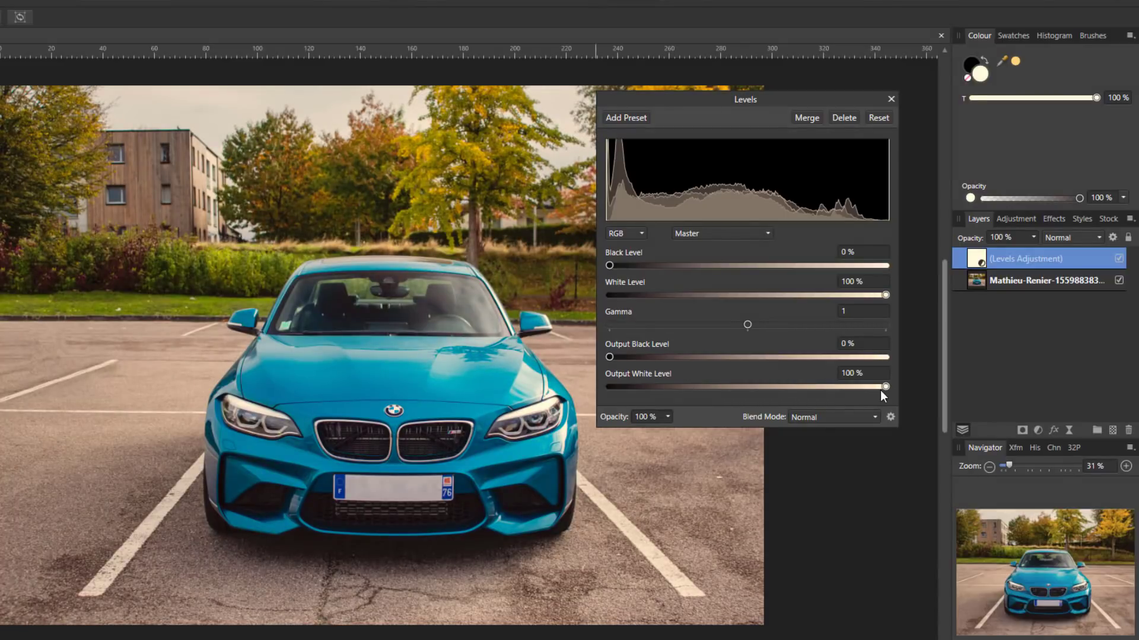
Test dimmer Output White Level and brighter White Level, reset both to 100%, and close Levels.
drag(886, 386, 854, 386)
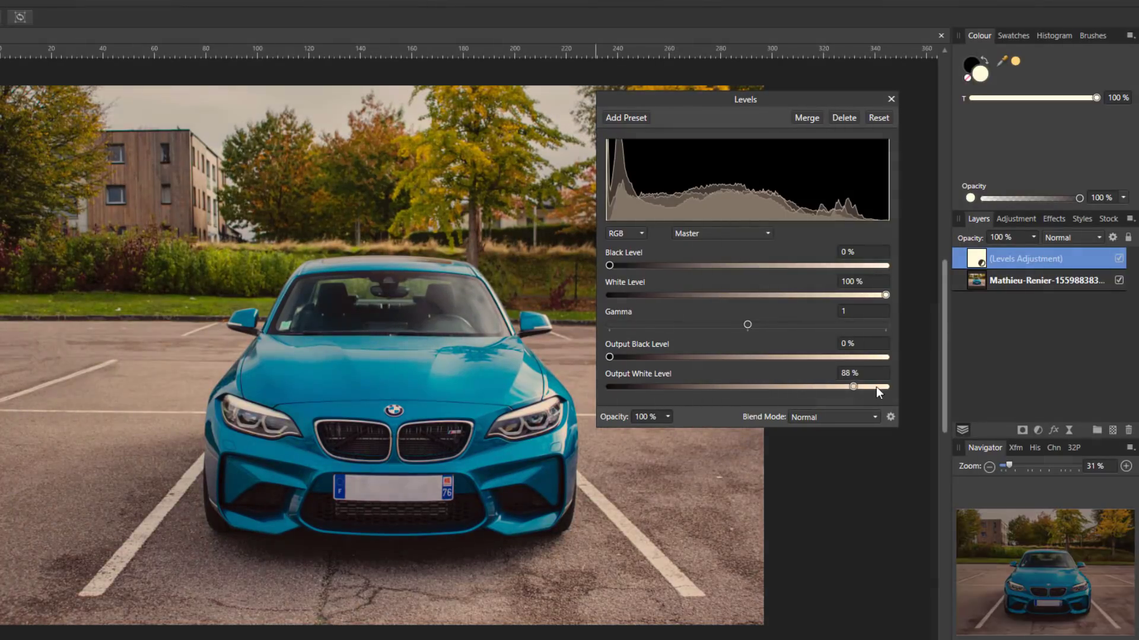
drag(853, 386, 885, 386)
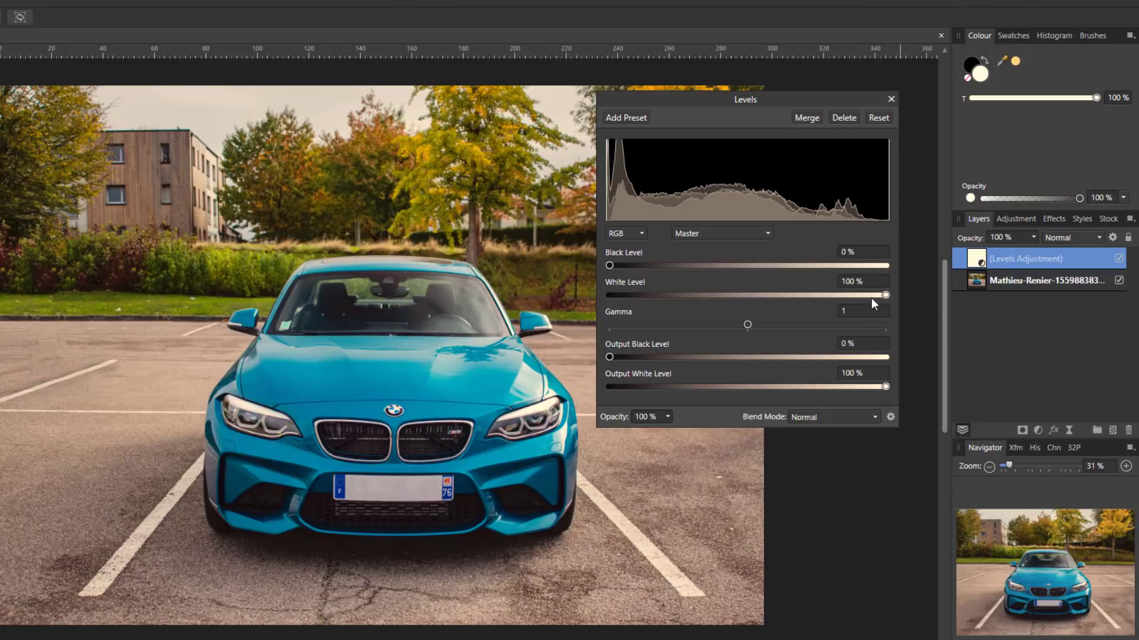
drag(885, 295, 782, 294)
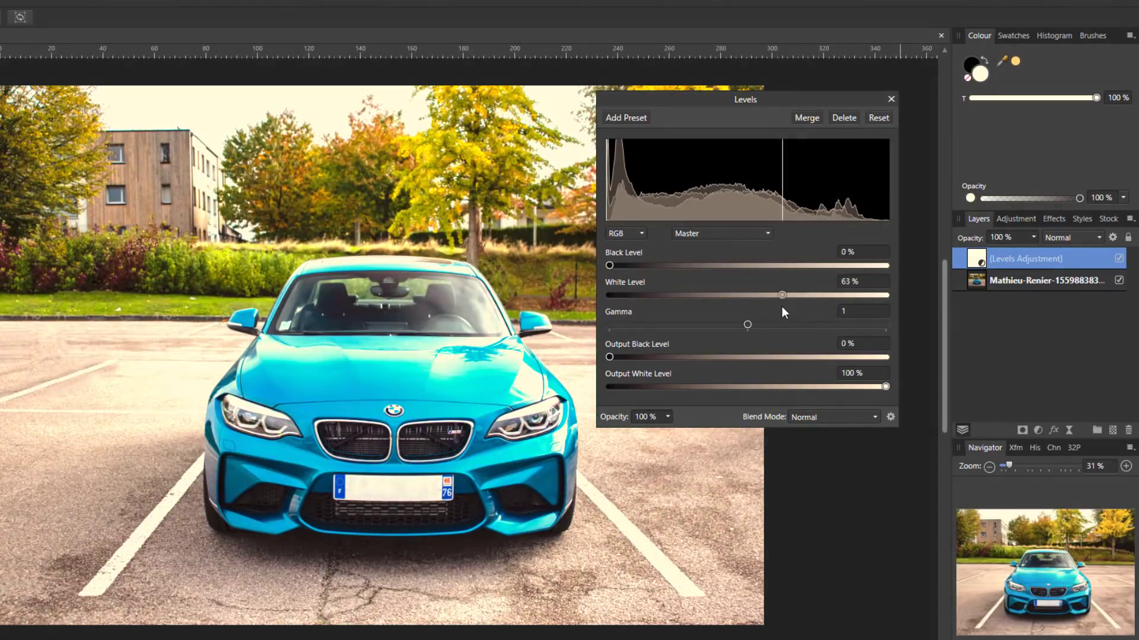
drag(782, 295, 885, 294)
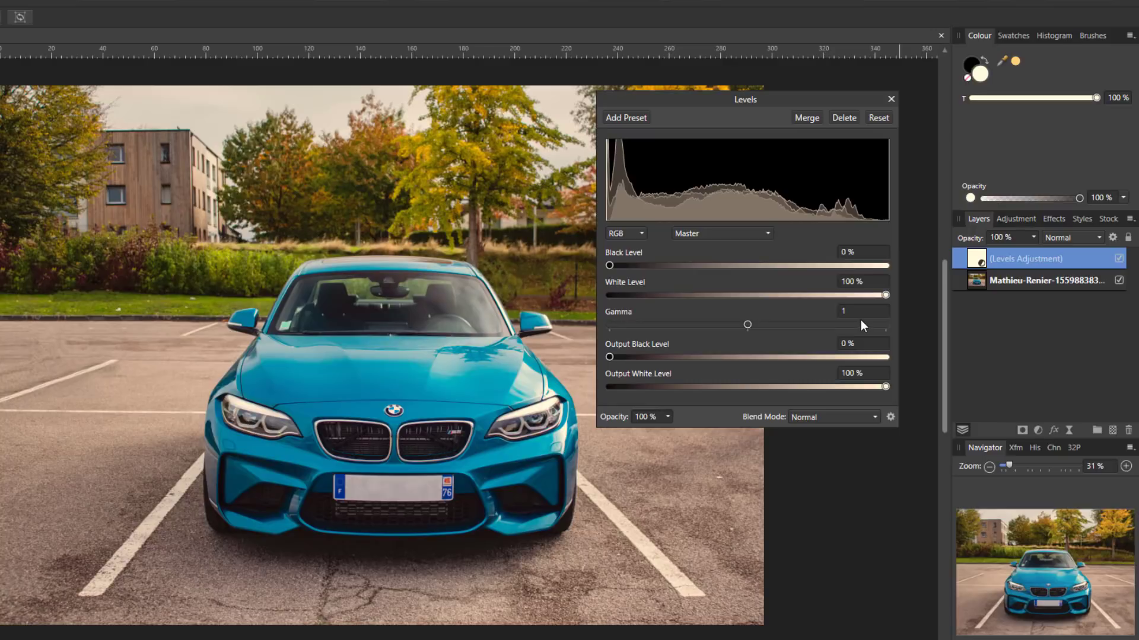
mouse_move(710, 418)
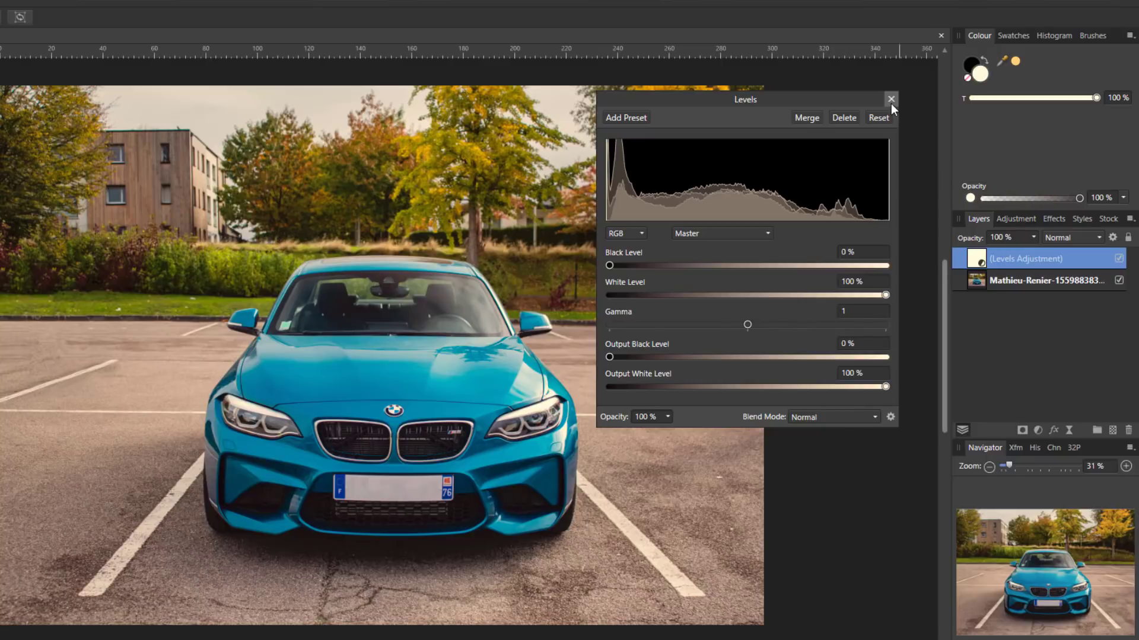
click(891, 99)
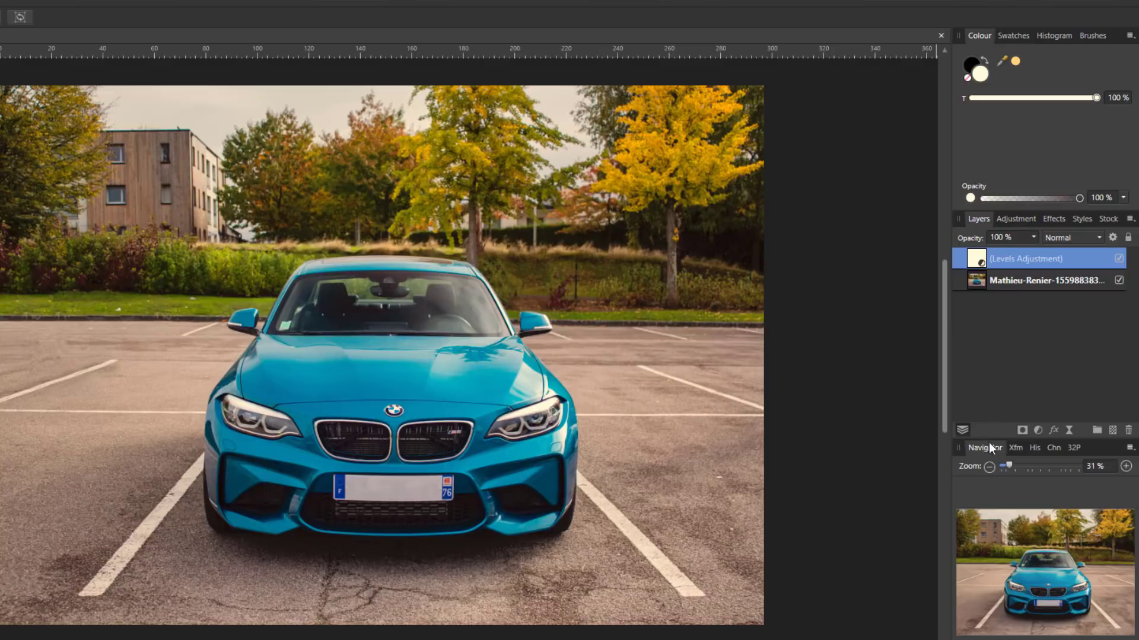
Add an HSL Shift adjustment above Levels, switching between red and cyan ranges with no shift.
click(1037, 430)
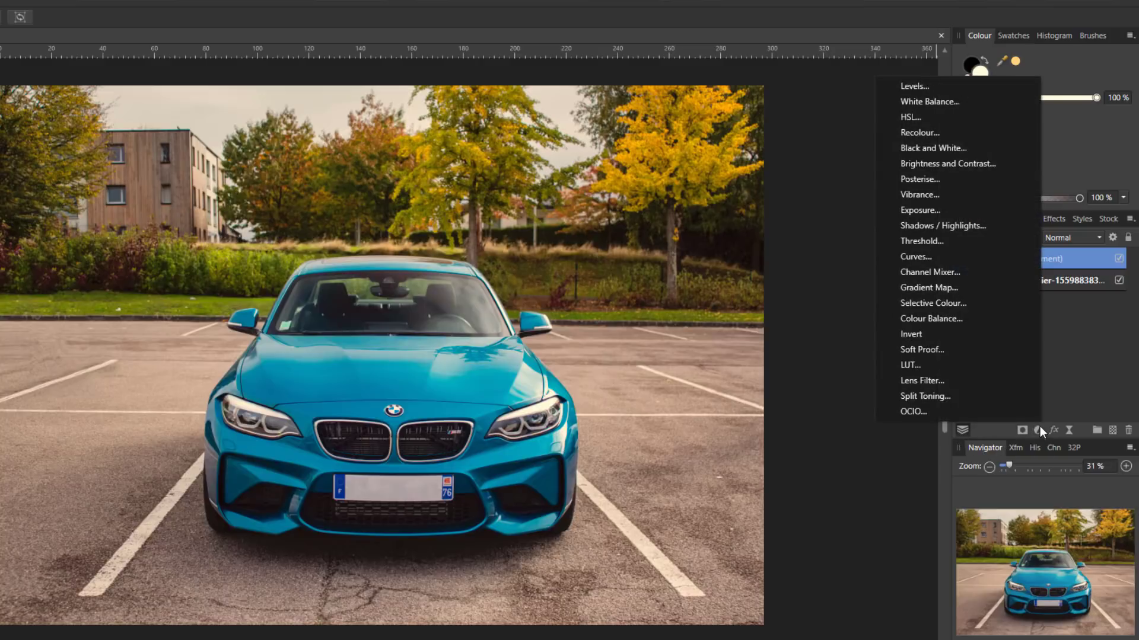
mouse_move(910, 117)
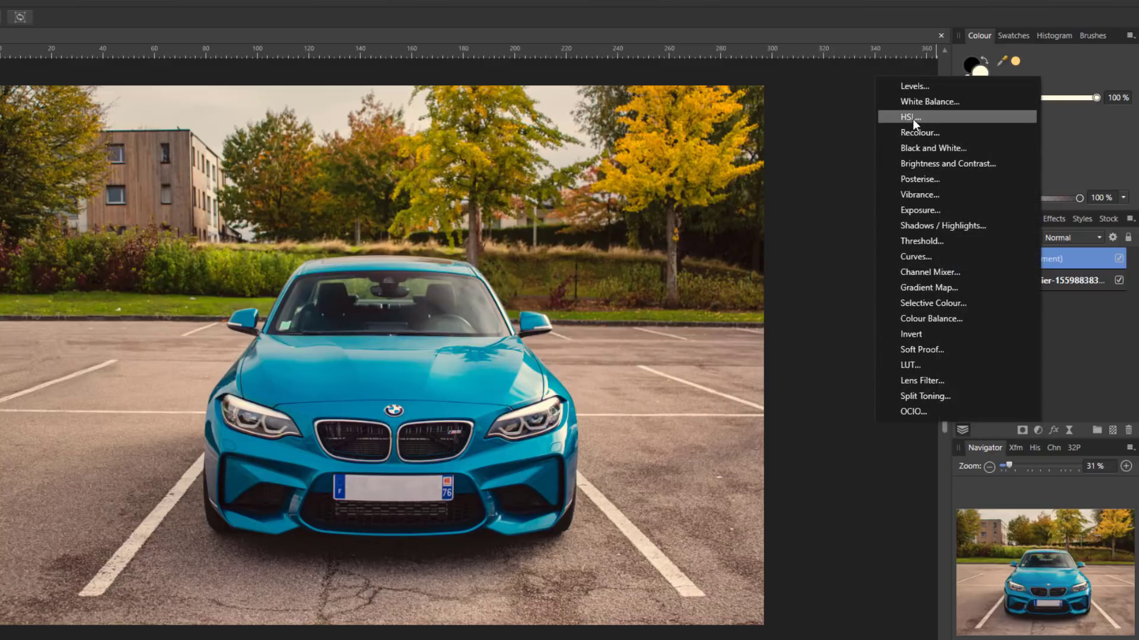
click(910, 117)
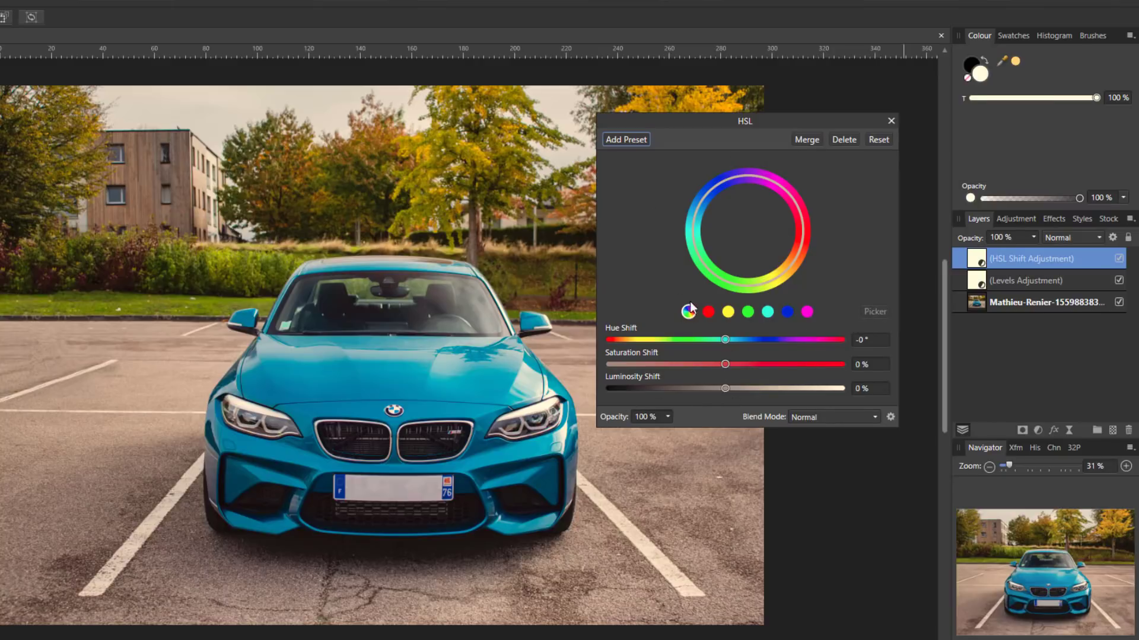
mouse_move(792, 252)
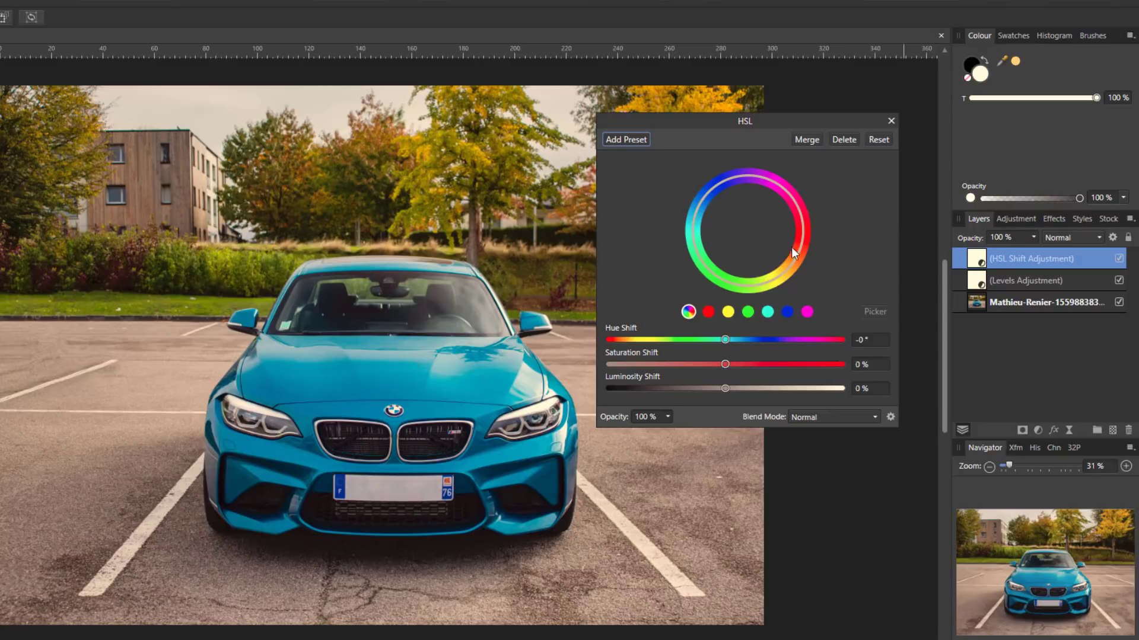
mouse_move(696, 330)
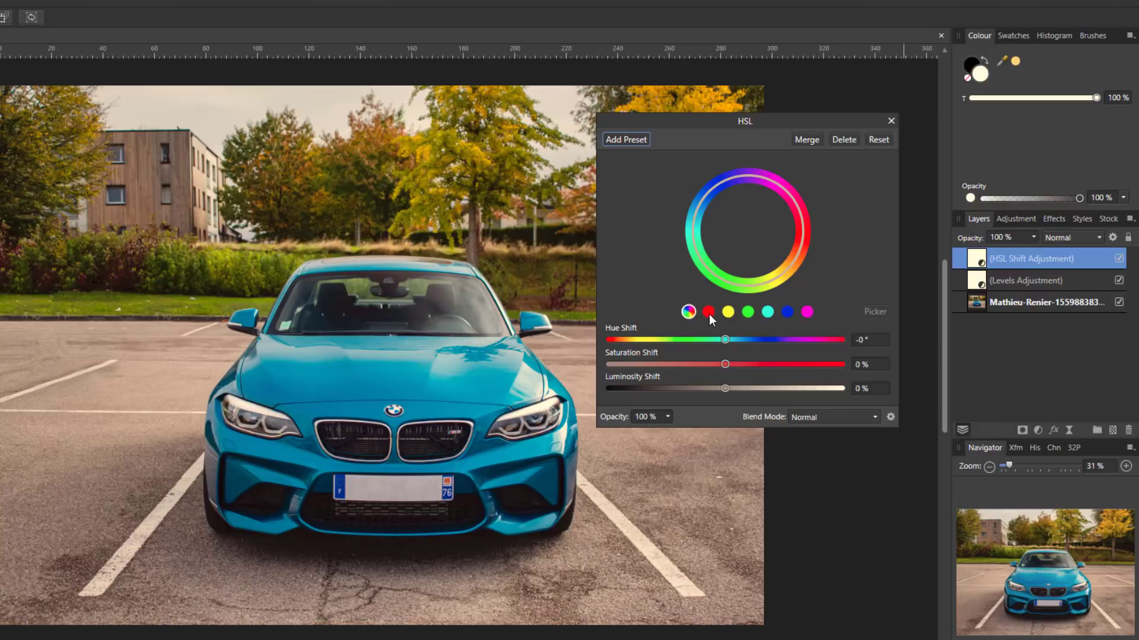
click(707, 312)
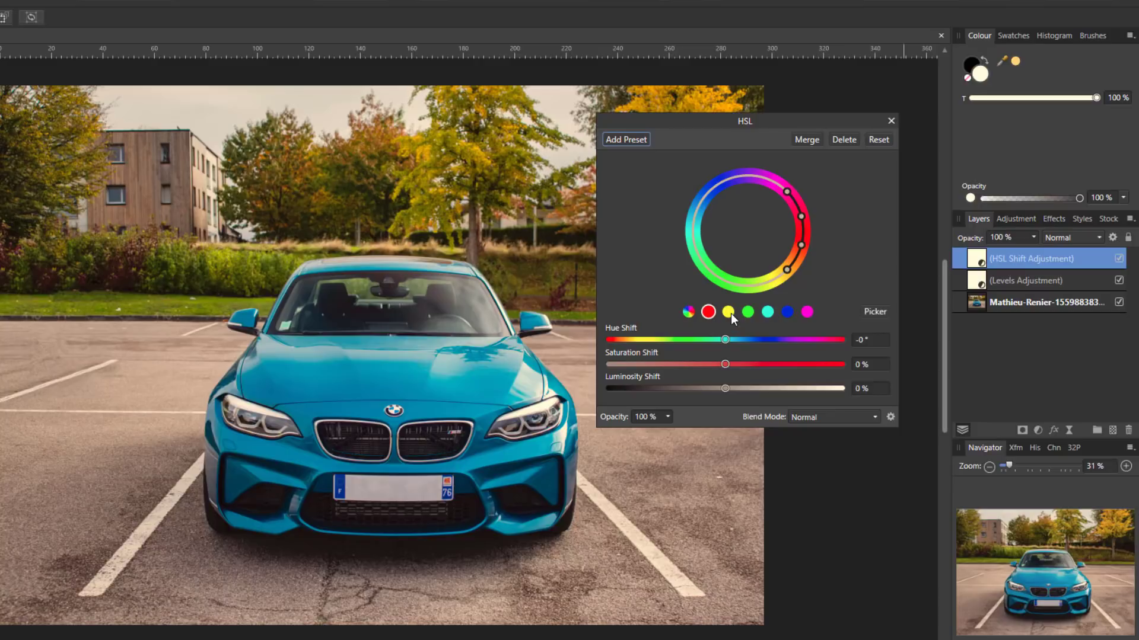
click(747, 312)
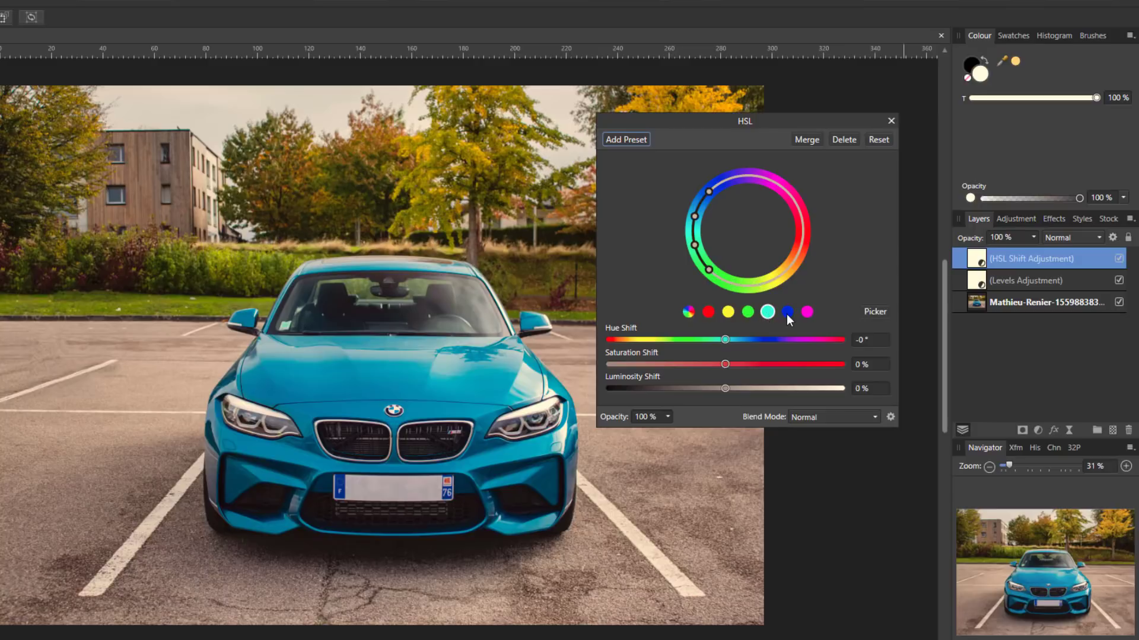
click(746, 313)
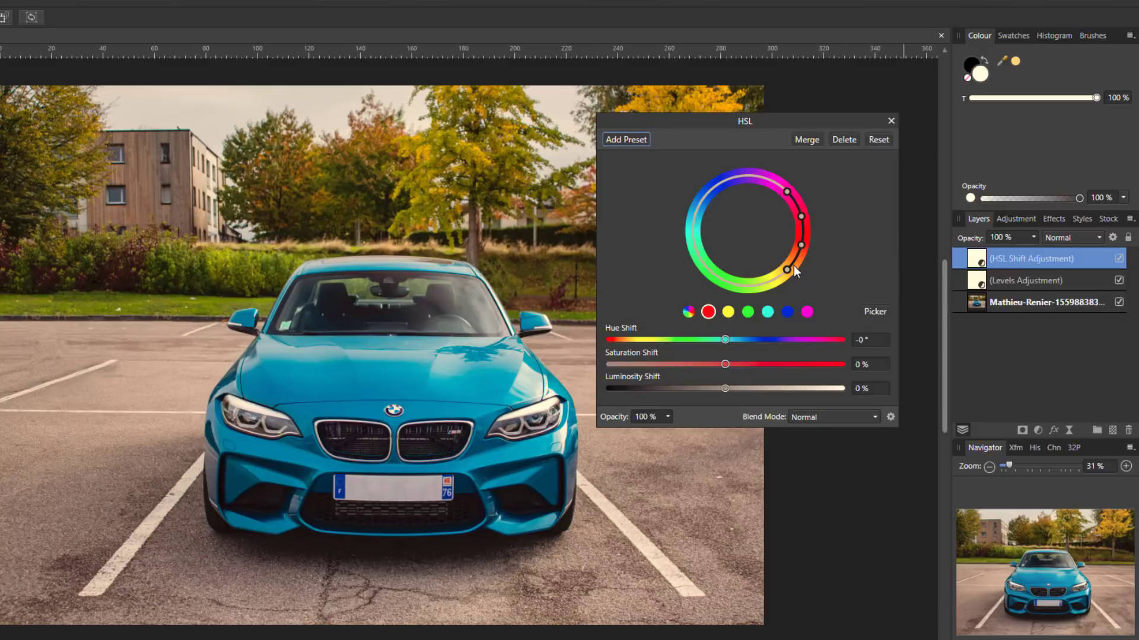
click(708, 312)
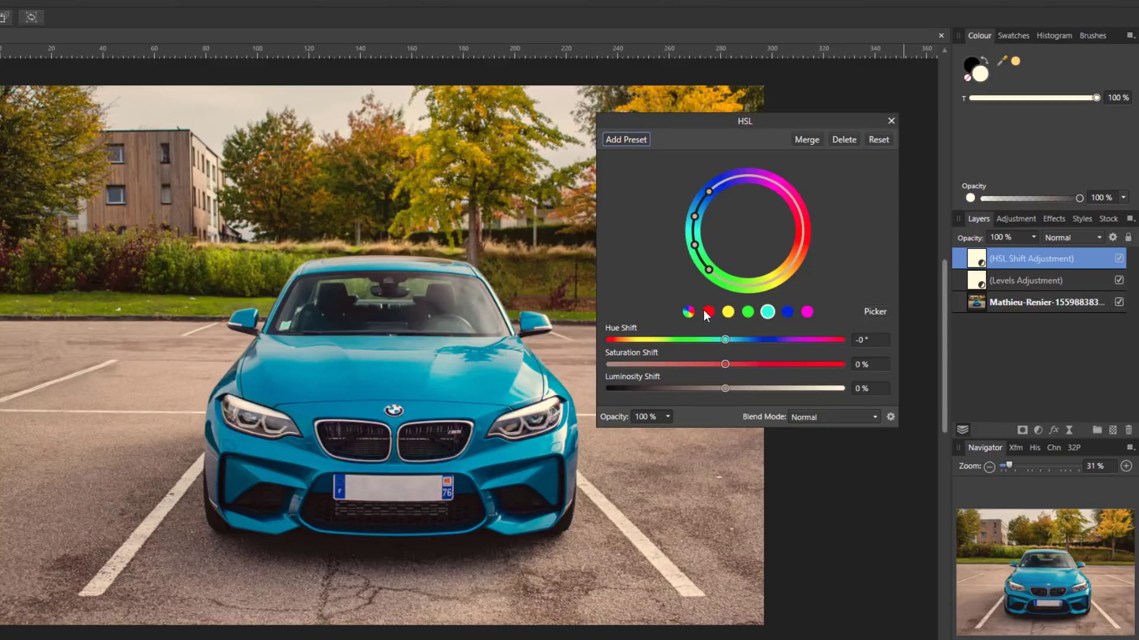
mouse_move(676, 258)
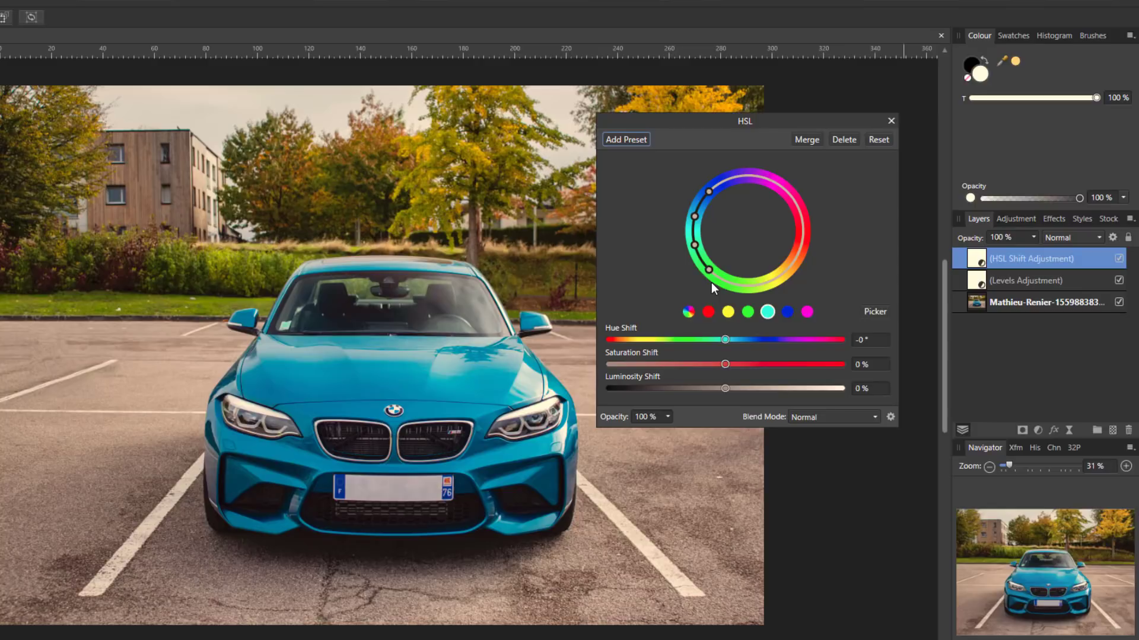
mouse_move(736, 381)
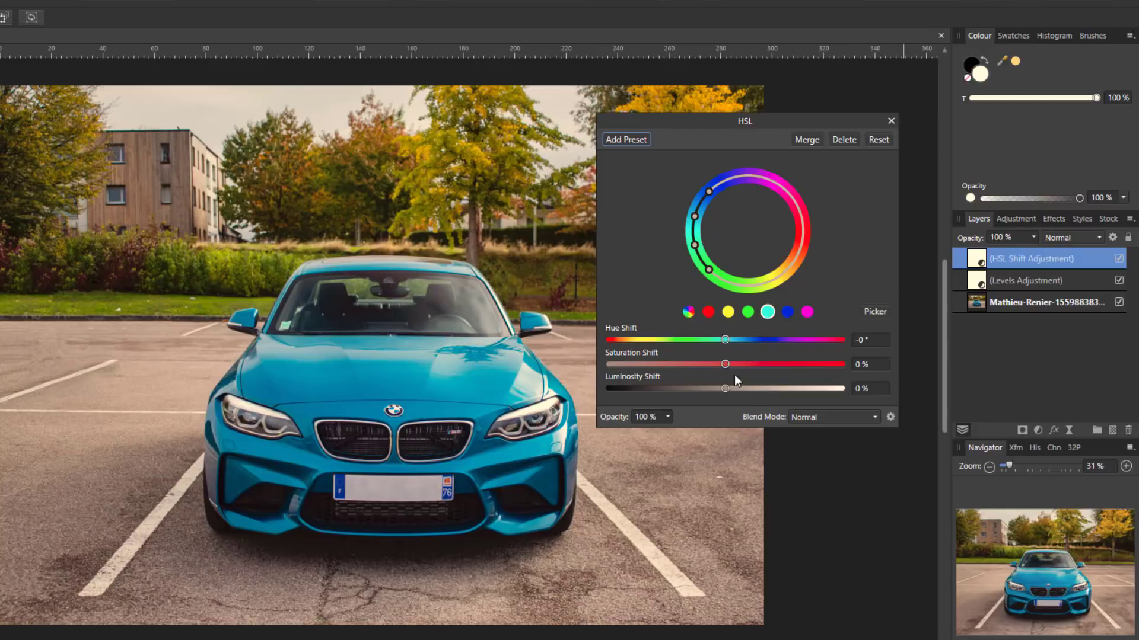
mouse_move(708, 246)
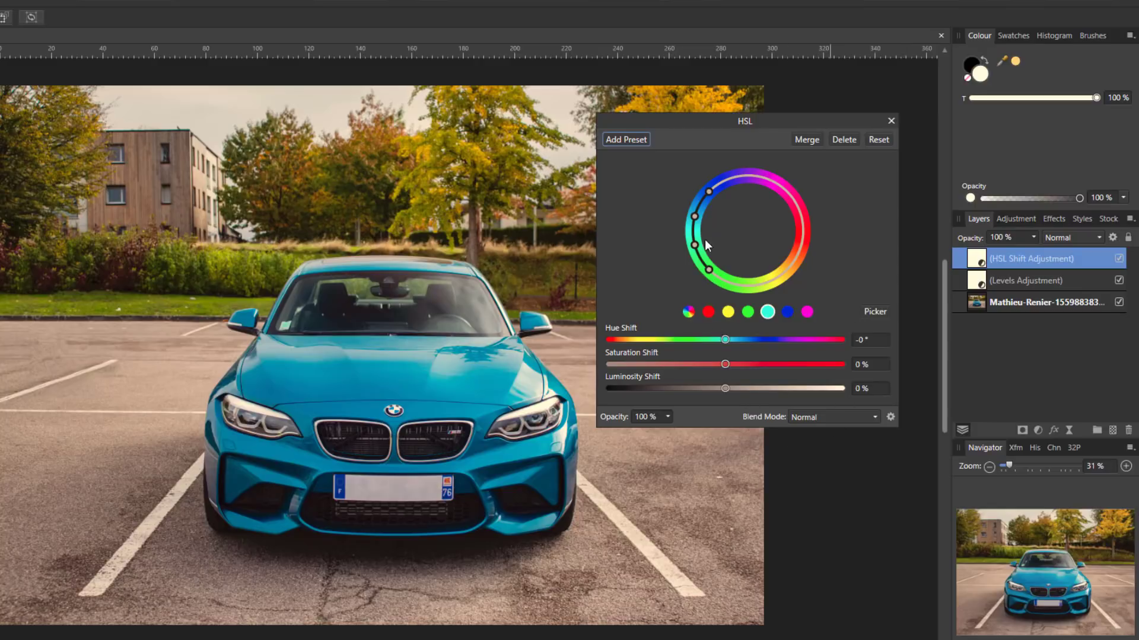
mouse_move(828, 262)
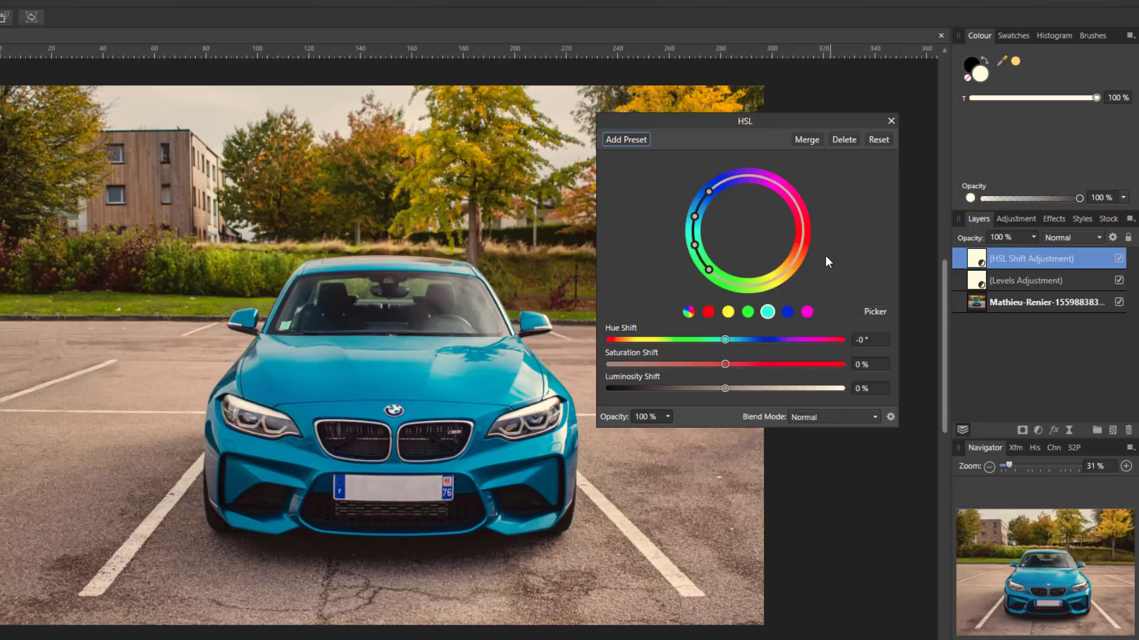
mouse_move(841, 226)
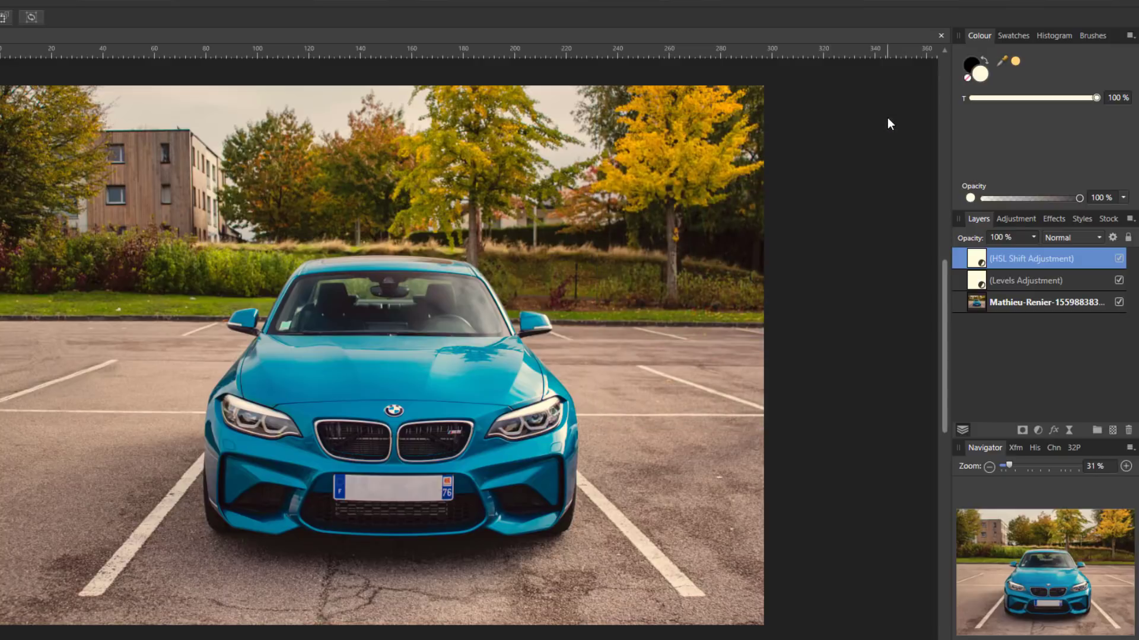
mouse_move(830, 453)
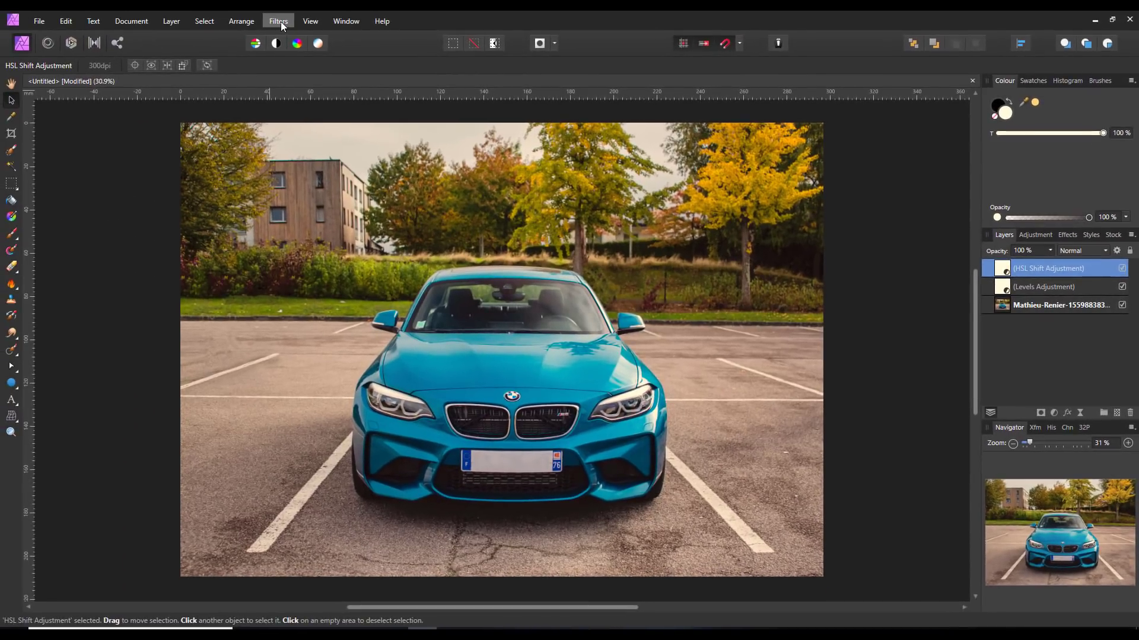
Open the Voronoi filter dialog from the Filters > Colours menu.
click(278, 20)
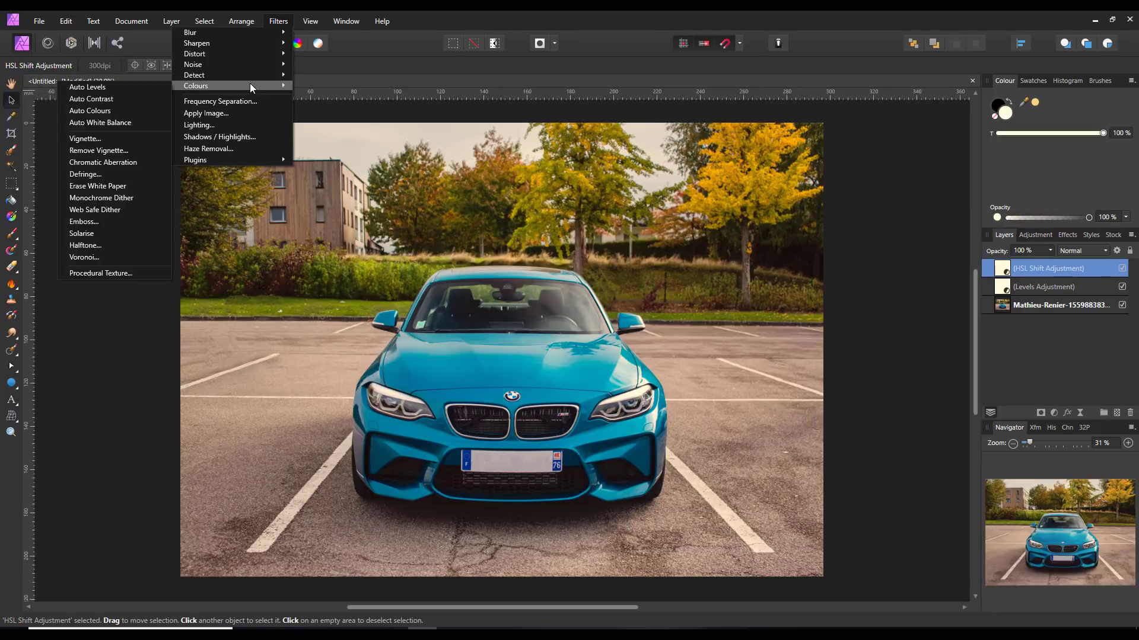
mouse_move(82, 233)
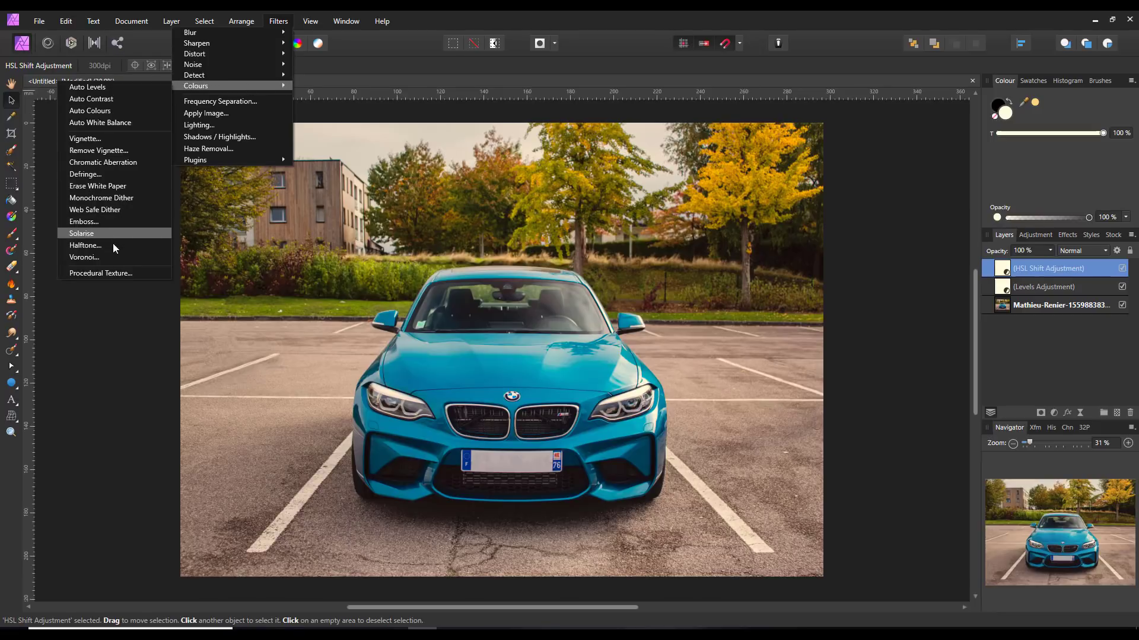
mouse_move(85, 257)
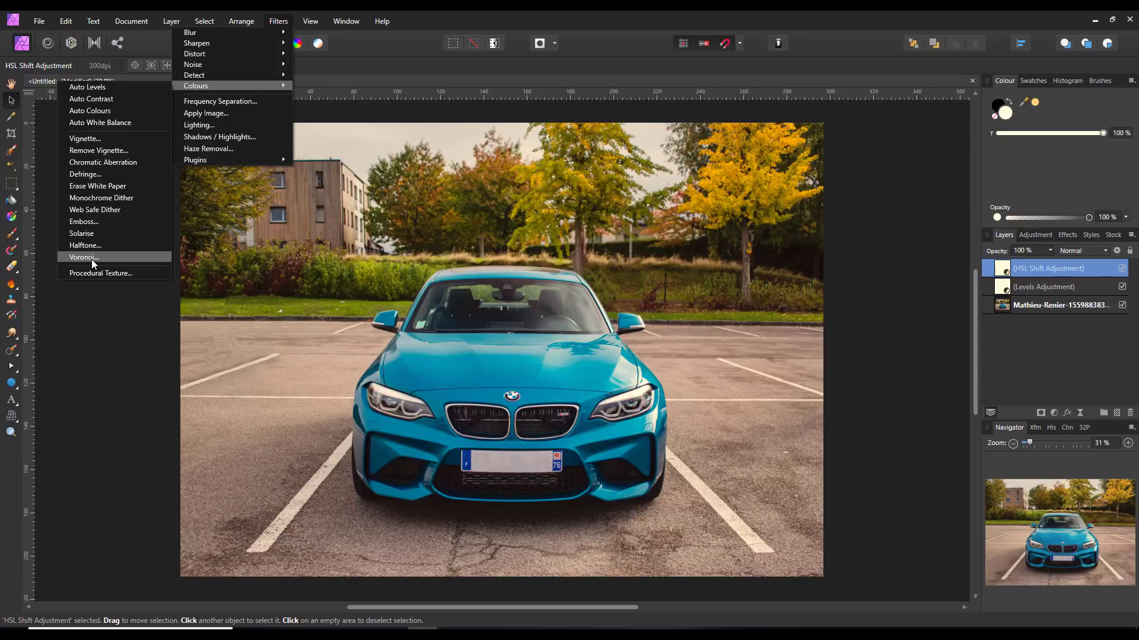
mouse_move(101, 261)
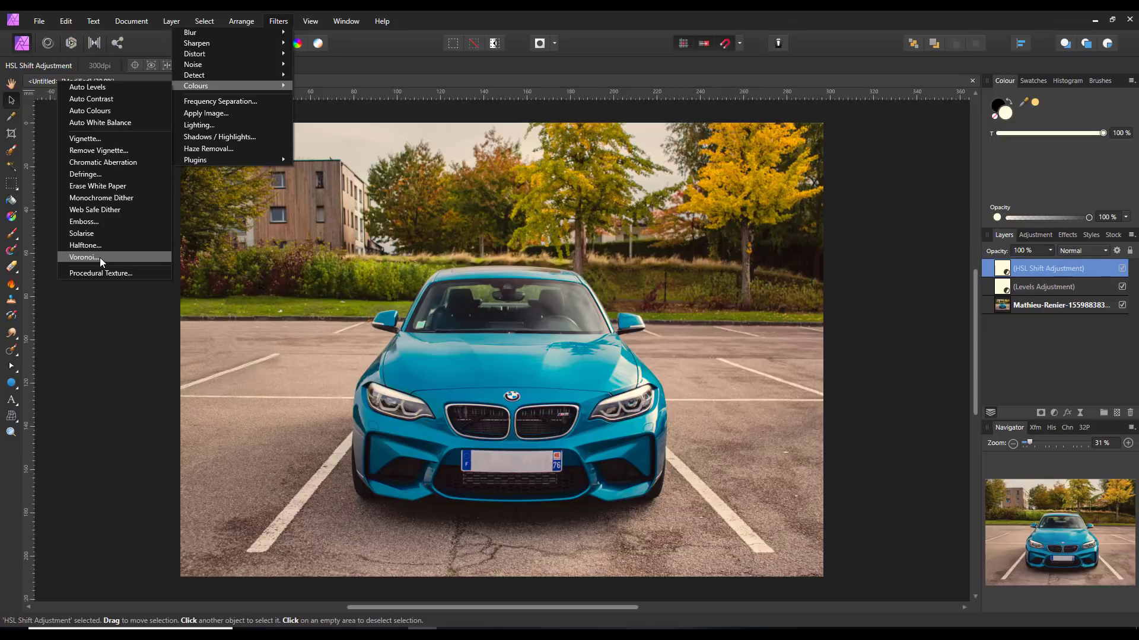
click(85, 257)
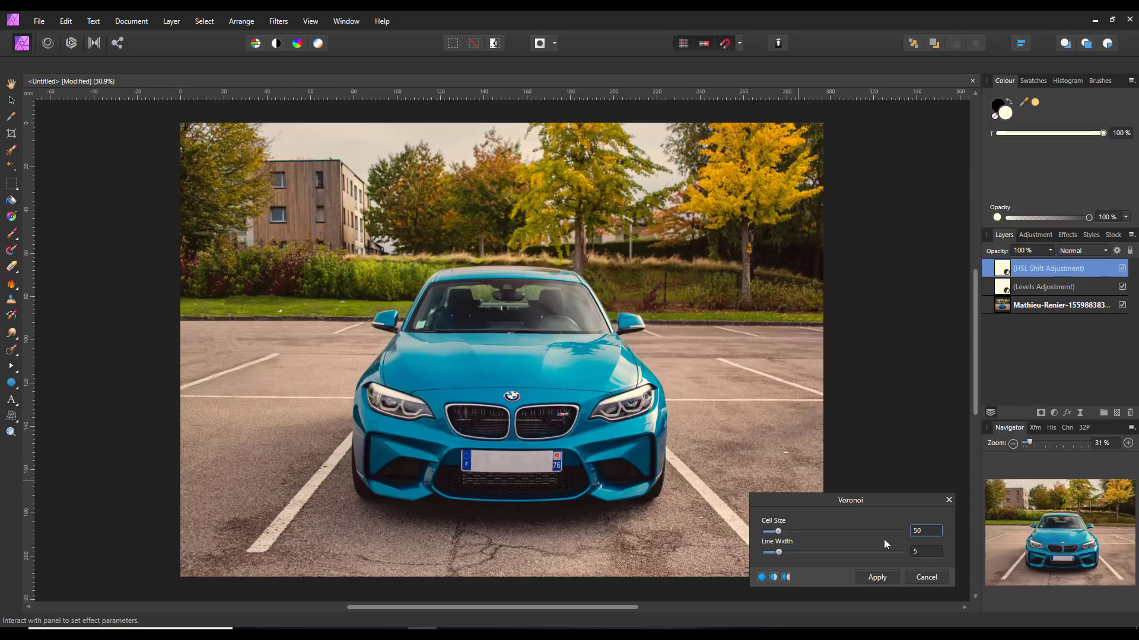
mouse_move(873, 517)
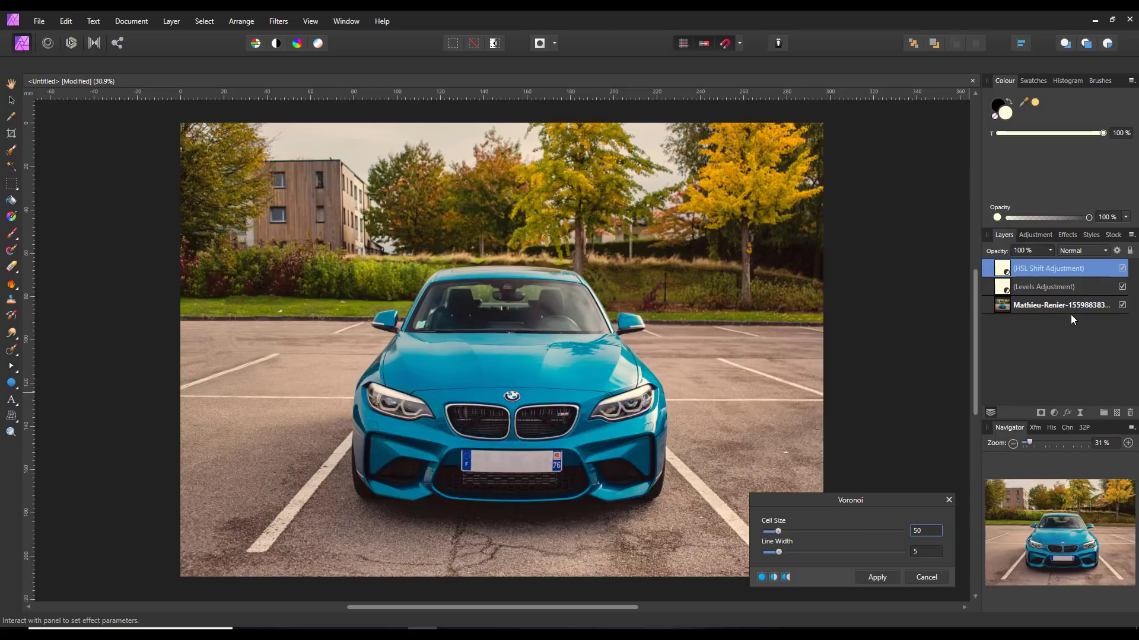
Target the car photo layer and settle the Voronoi cell size to about 17.
click(1060, 305)
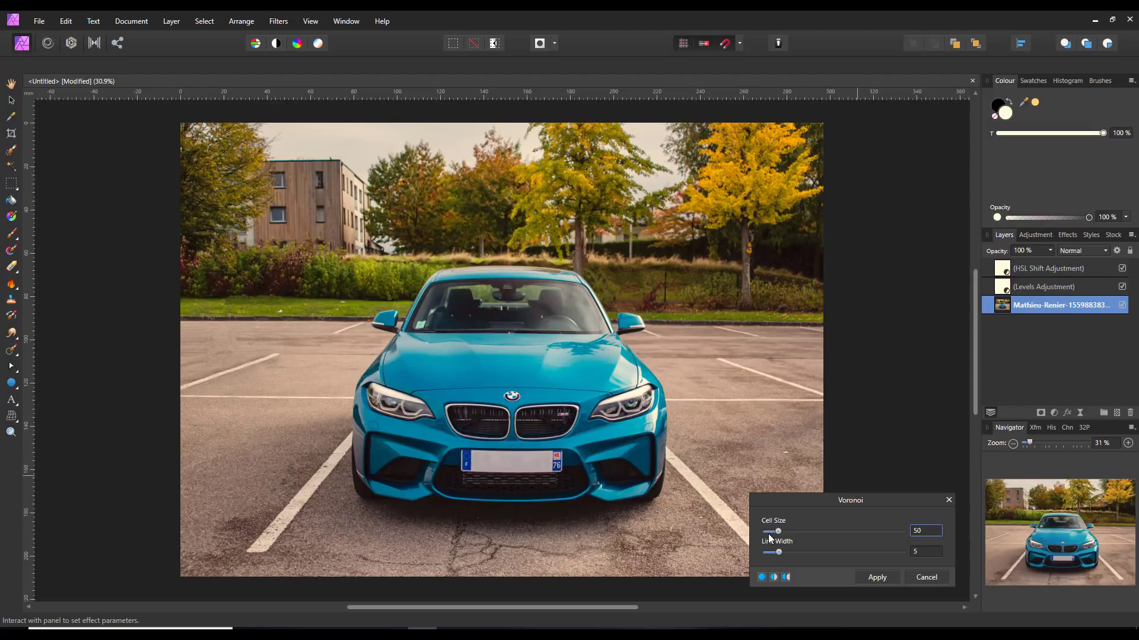
drag(777, 531, 782, 531)
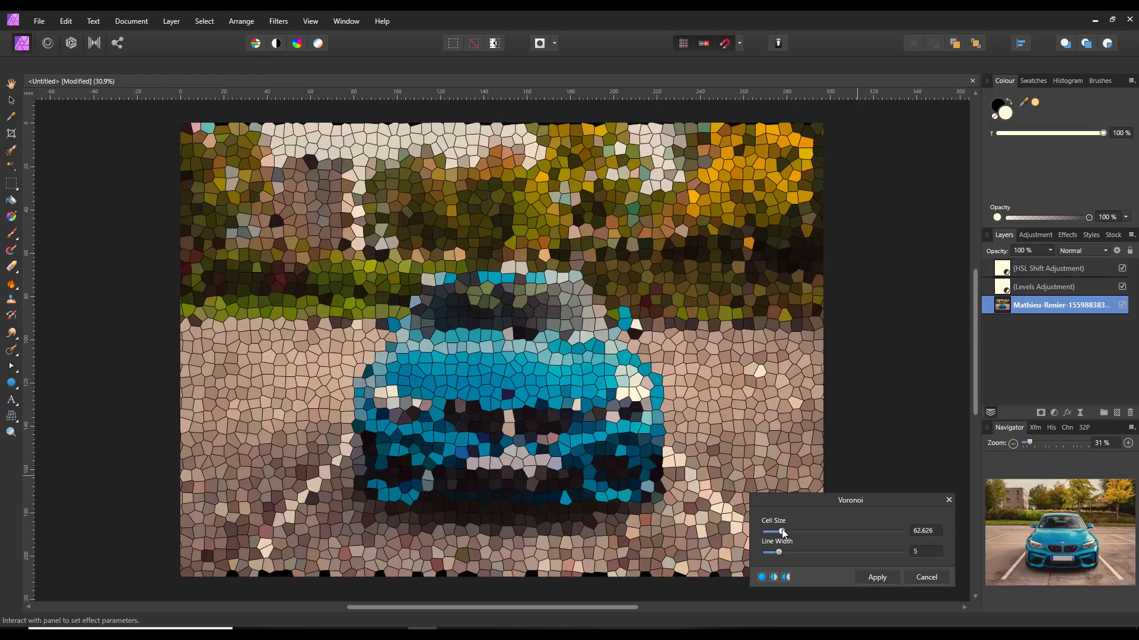
drag(782, 531, 776, 531)
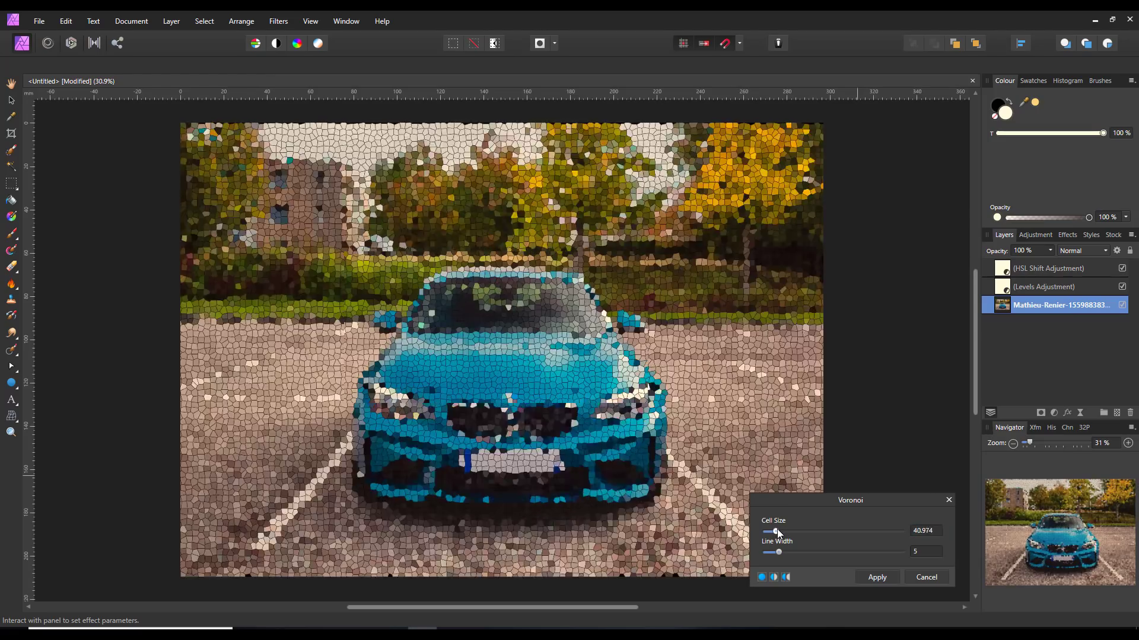
drag(770, 531, 851, 531)
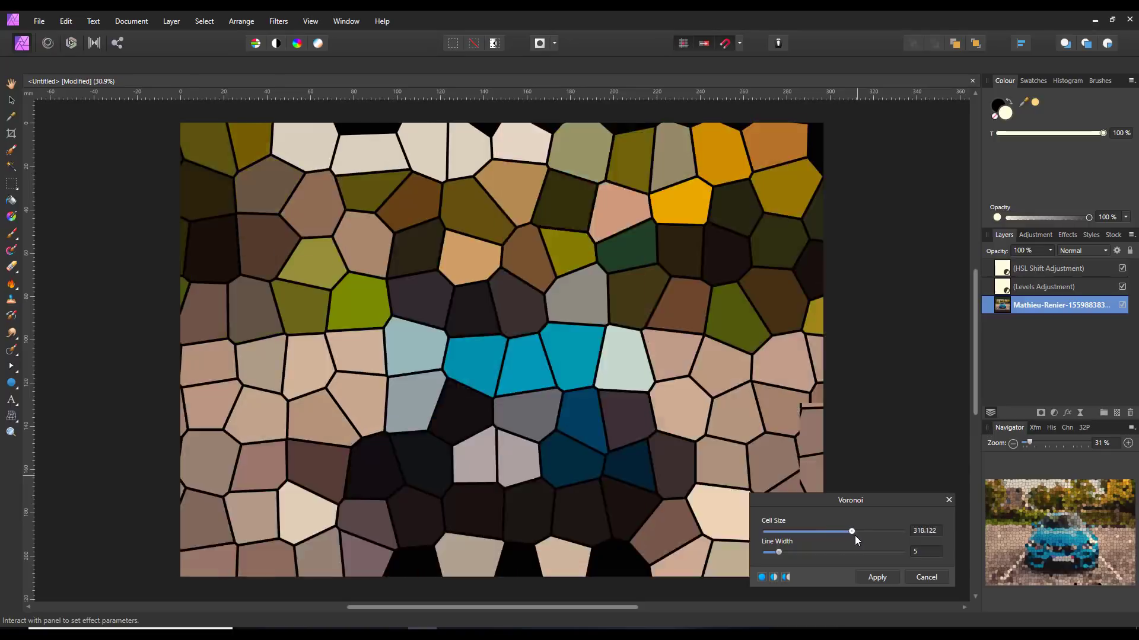
drag(851, 531, 882, 530)
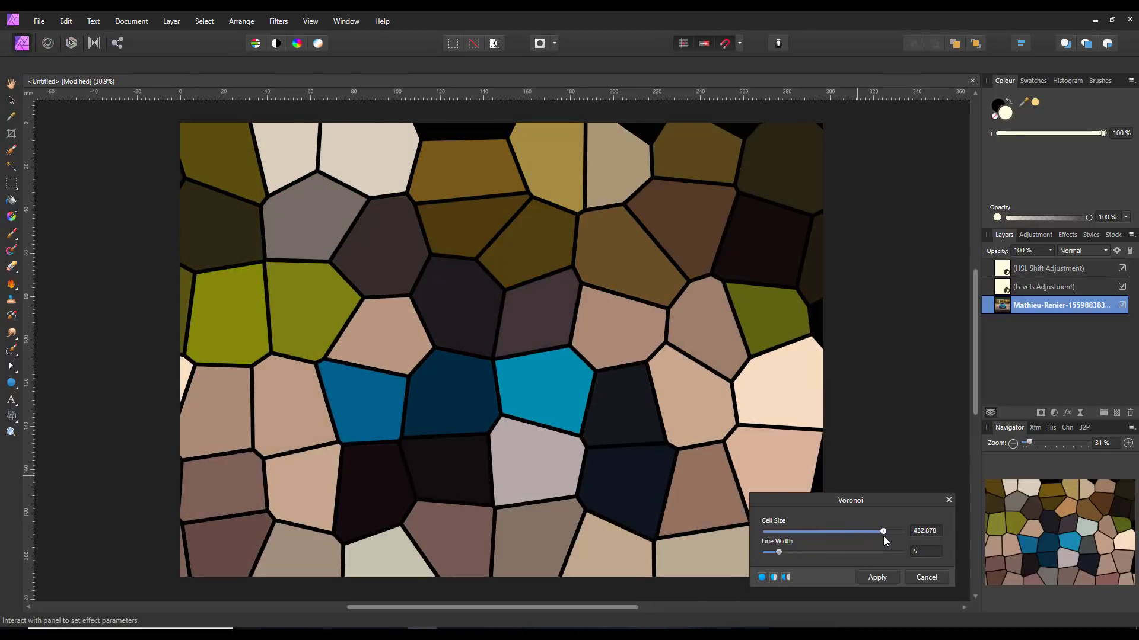
drag(882, 530, 884, 530)
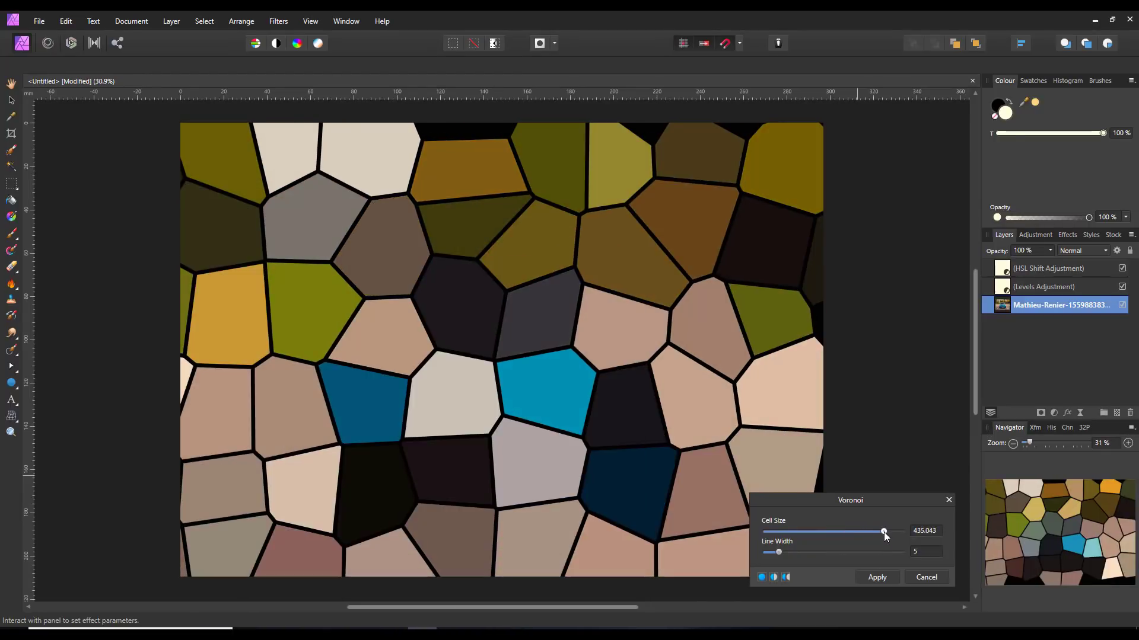
drag(883, 531, 779, 531)
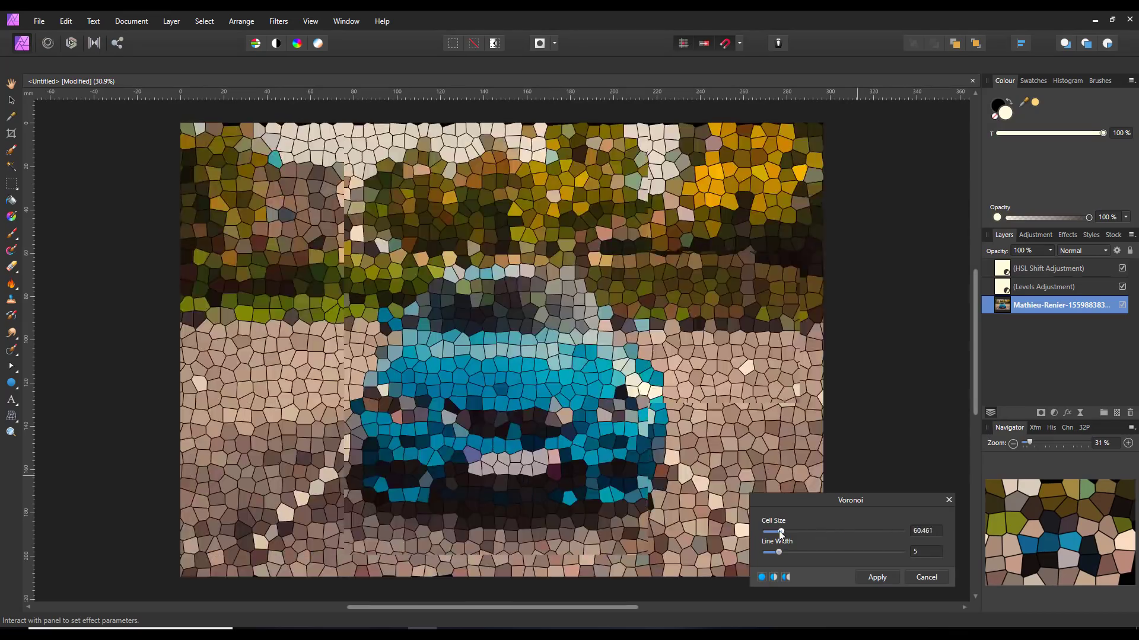
drag(780, 531, 766, 531)
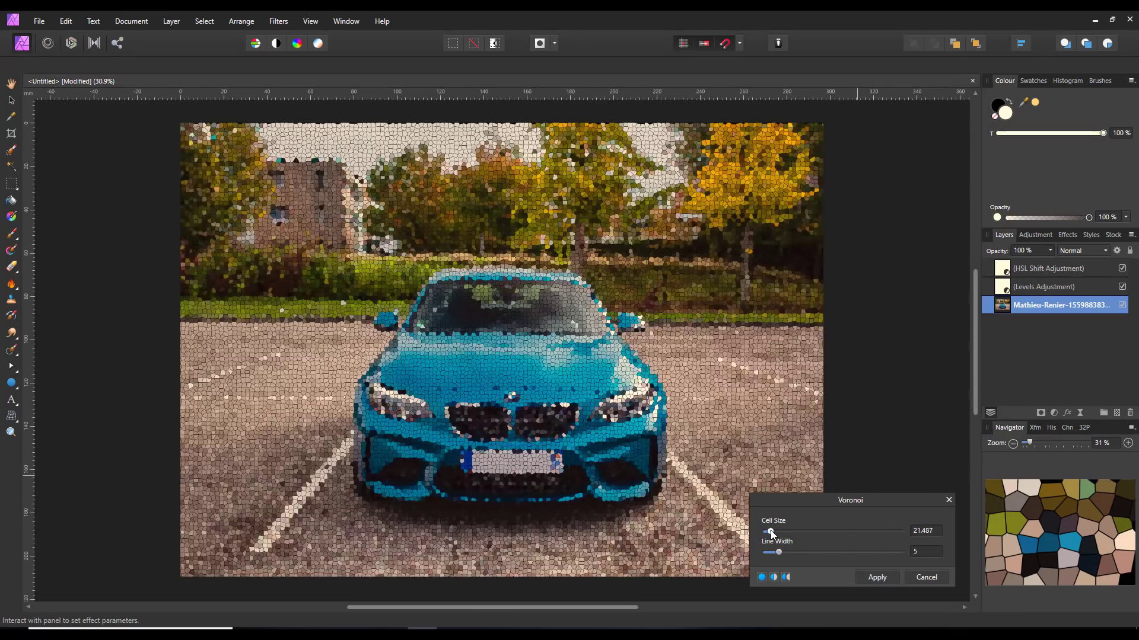
drag(771, 531, 766, 530)
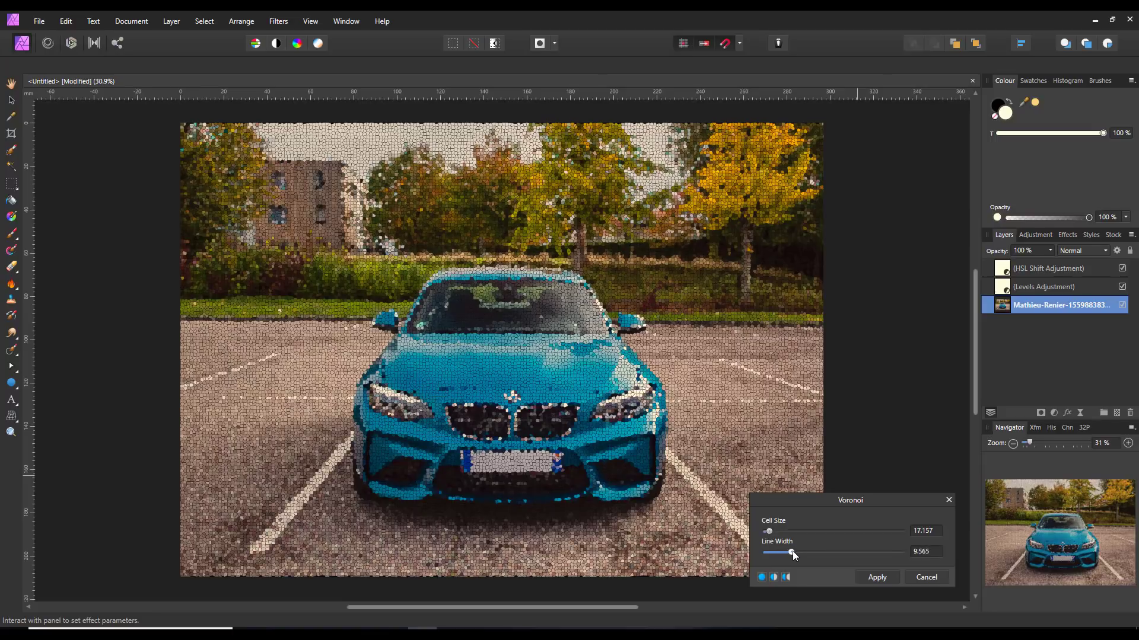
Set the Voronoi line width to about 7 and apply the filter.
drag(790, 552, 848, 553)
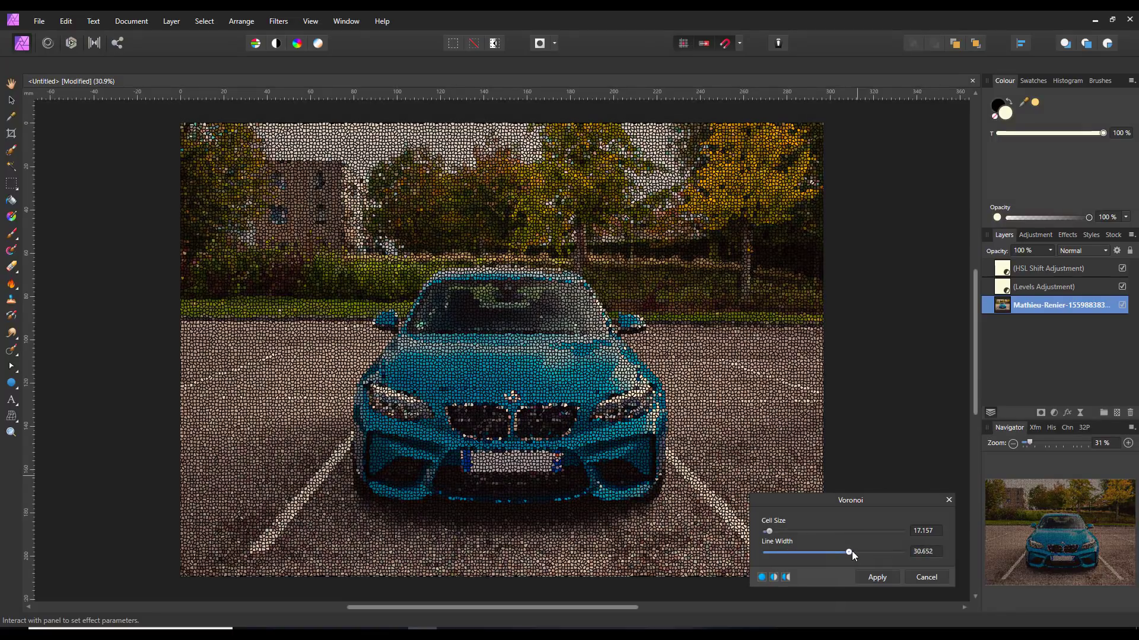
drag(847, 553, 875, 553)
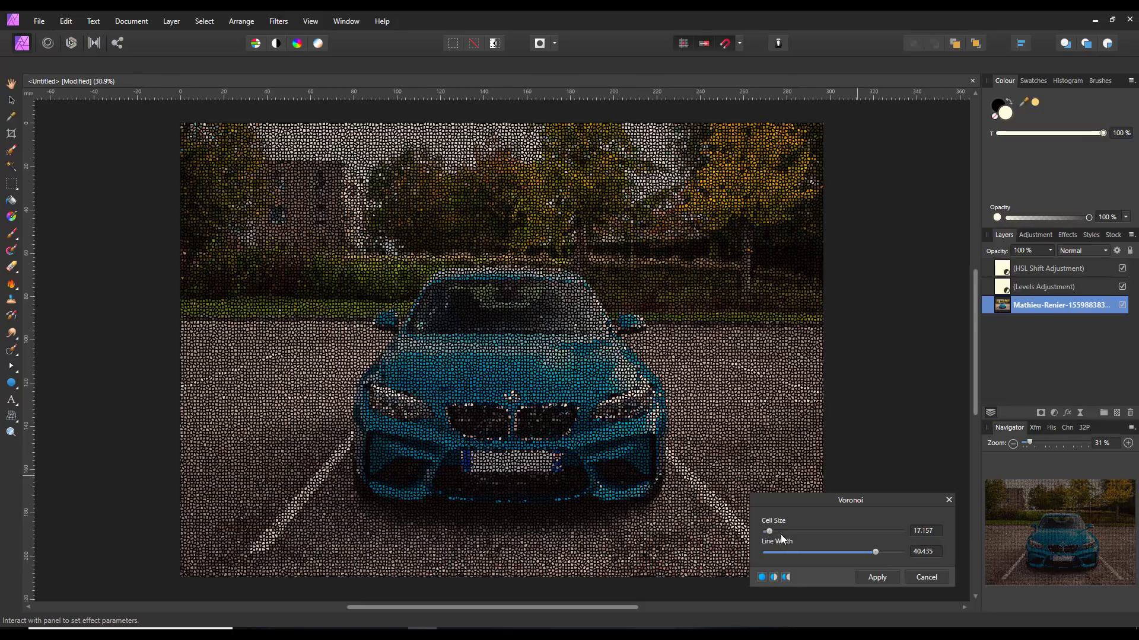
drag(769, 530, 789, 531)
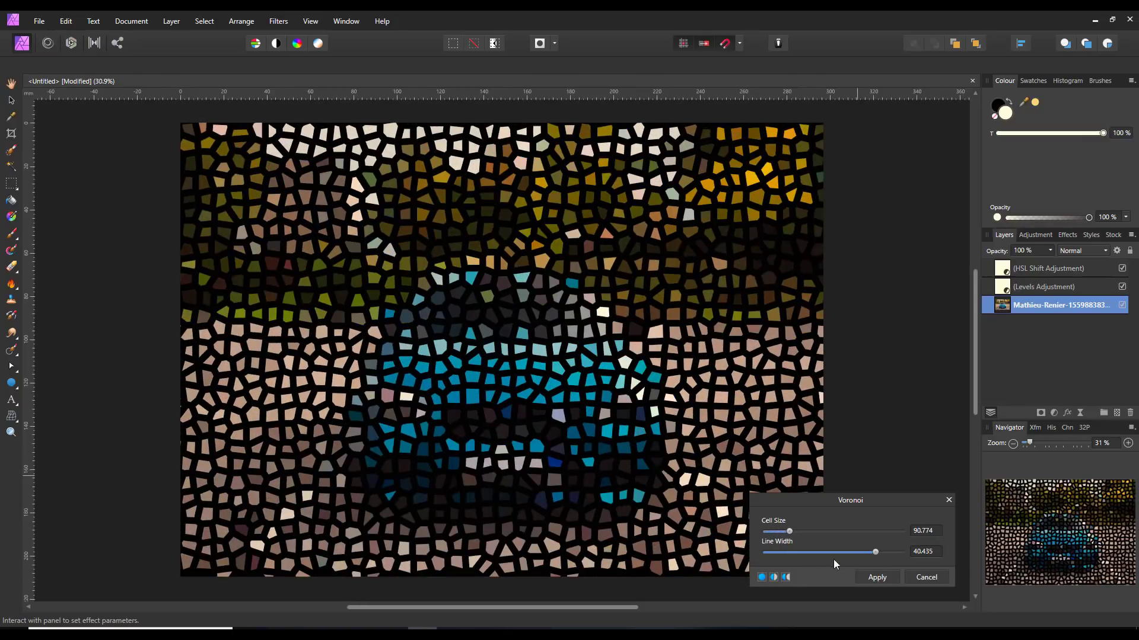
drag(875, 552, 805, 553)
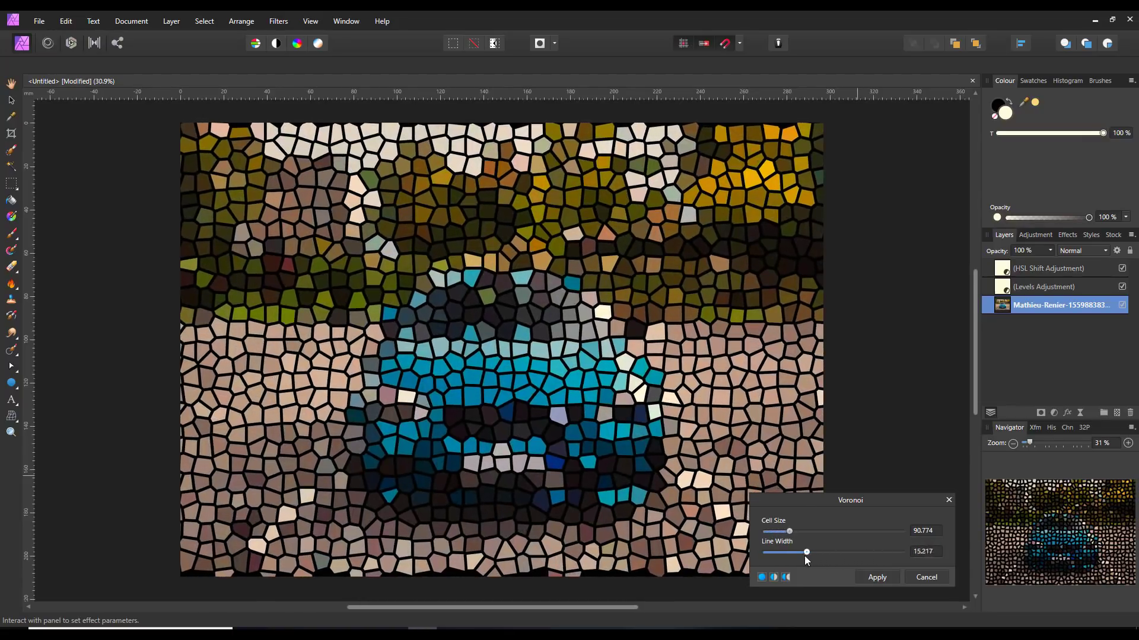
drag(805, 553, 878, 552)
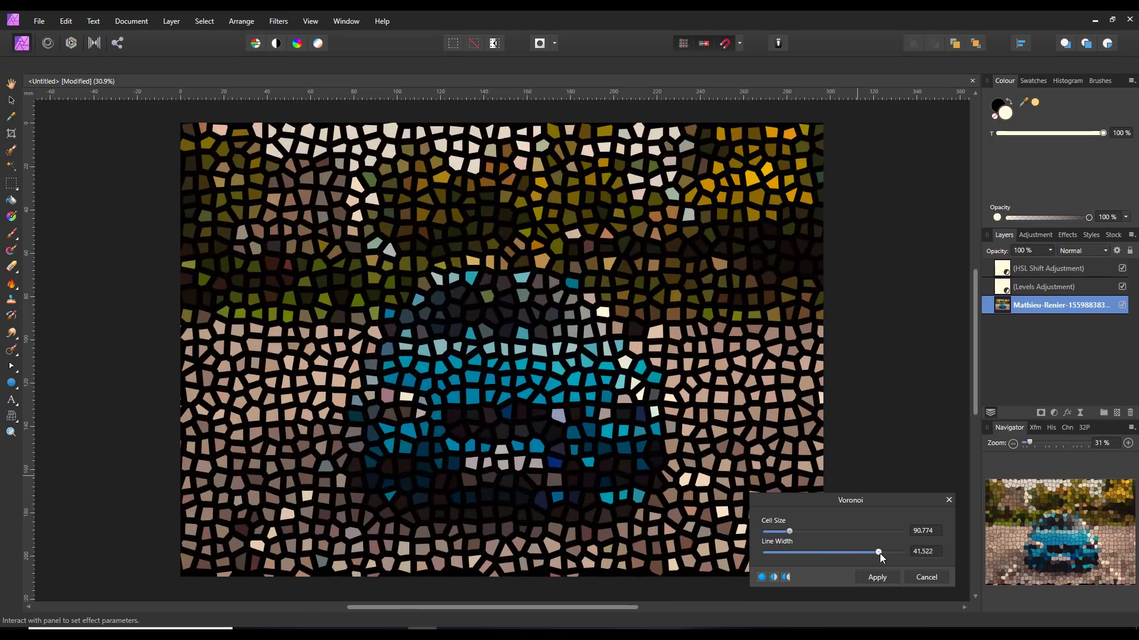
drag(877, 552, 792, 553)
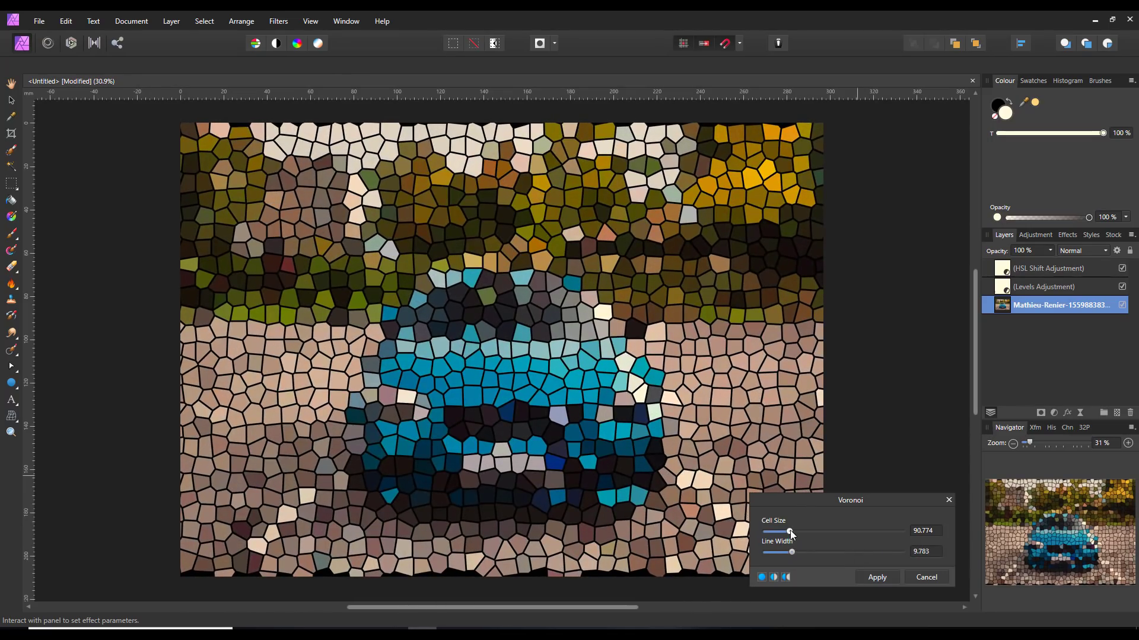
drag(790, 532, 768, 531)
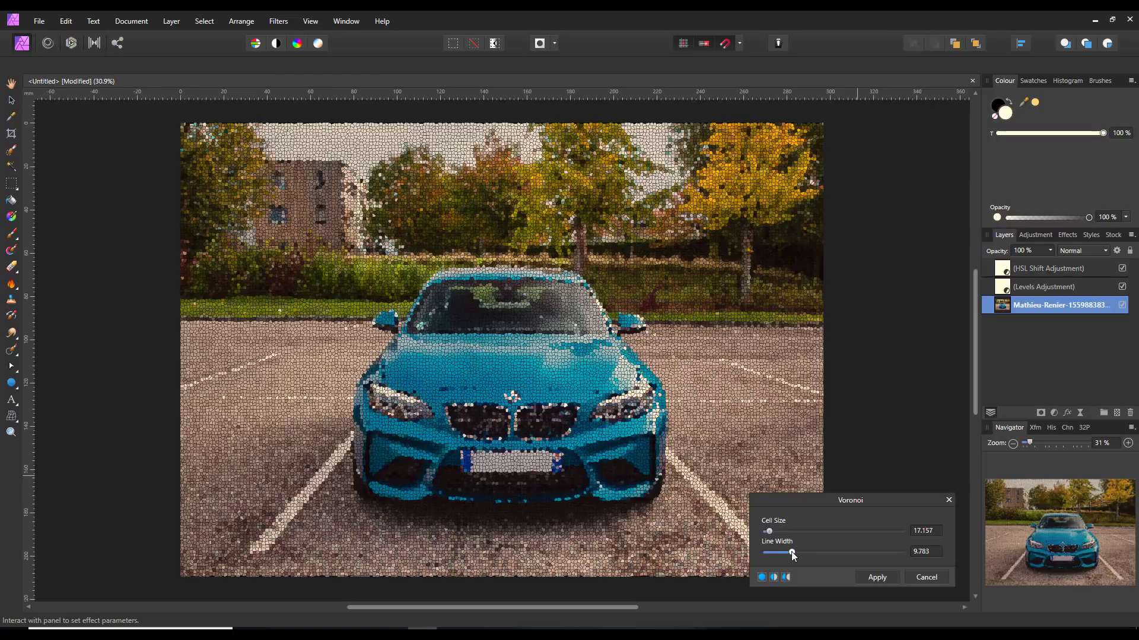
drag(791, 553, 783, 553)
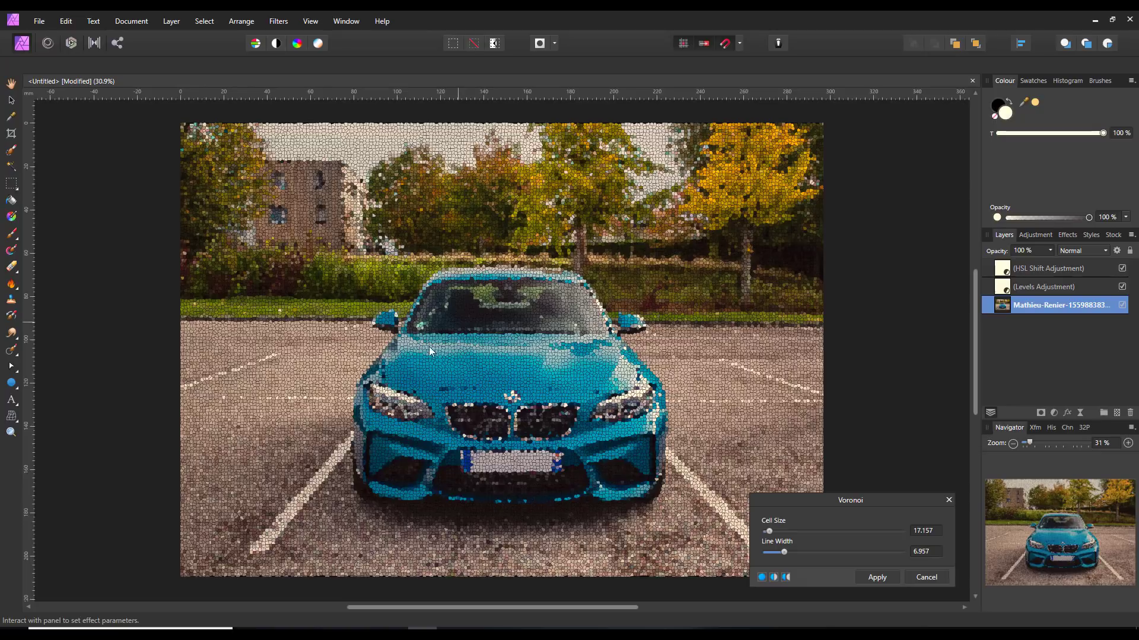
mouse_move(708, 418)
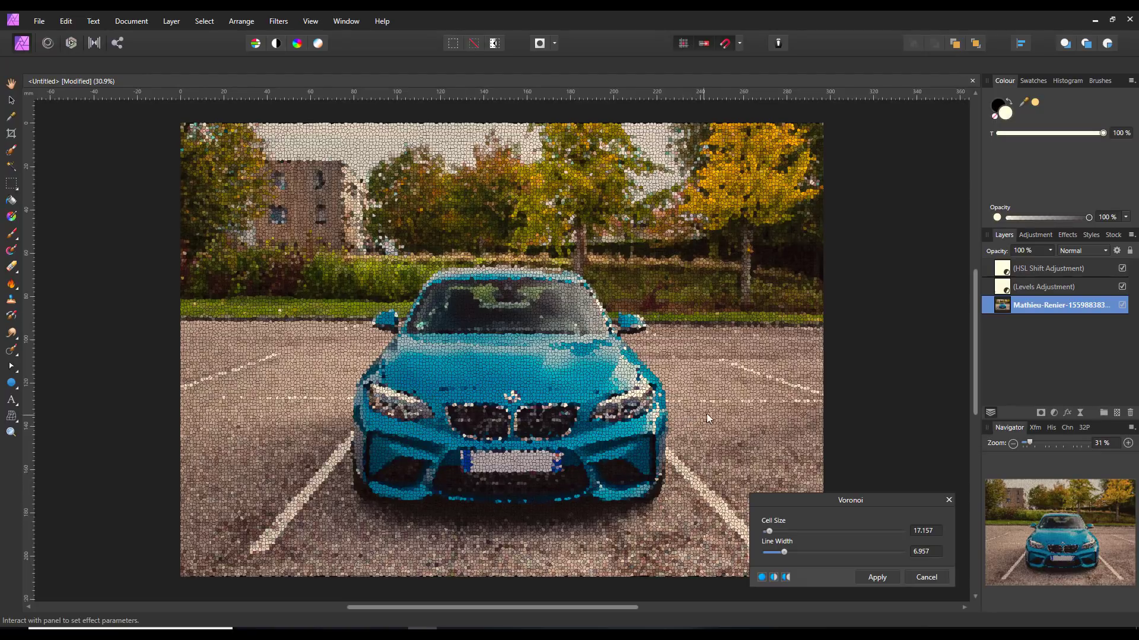
click(925, 577)
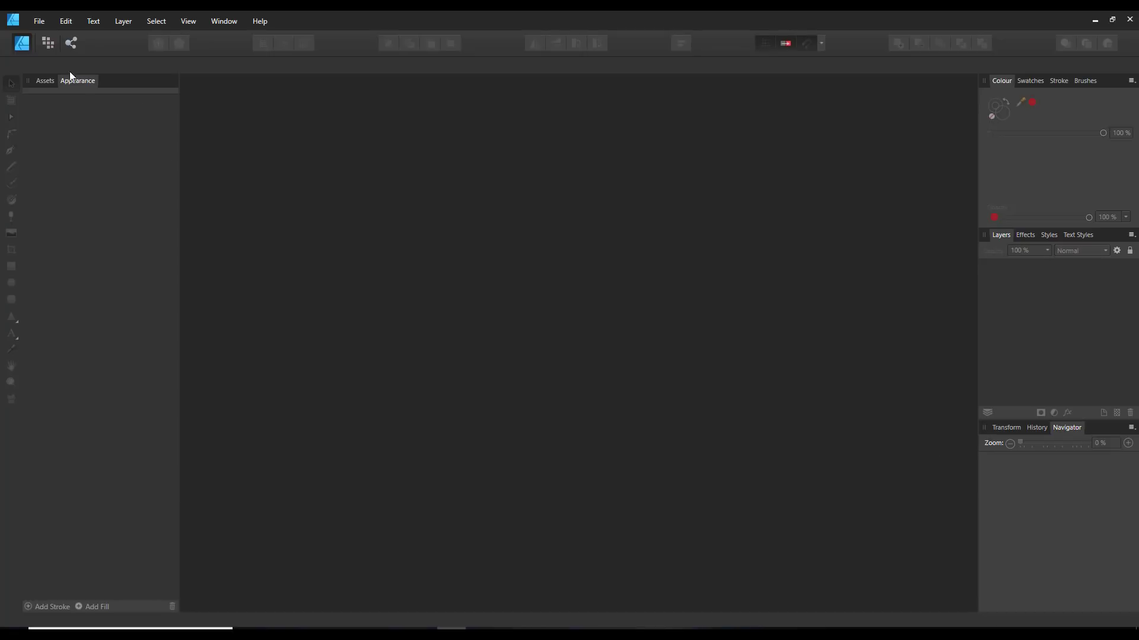
mouse_move(85, 81)
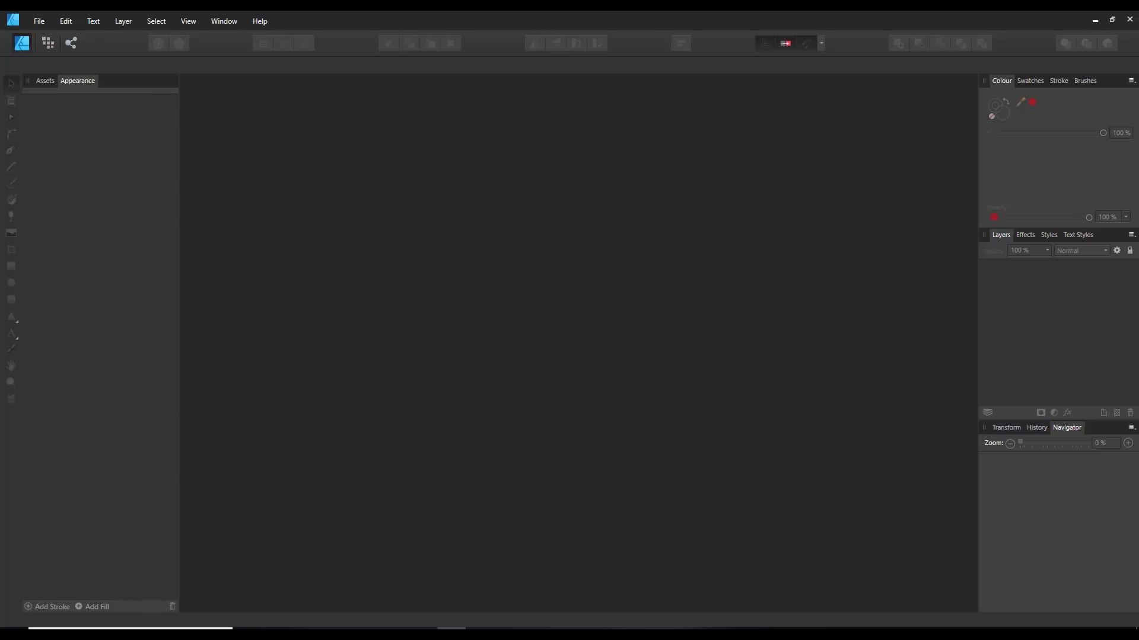
mouse_move(380, 383)
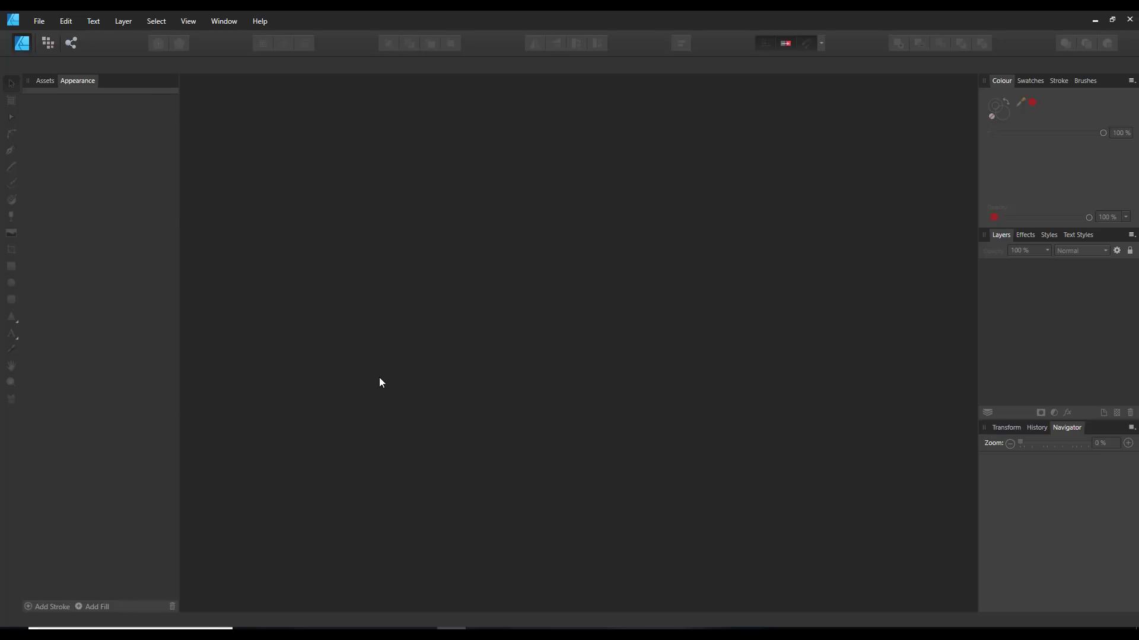
mouse_move(162, 146)
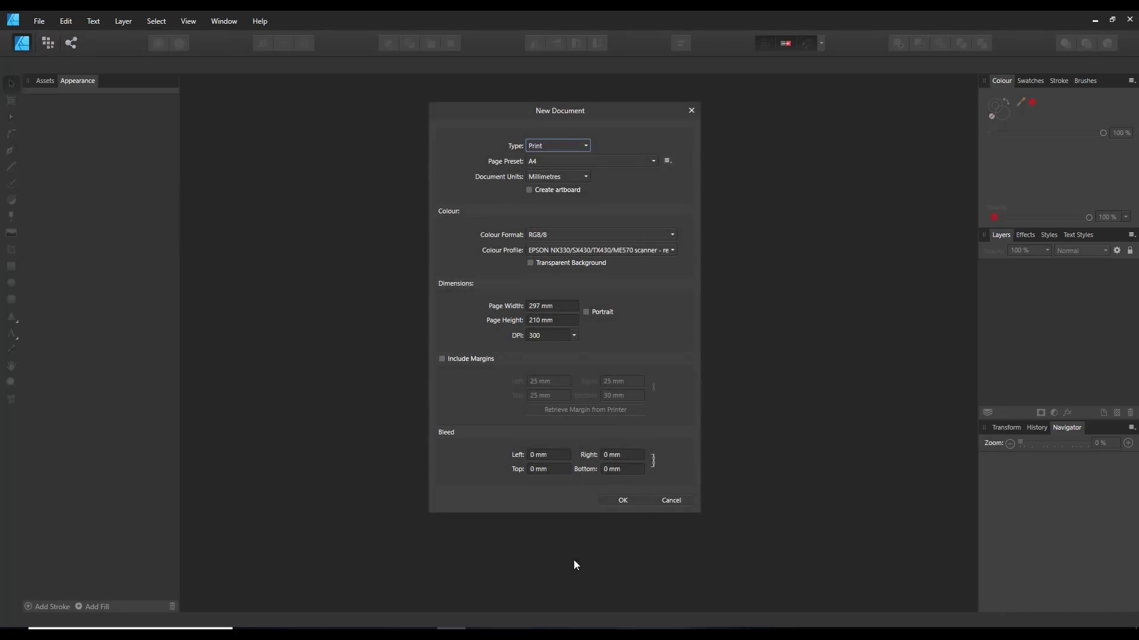
Create a new A4 document in Affinity Designer and show the Assets library.
click(669, 500)
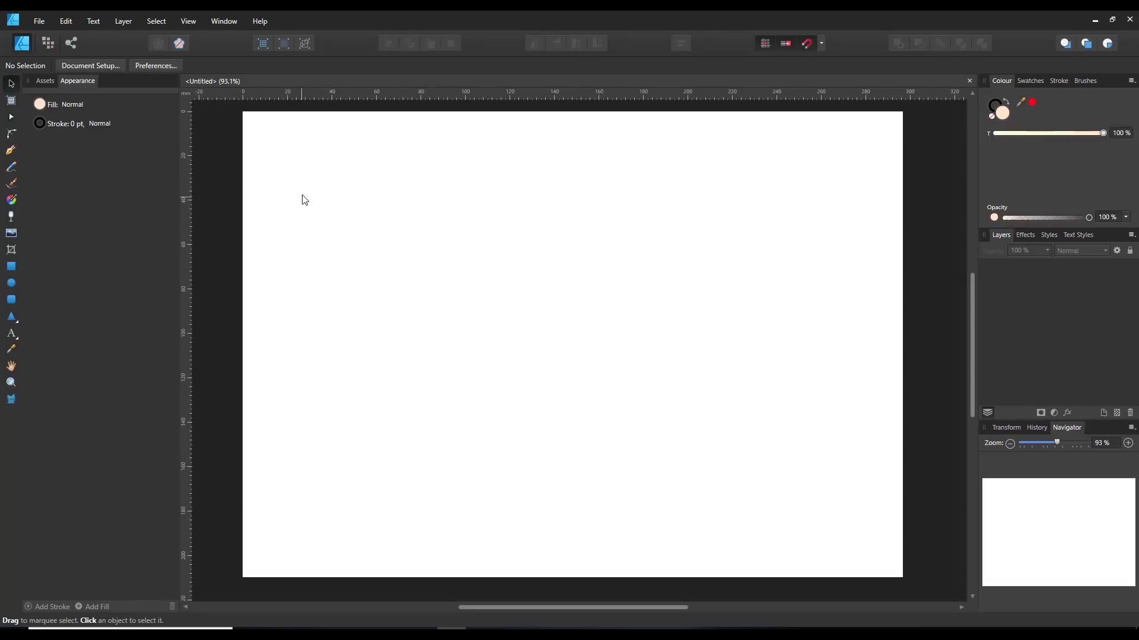
mouse_move(52, 113)
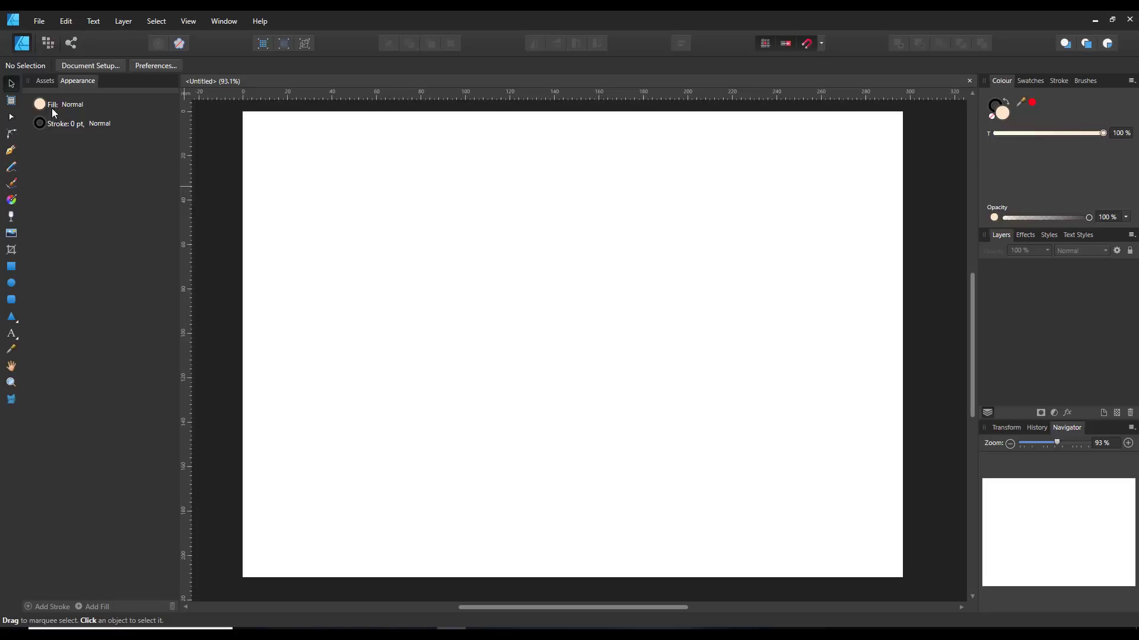
mouse_move(71, 135)
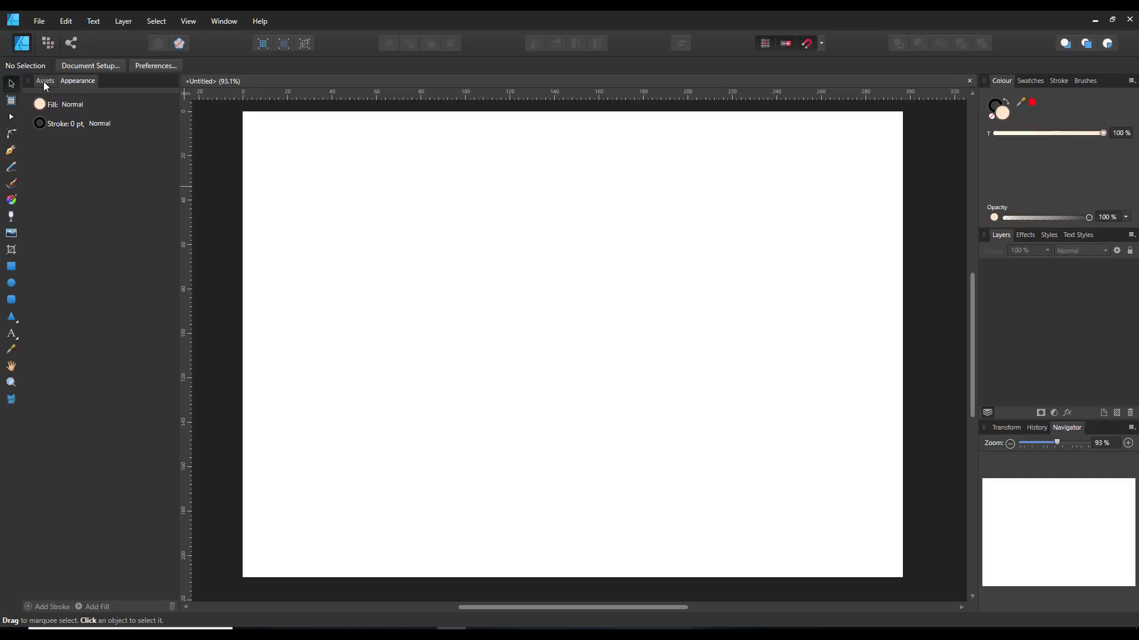
click(45, 81)
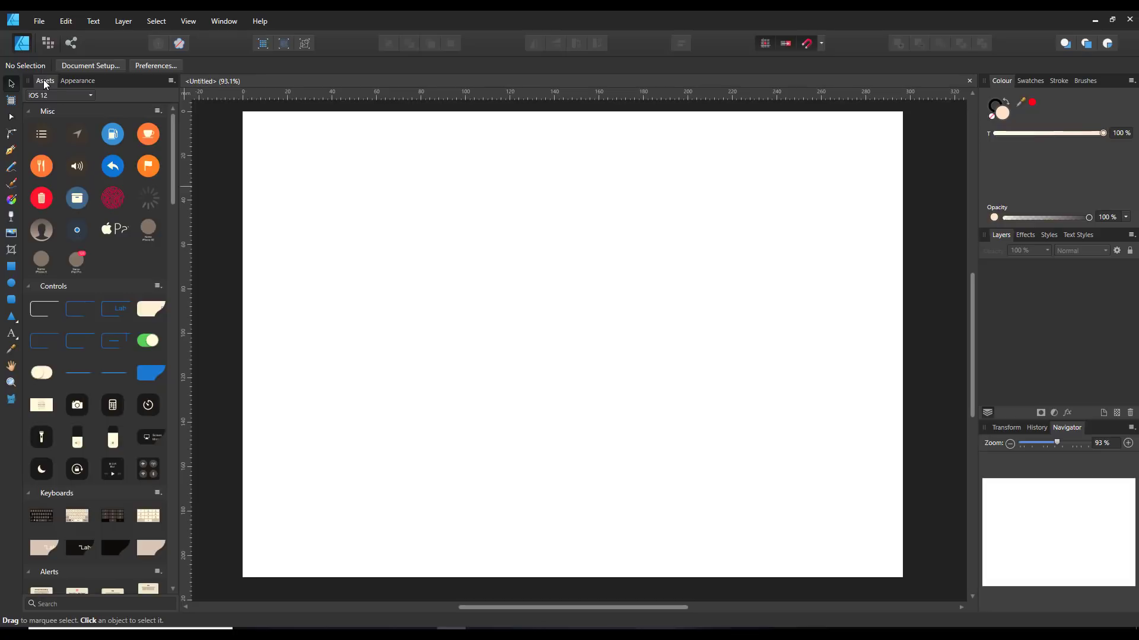
mouse_move(114, 441)
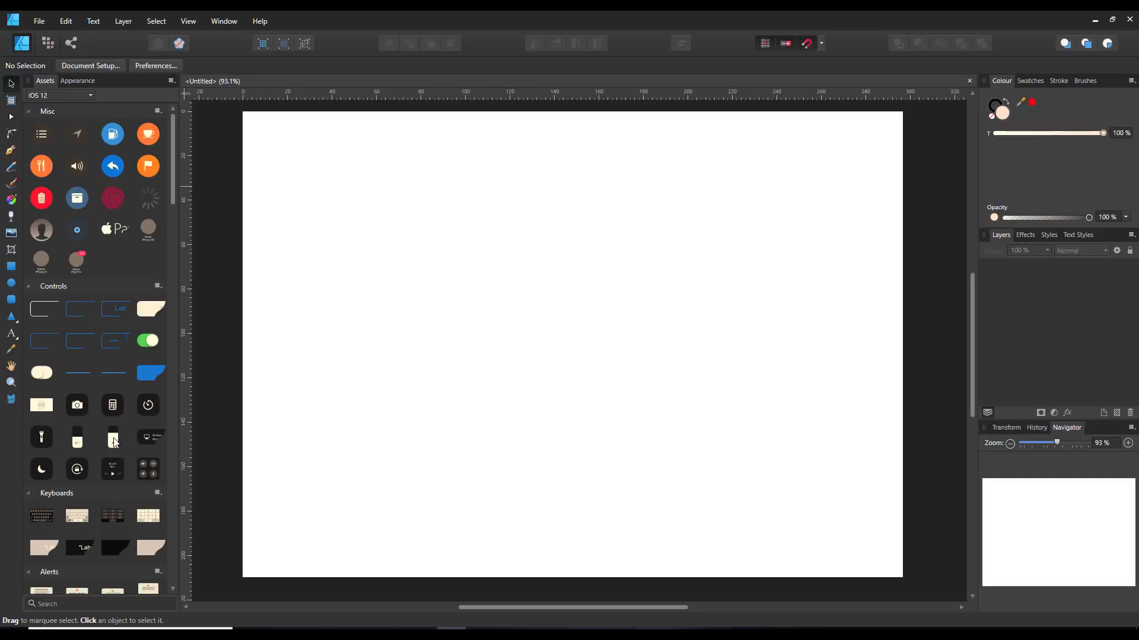
mouse_move(116, 581)
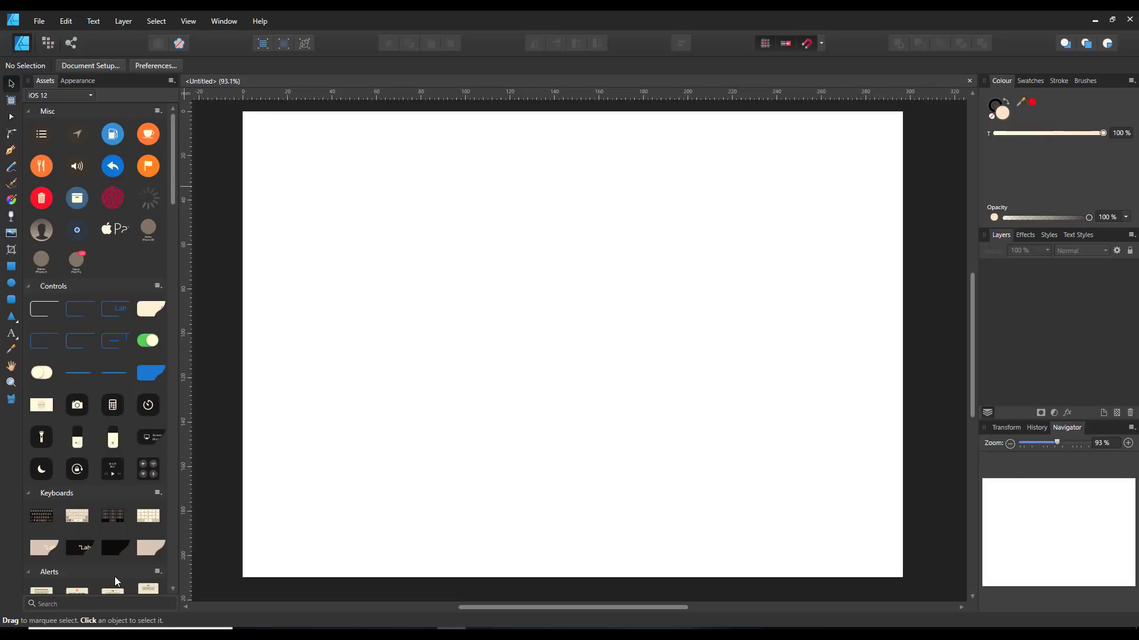
mouse_move(106, 211)
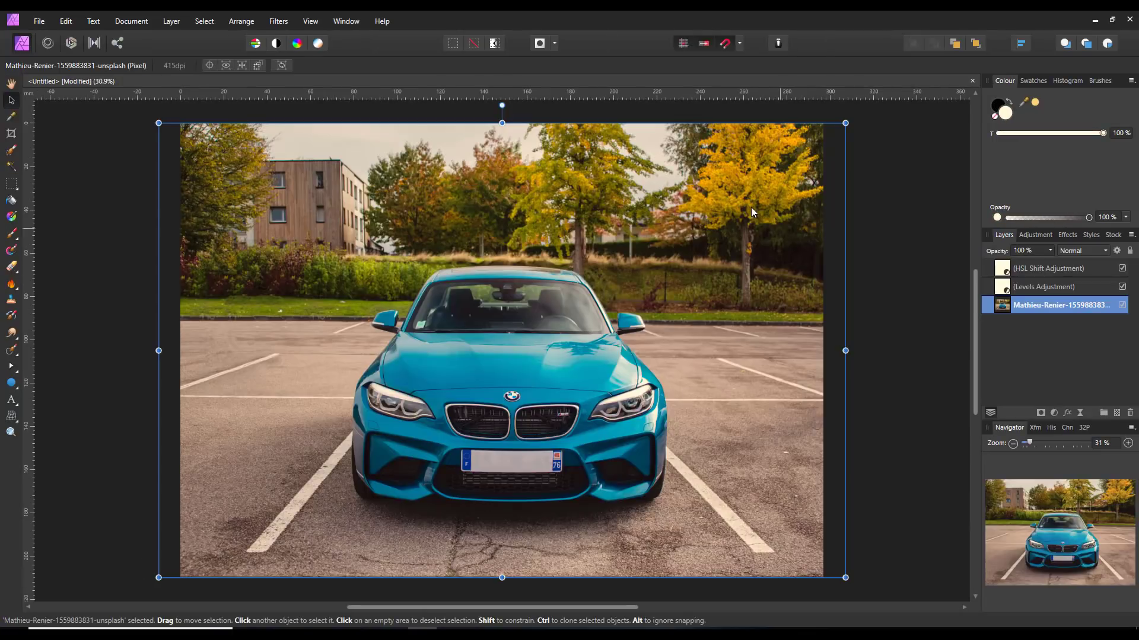
Open the Assets panel via View > Studio and show the Craft Artist Textures backgrounds.
click(310, 20)
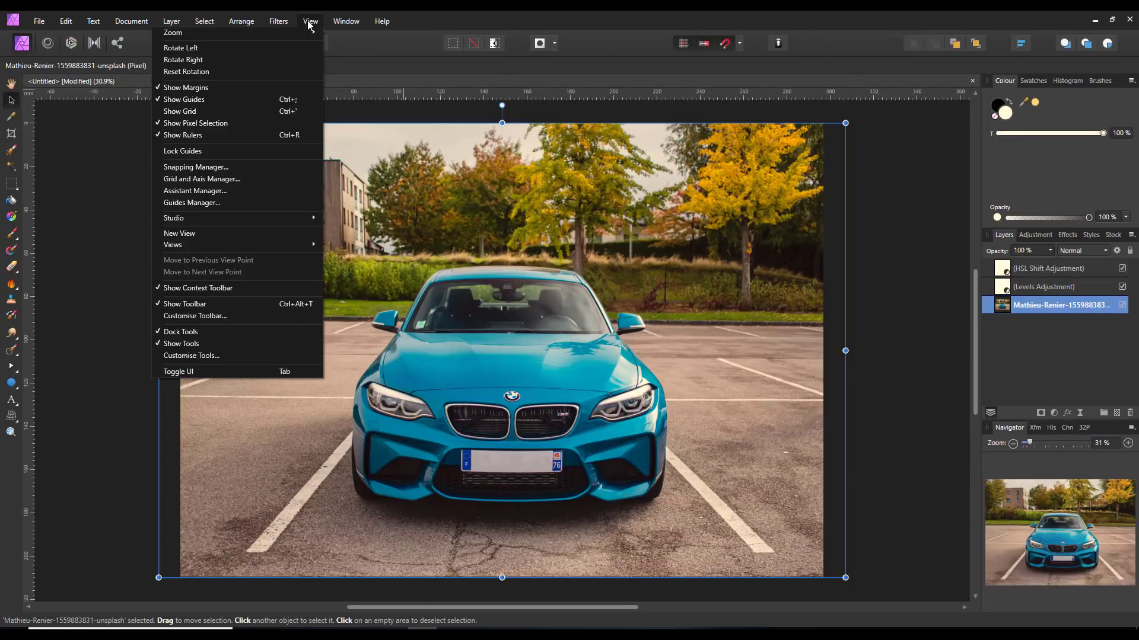
mouse_move(274, 220)
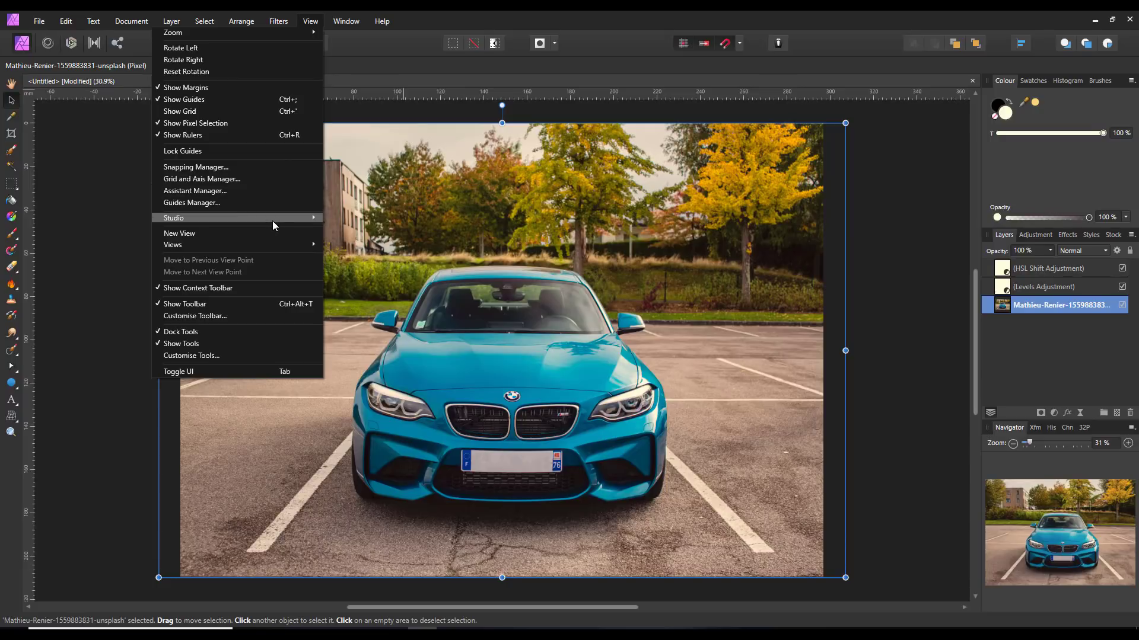
mouse_move(291, 215)
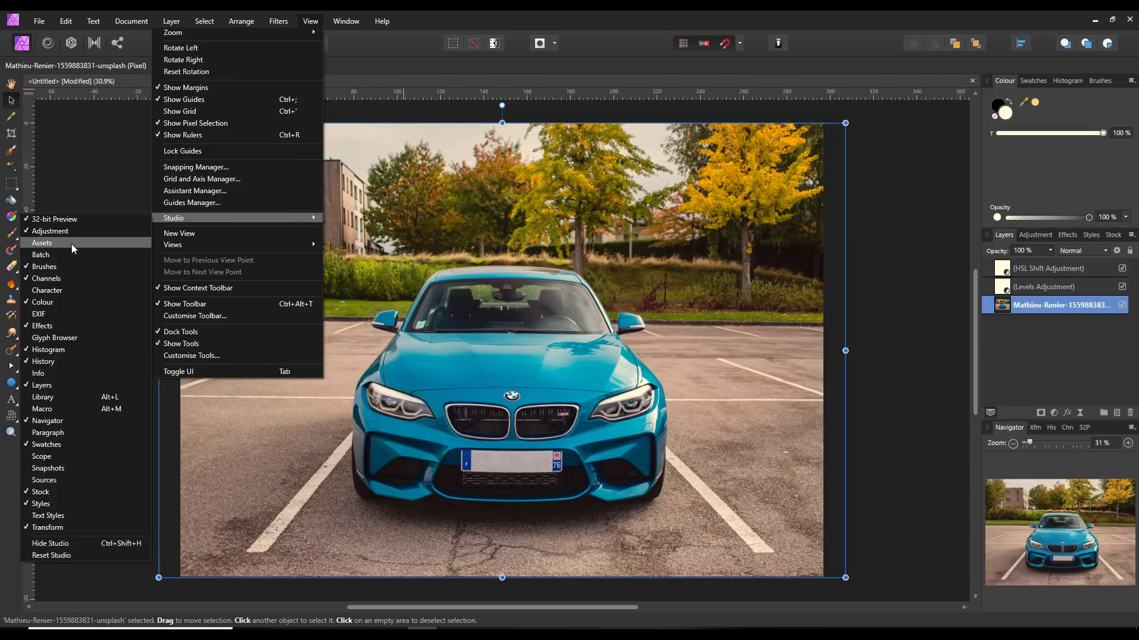
click(42, 242)
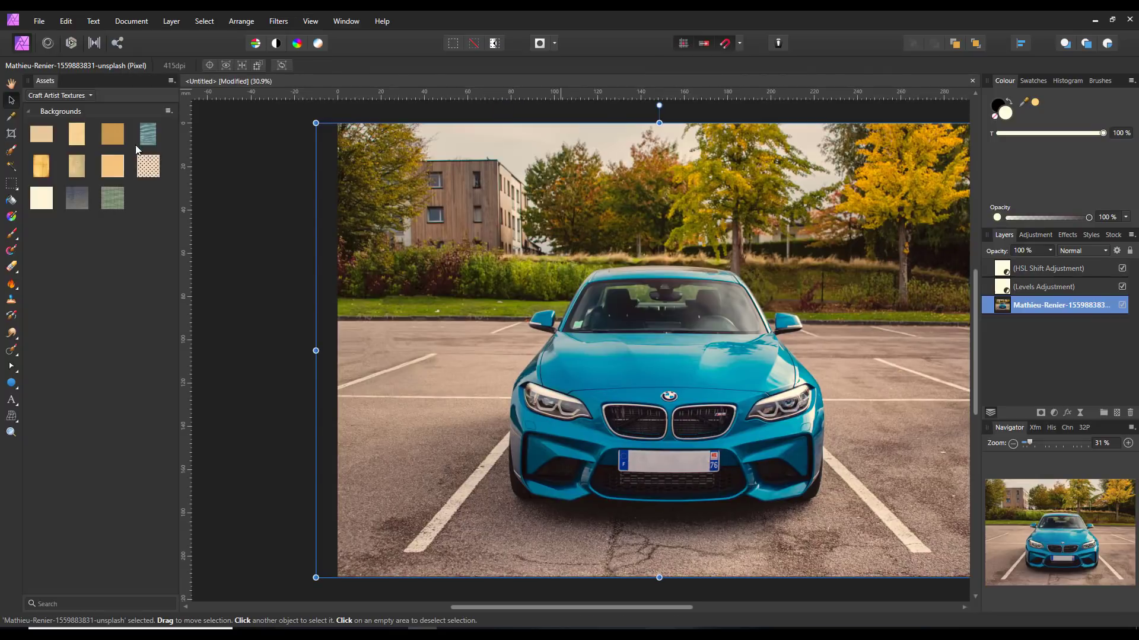
click(89, 95)
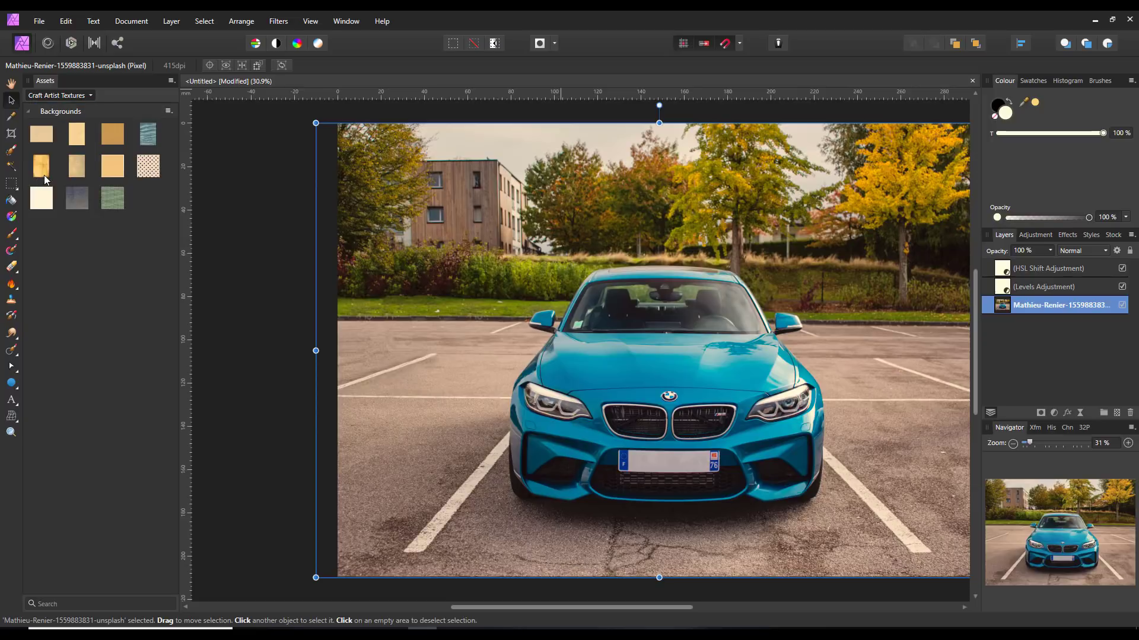
click(60, 95)
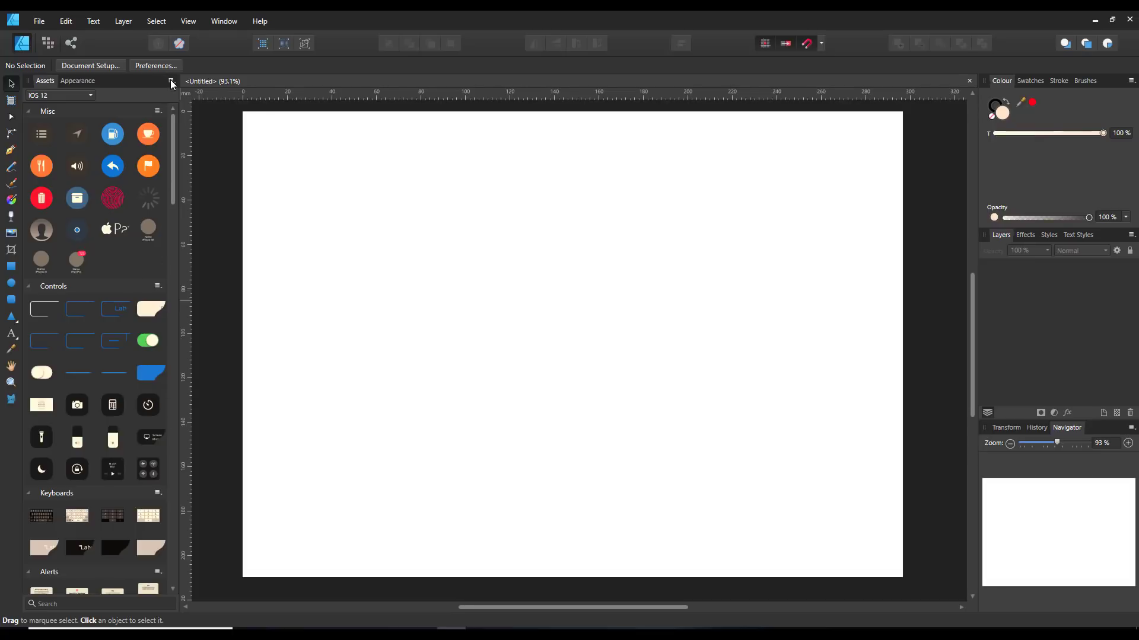
Browse the Typicons asset set, then switch the category to the FaceBook Icon Set.
click(171, 80)
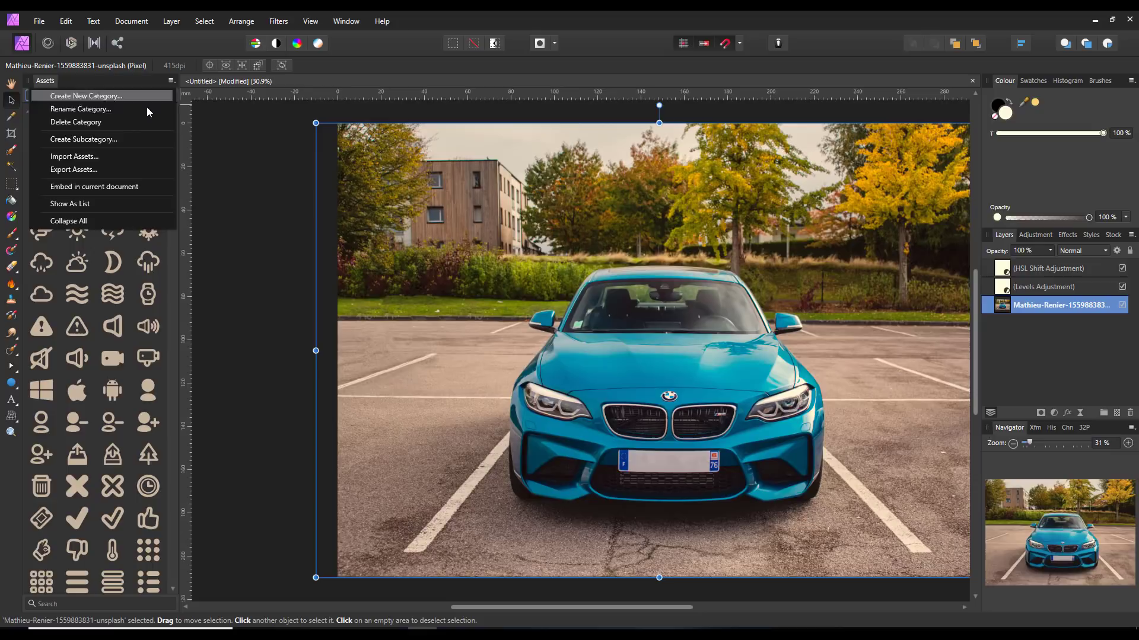
mouse_move(108, 161)
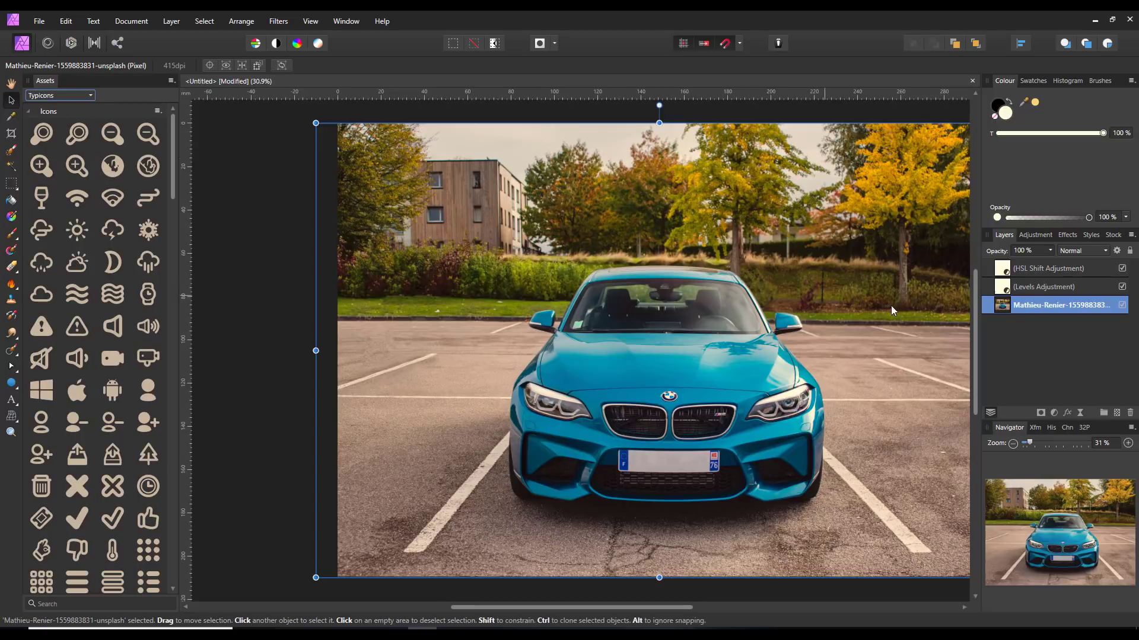
click(58, 95)
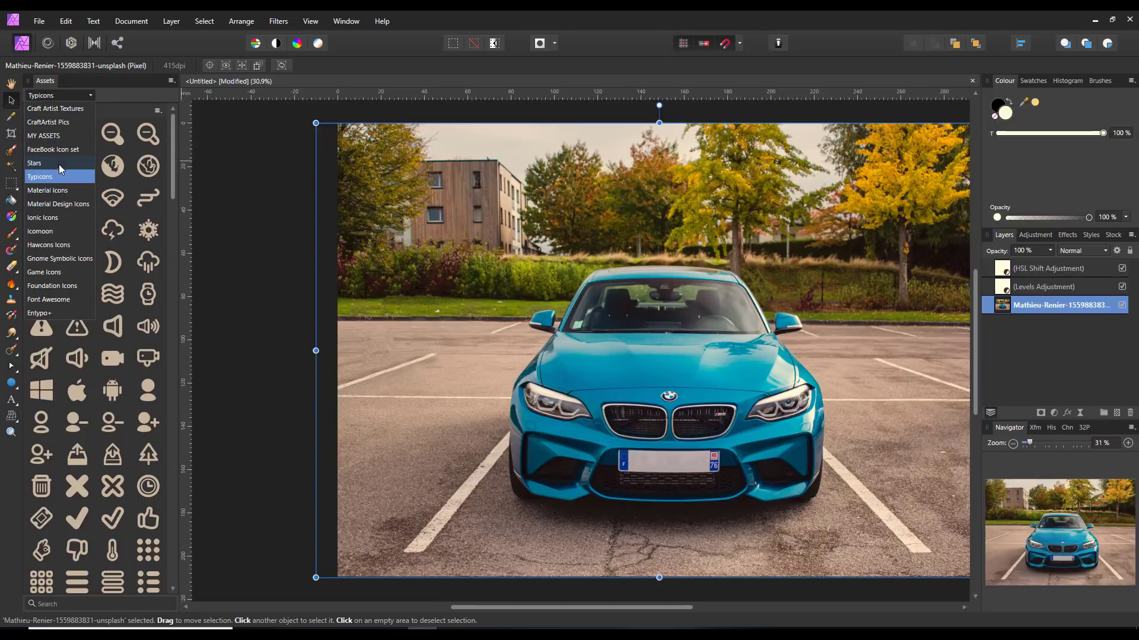
mouse_move(52, 153)
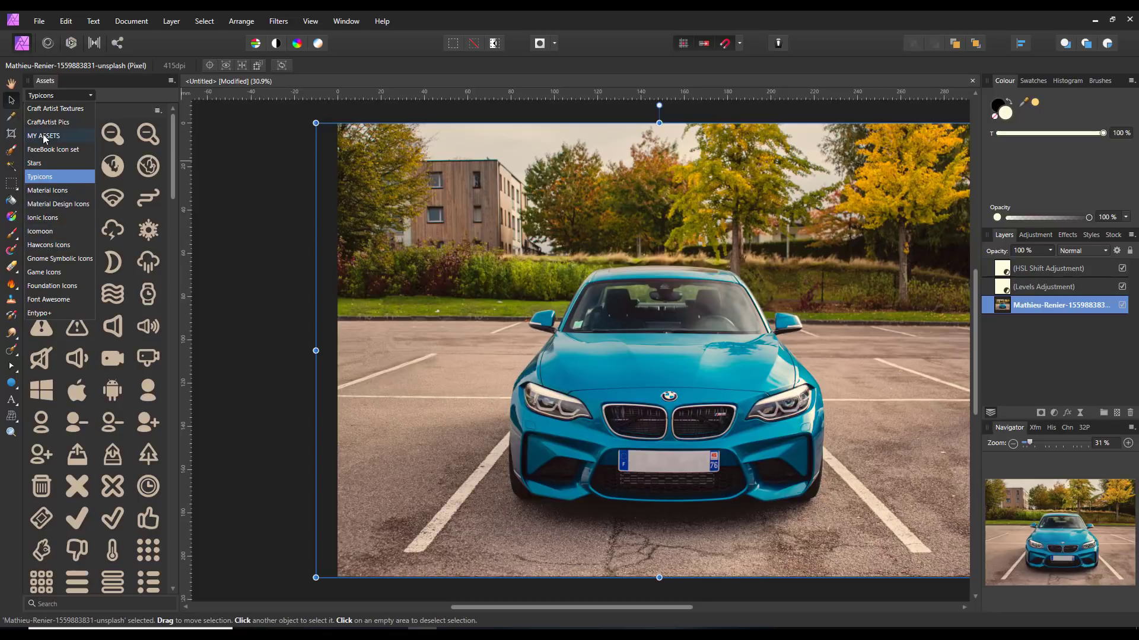
mouse_move(48, 154)
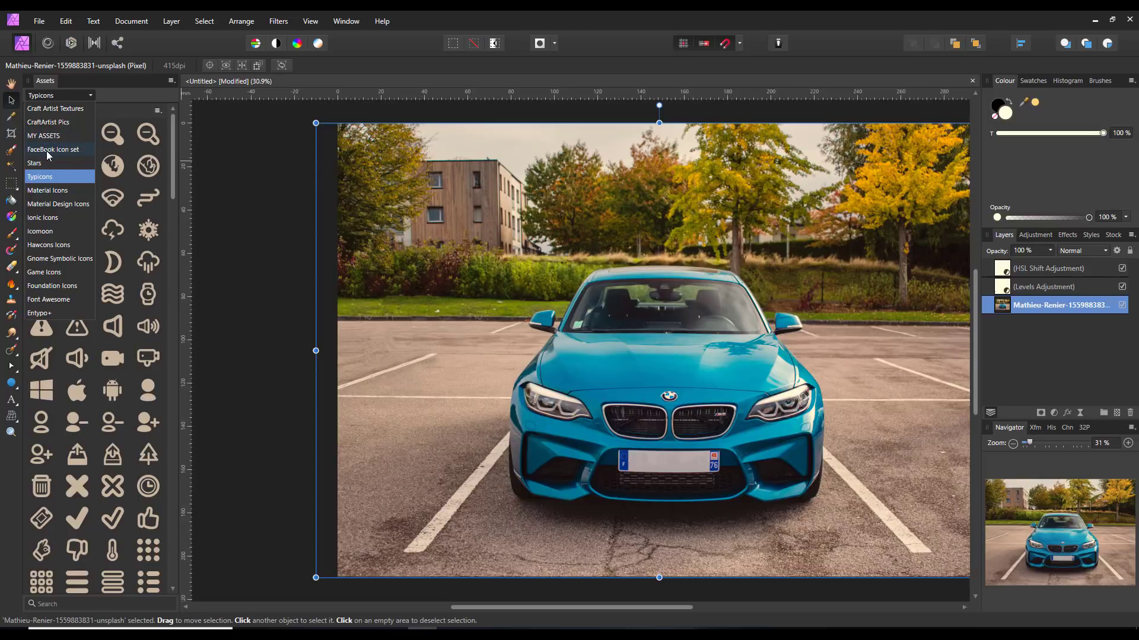
click(53, 149)
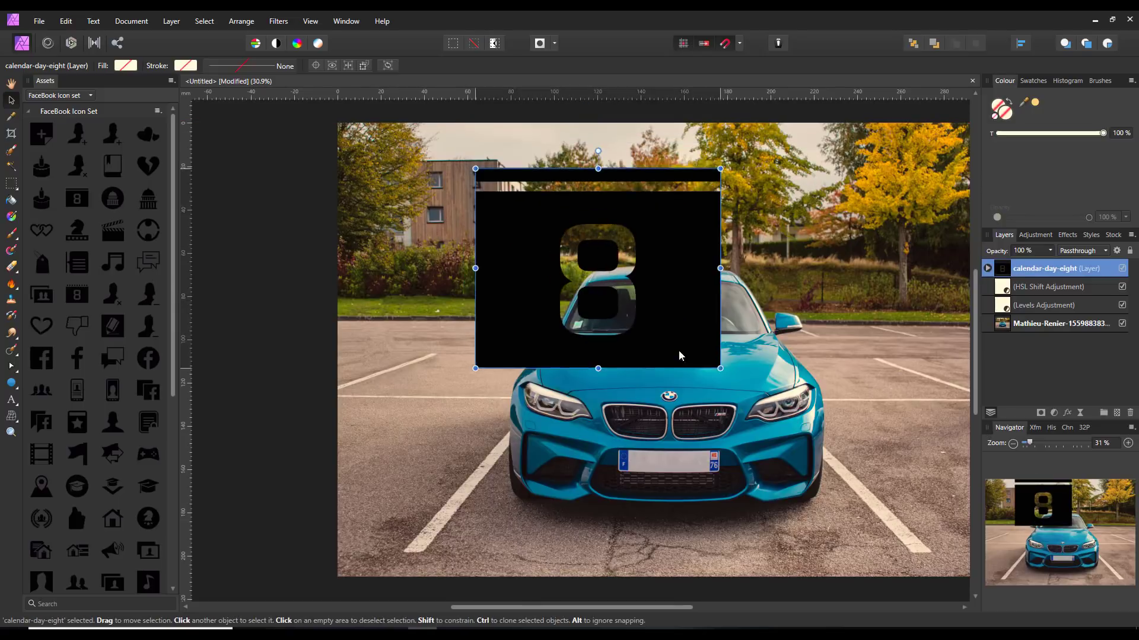
Move the calendar-day-eight icon down over the front of the blue car.
drag(598, 269, 676, 374)
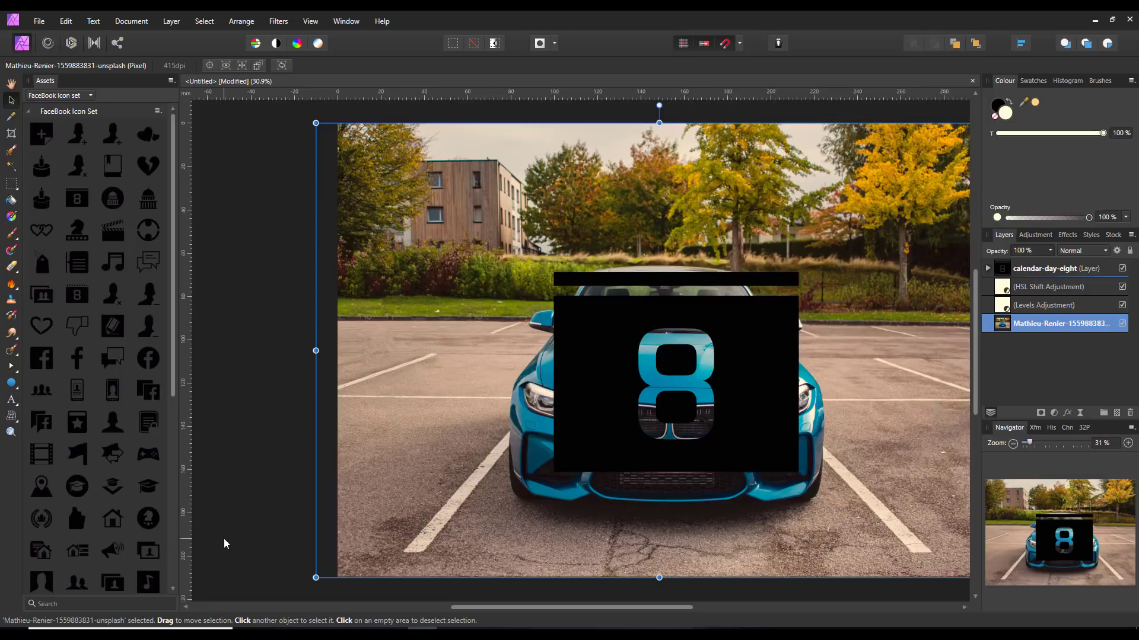
mouse_move(220, 480)
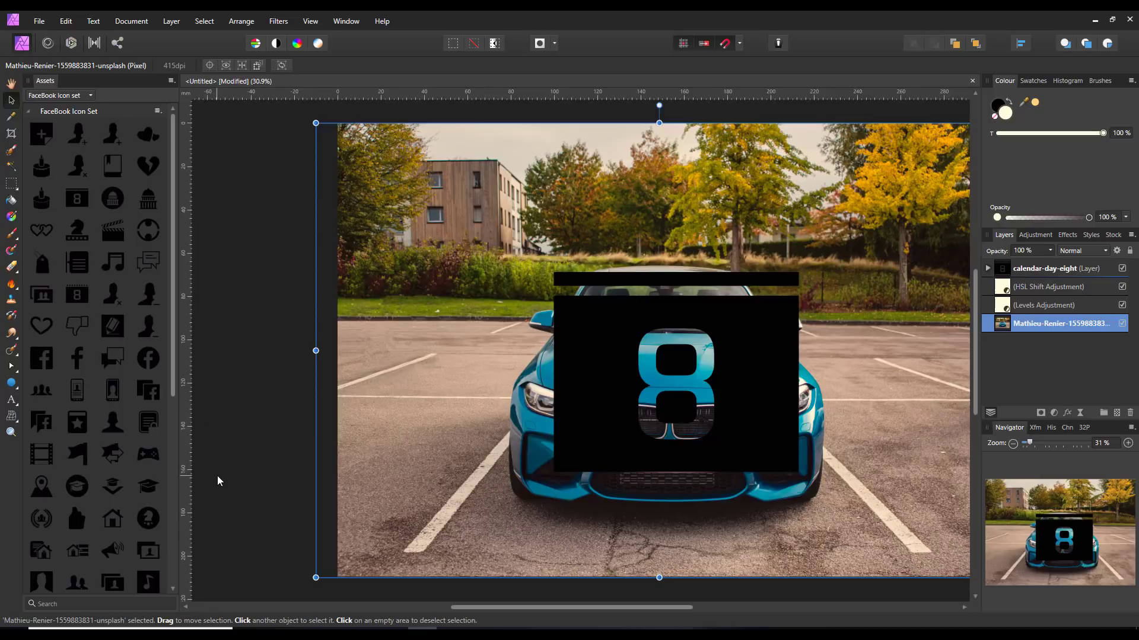
mouse_move(268, 561)
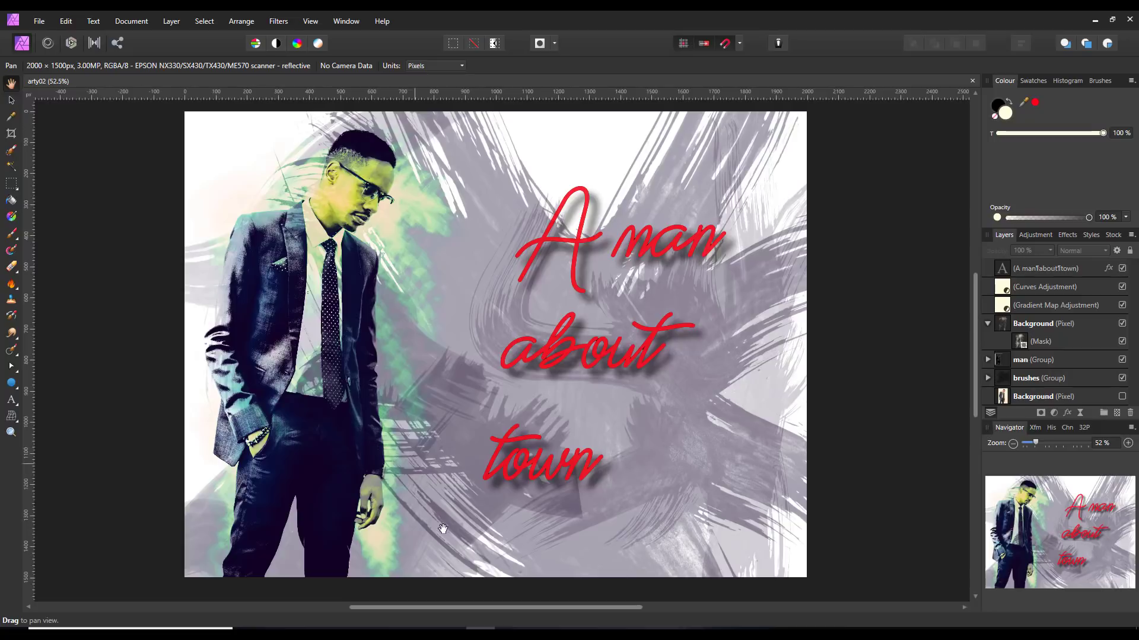
mouse_move(850, 349)
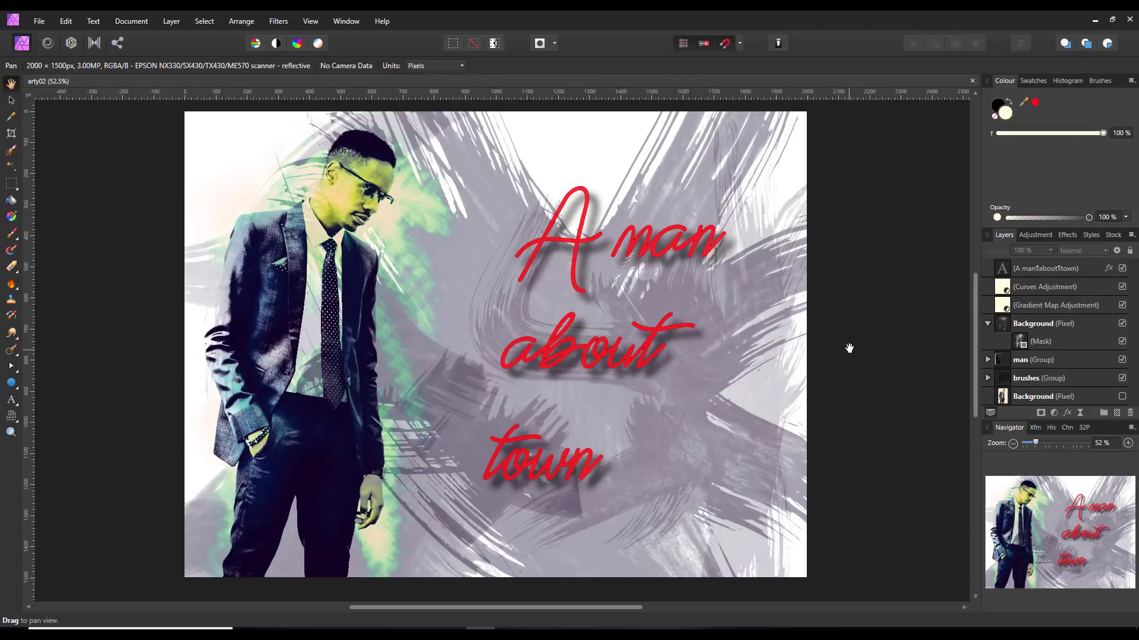
mouse_move(860, 339)
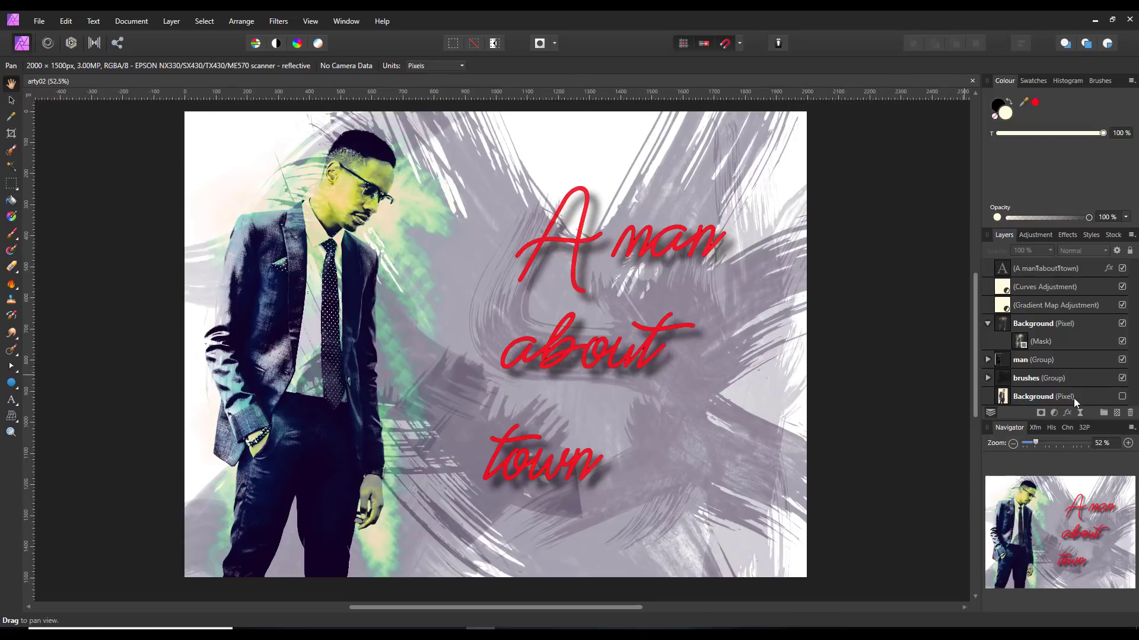
mouse_move(1051, 421)
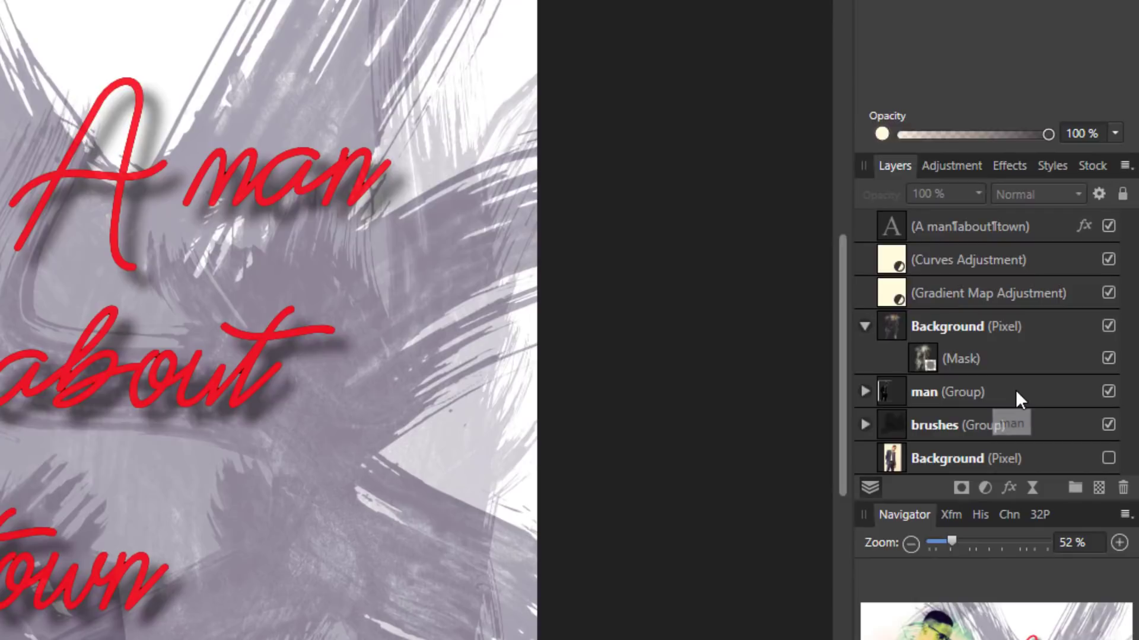
Bring up the layer options for the man group to colour-tag it.
right_click(946, 391)
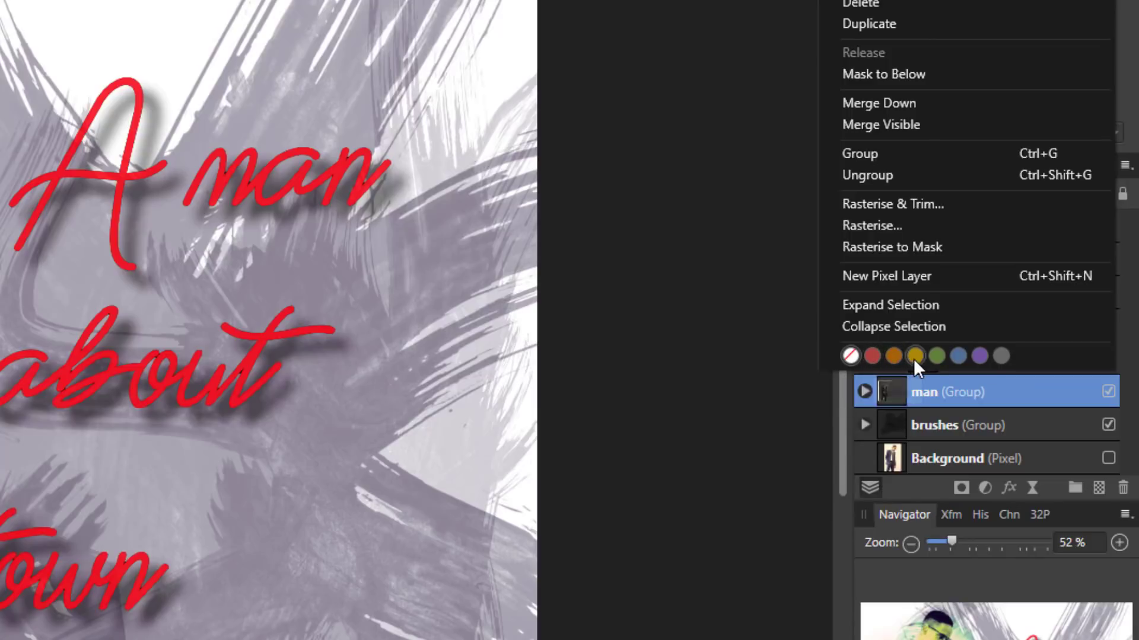
mouse_move(1001, 356)
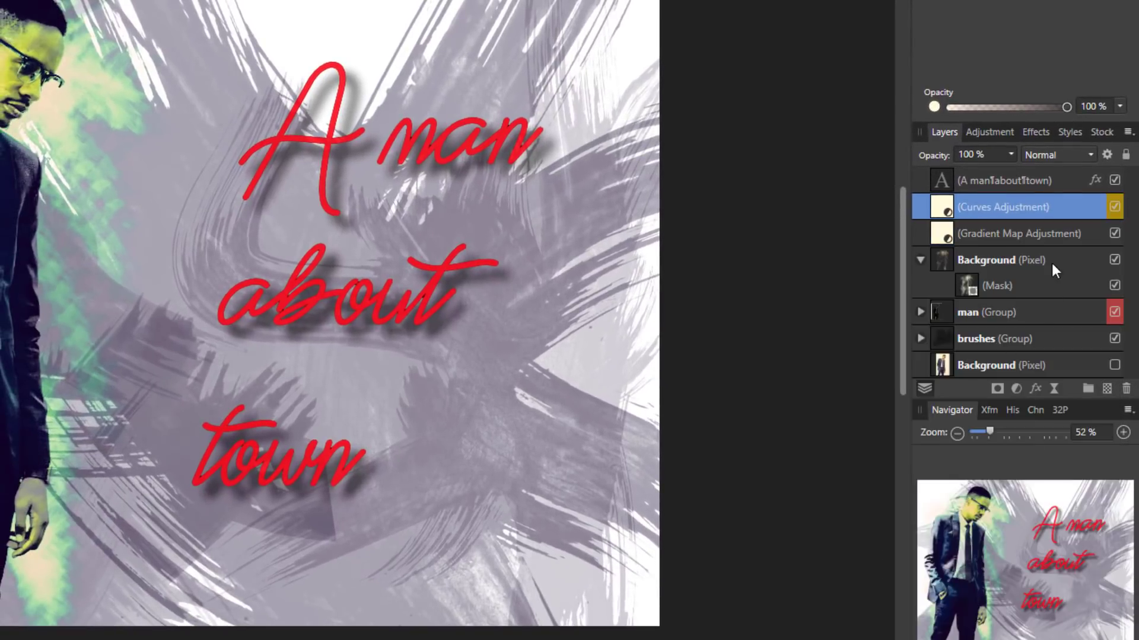
Tag the Gradient Map Adjustment yellow and the brushes group blue, then right-click the title text.
right_click(1019, 233)
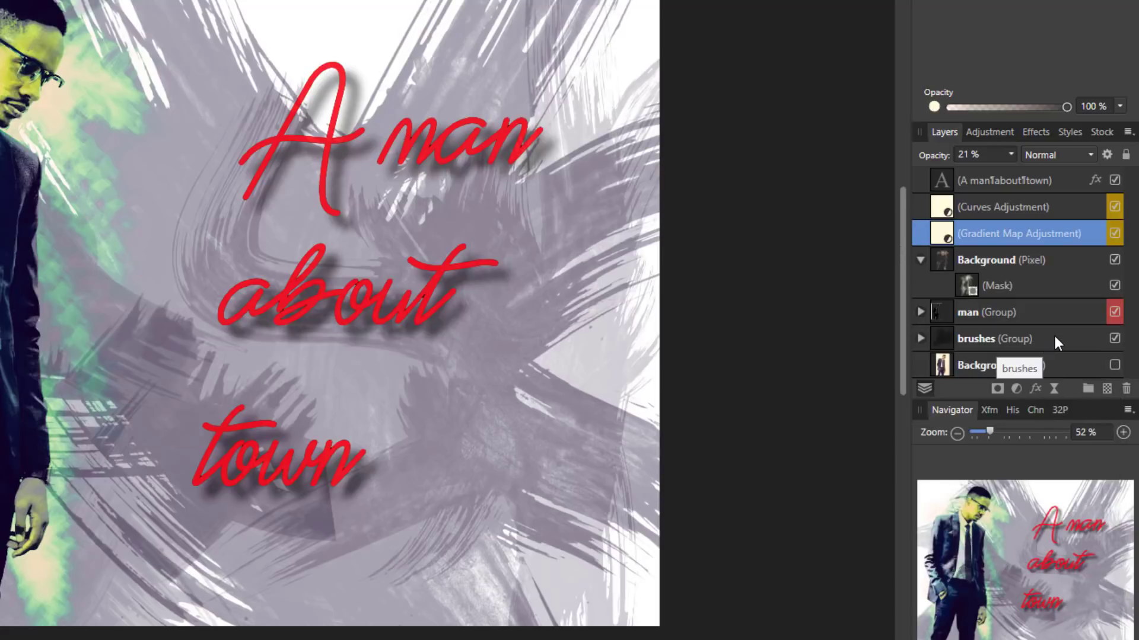
right_click(995, 339)
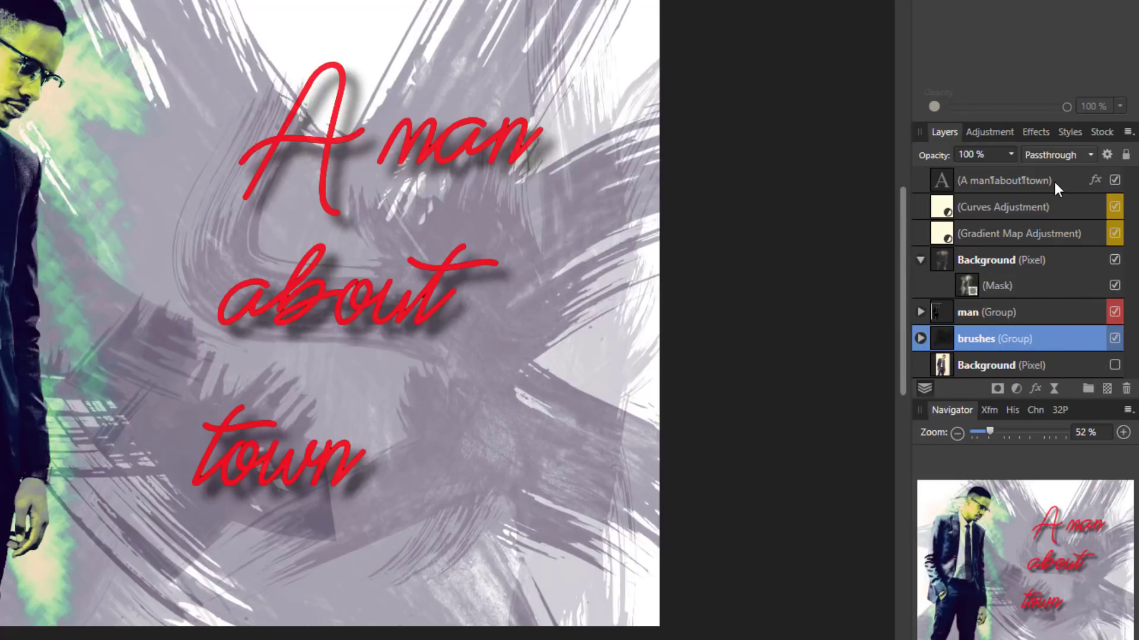
right_click(1005, 180)
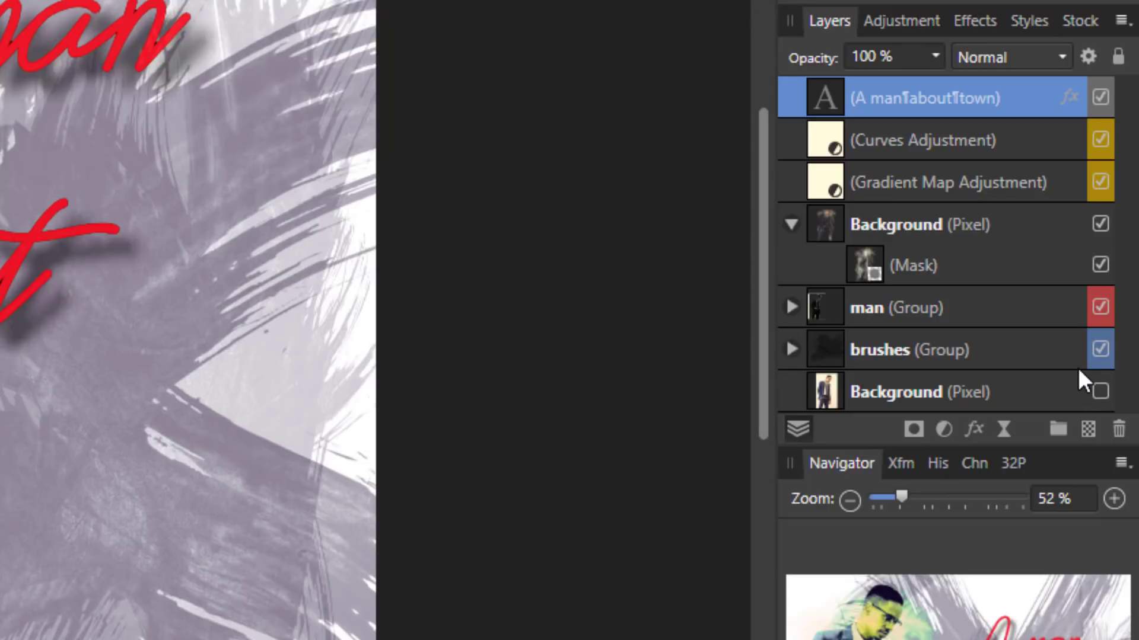
mouse_move(1032, 370)
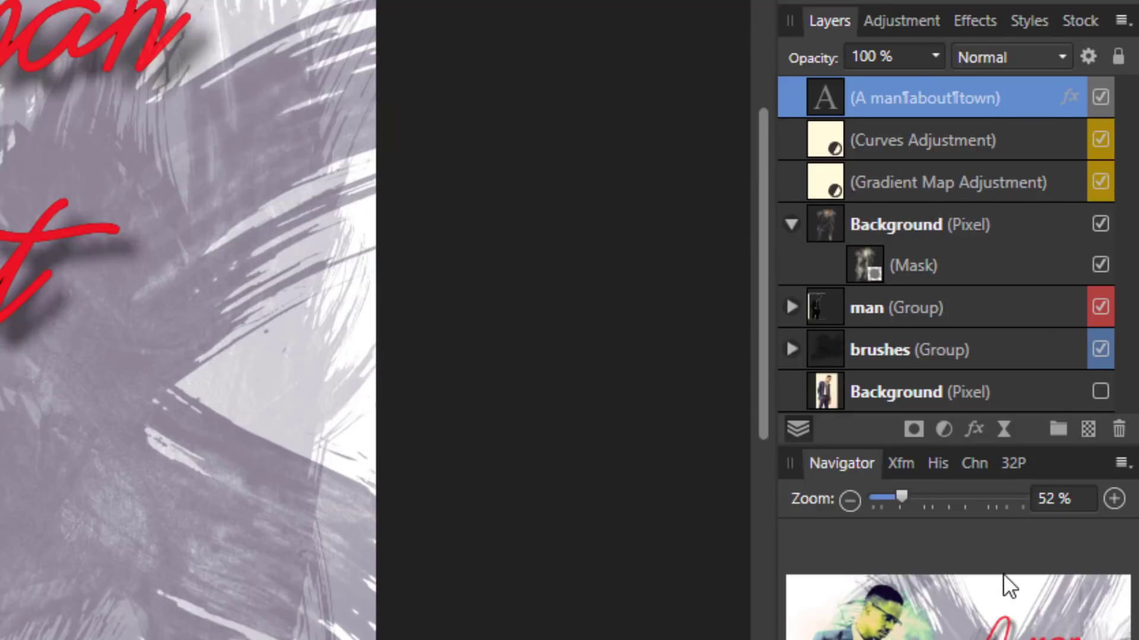
mouse_move(933, 372)
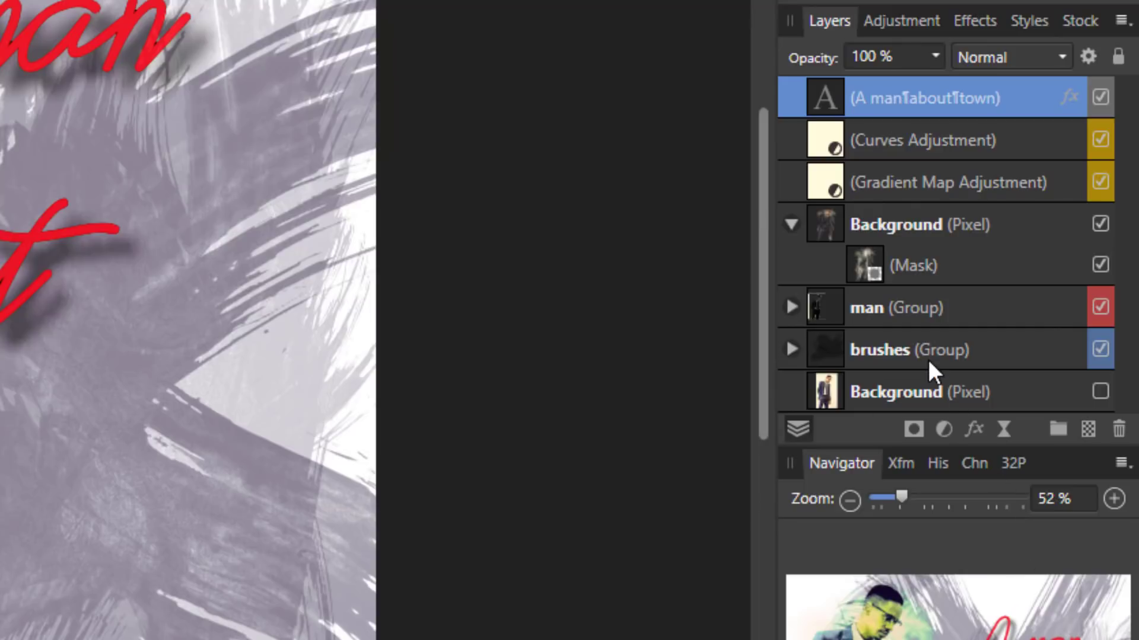
mouse_move(935, 370)
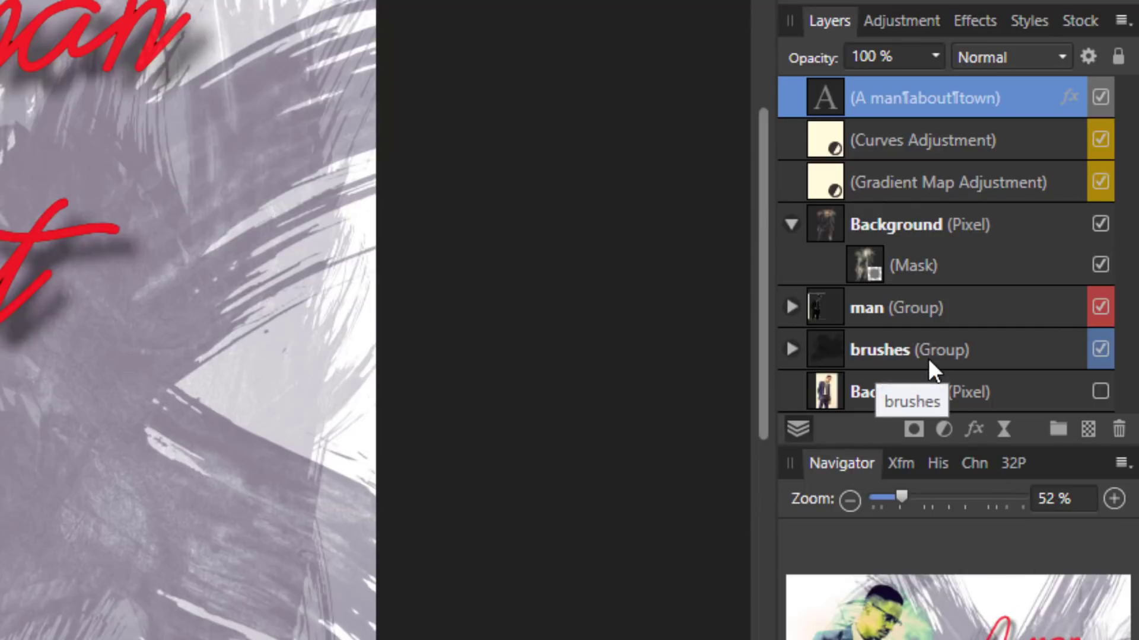